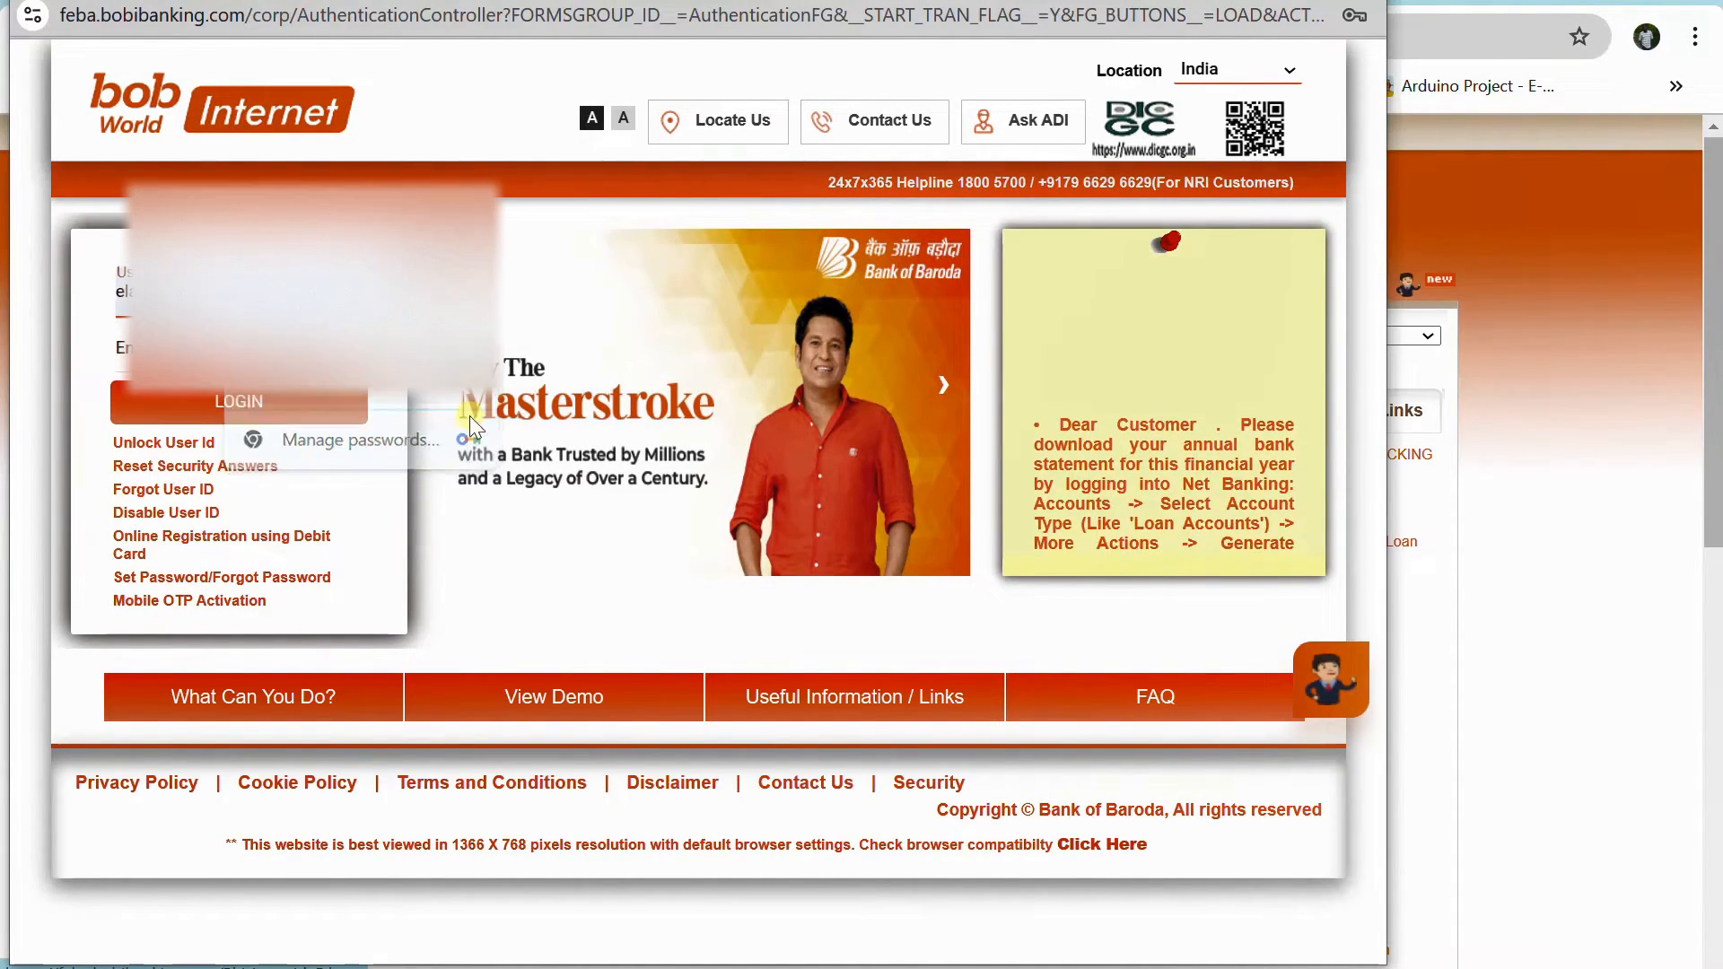
Submit the user ID, answer the captcha with 206214 and log in to the account dashboard
{"action": "left_click", "coordinate": [239, 401]}
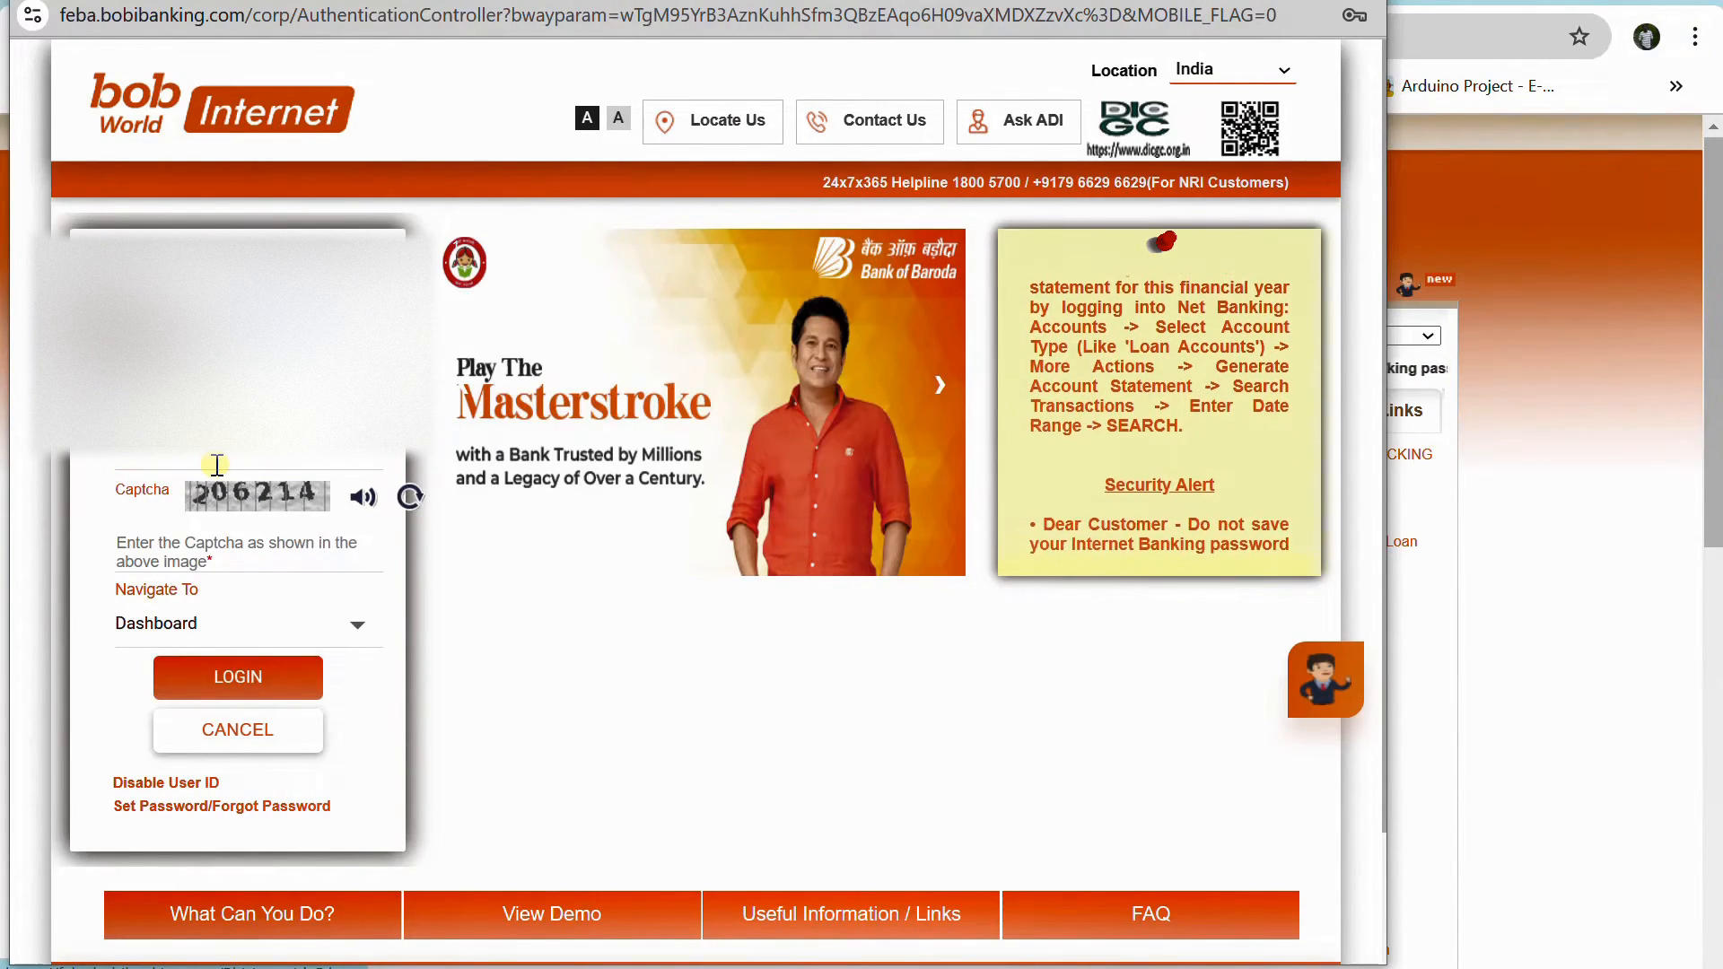
{"action": "left_click", "coordinate": [248, 547]}
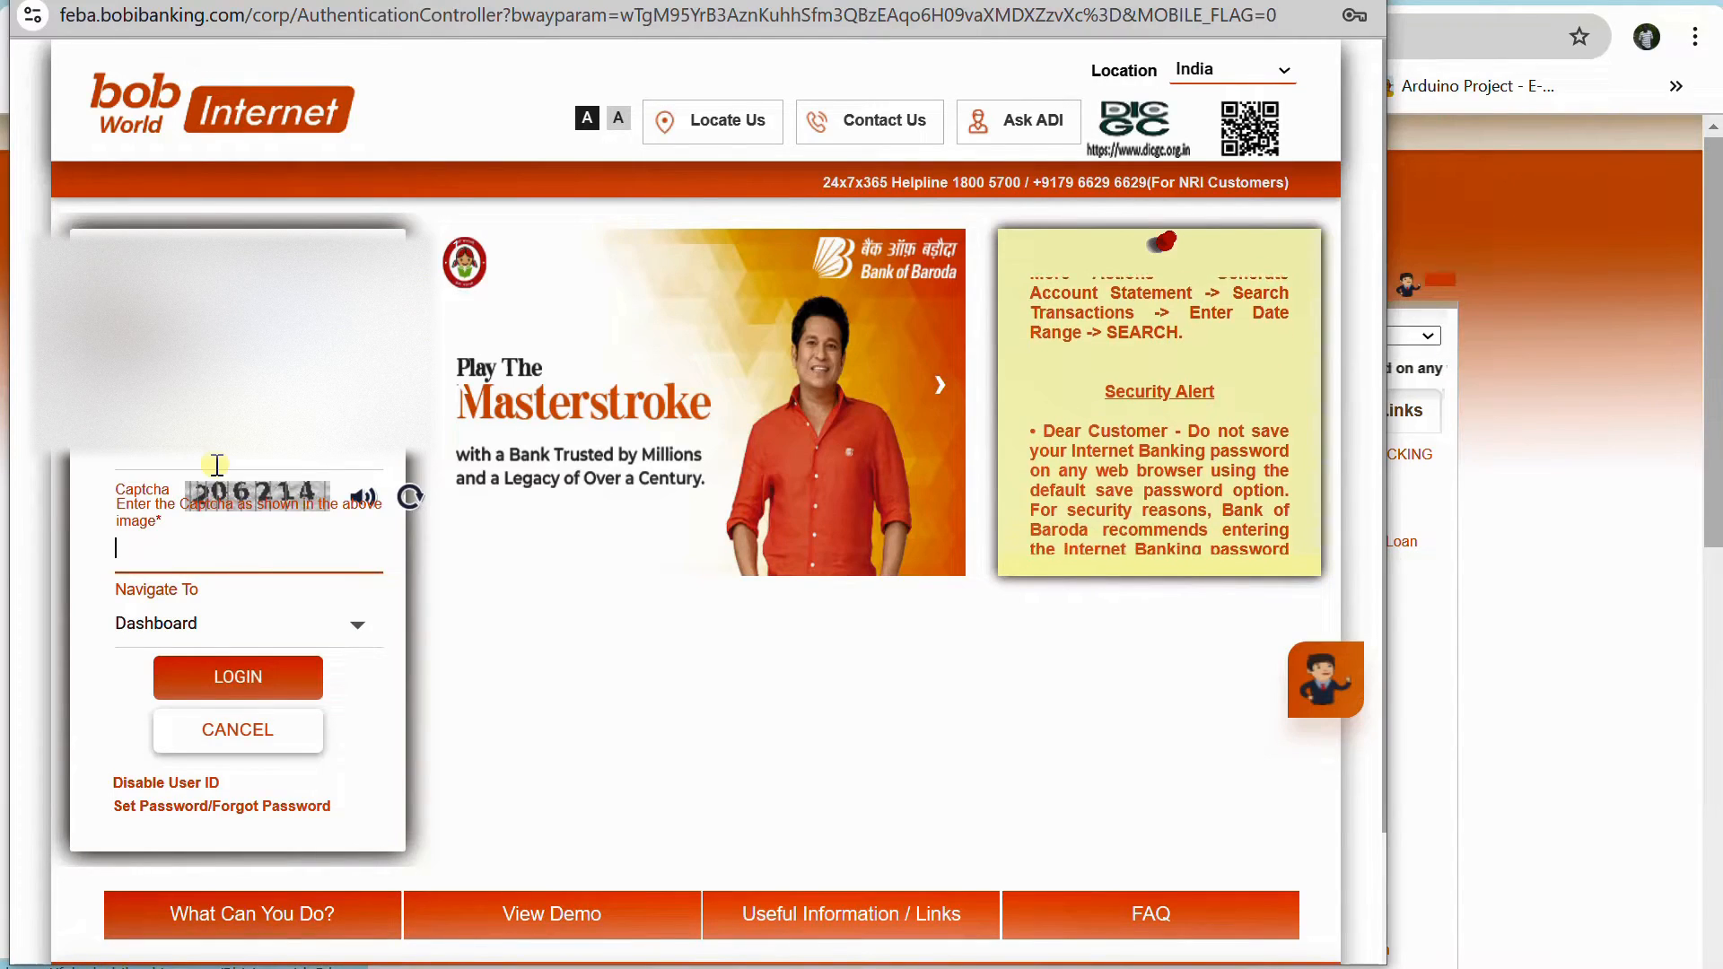
{"action": "type", "text": "206201"}
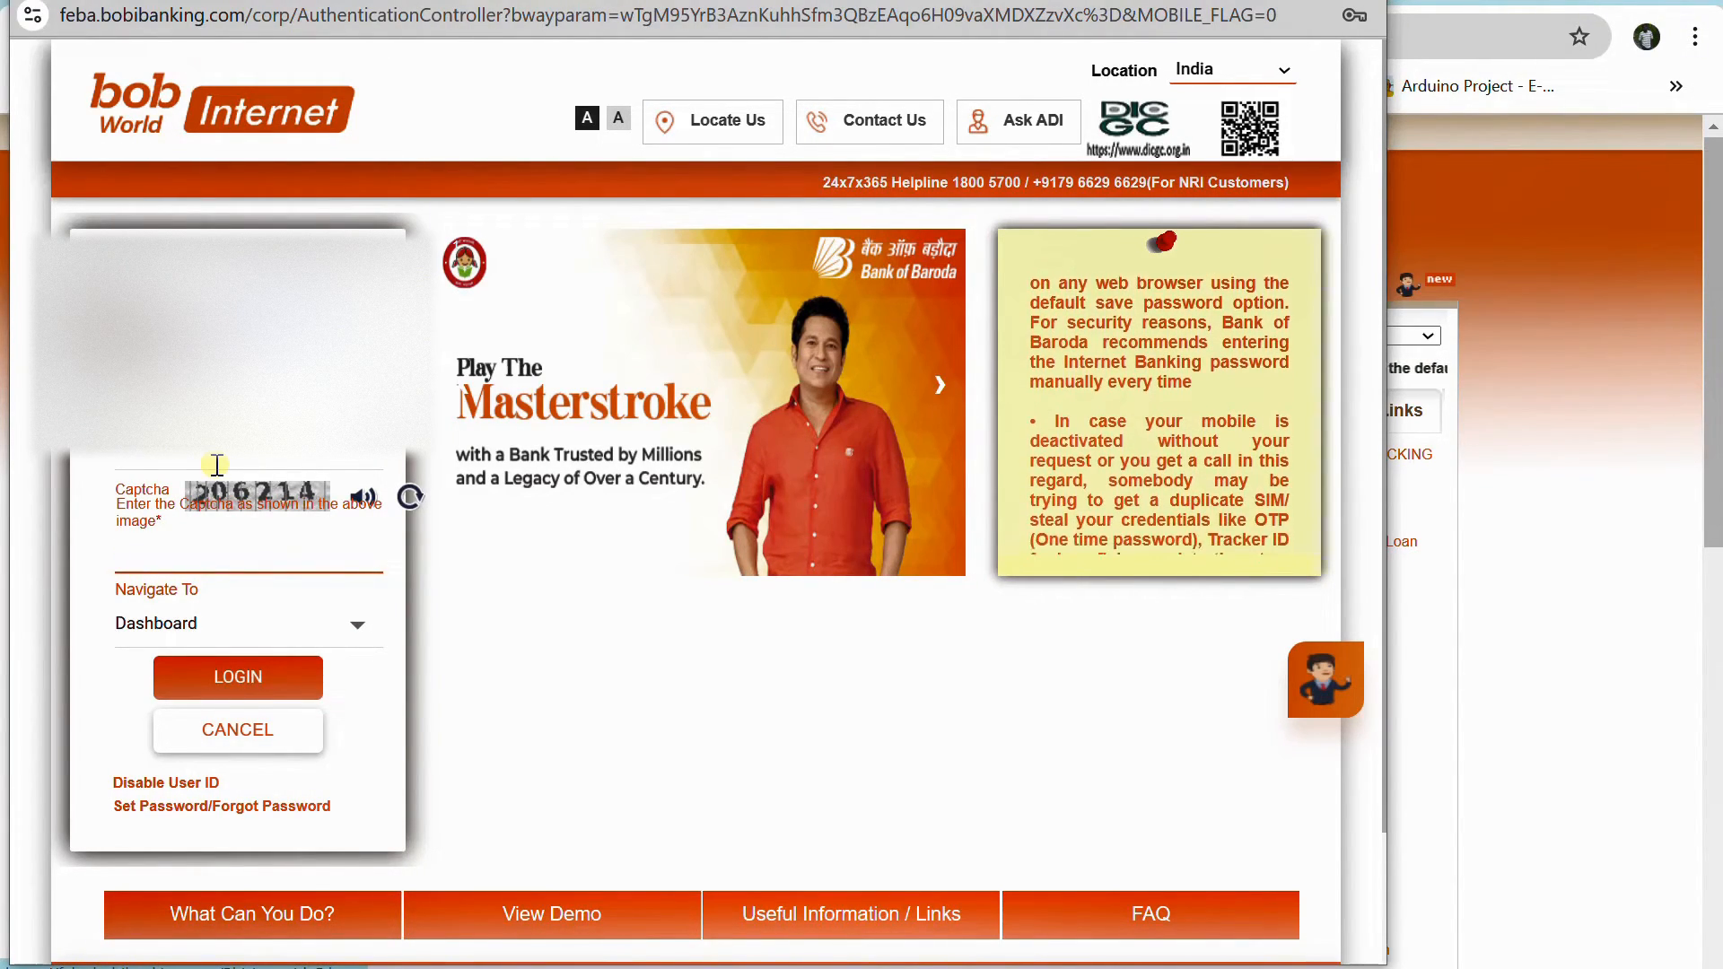
{"action": "type", "text": "206214"}
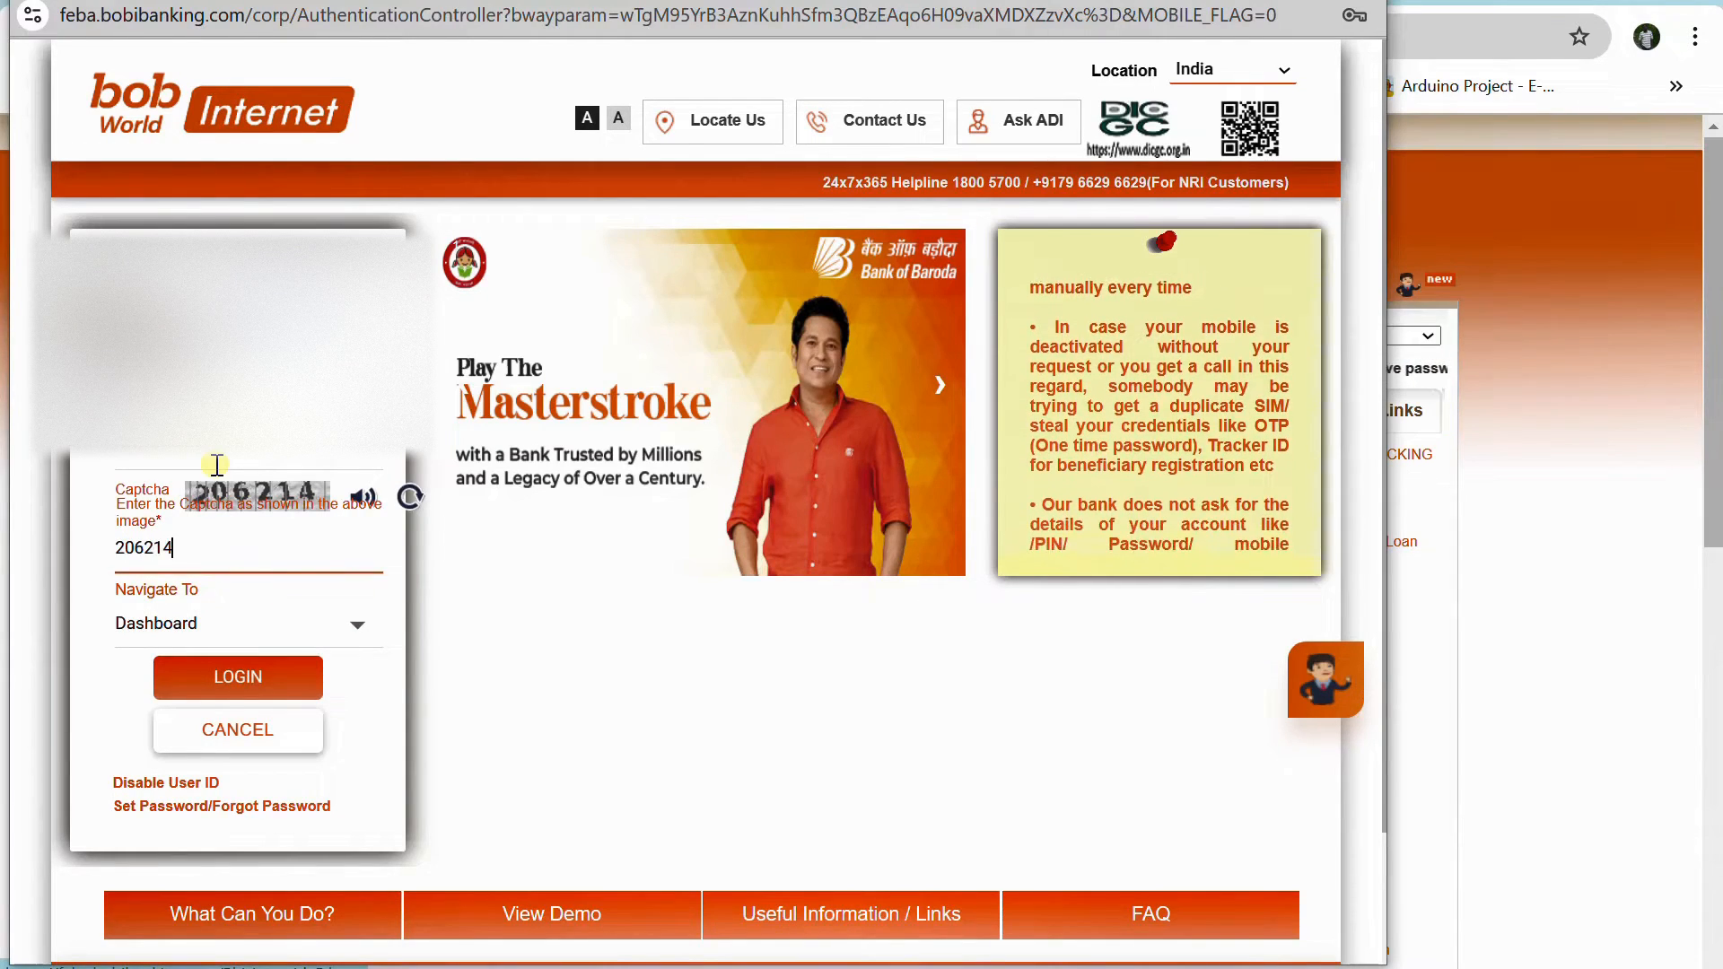
{"action": "left_click", "coordinate": [236, 679]}
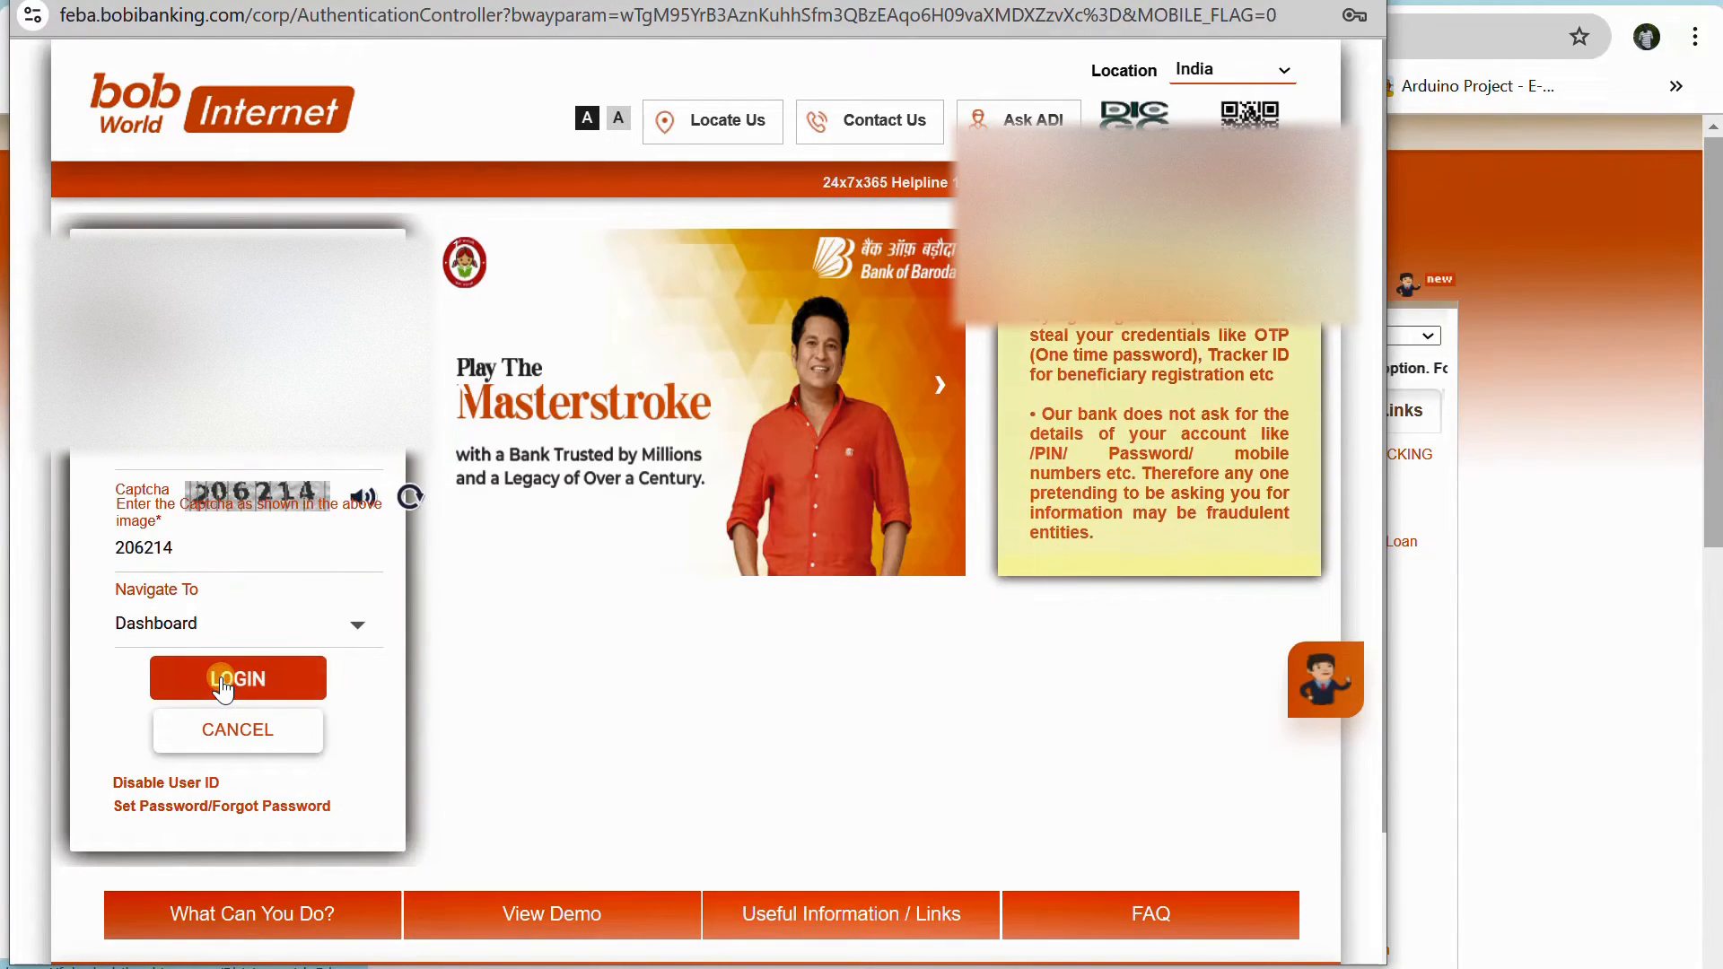
{"action": "left_click", "coordinate": [236, 679]}
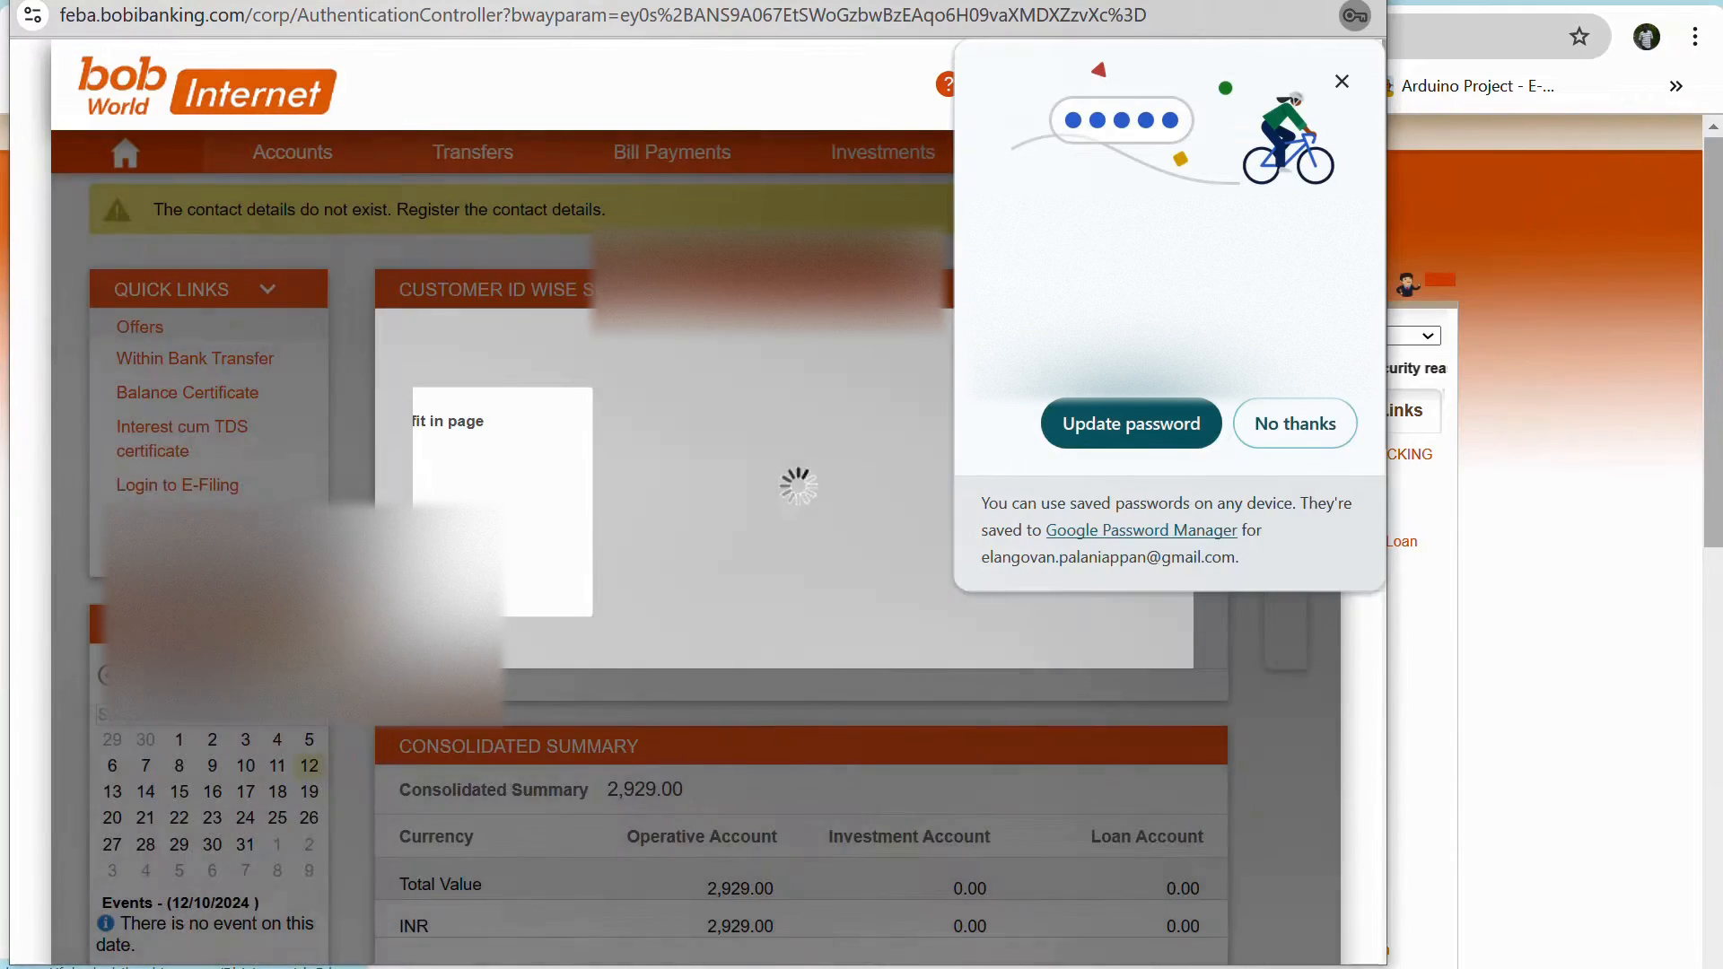
Decline the save-password popup and go to the Bill Payments section
{"action": "left_click", "coordinate": [1293, 423]}
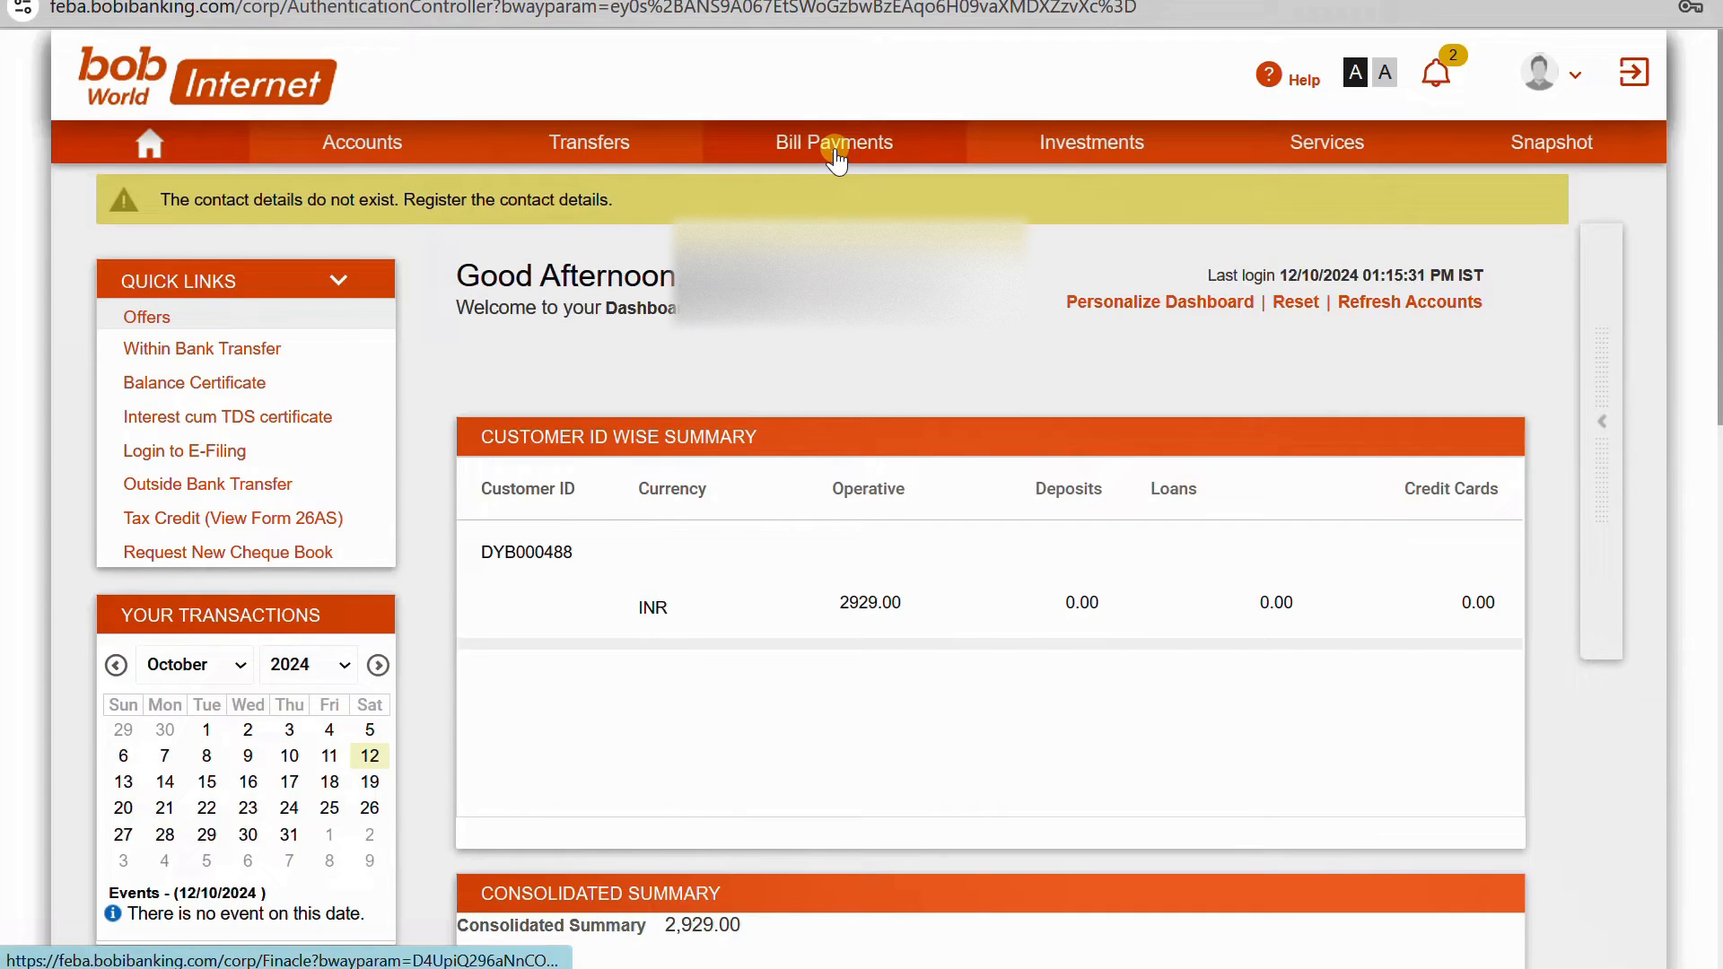
{"action": "left_click", "coordinate": [833, 141]}
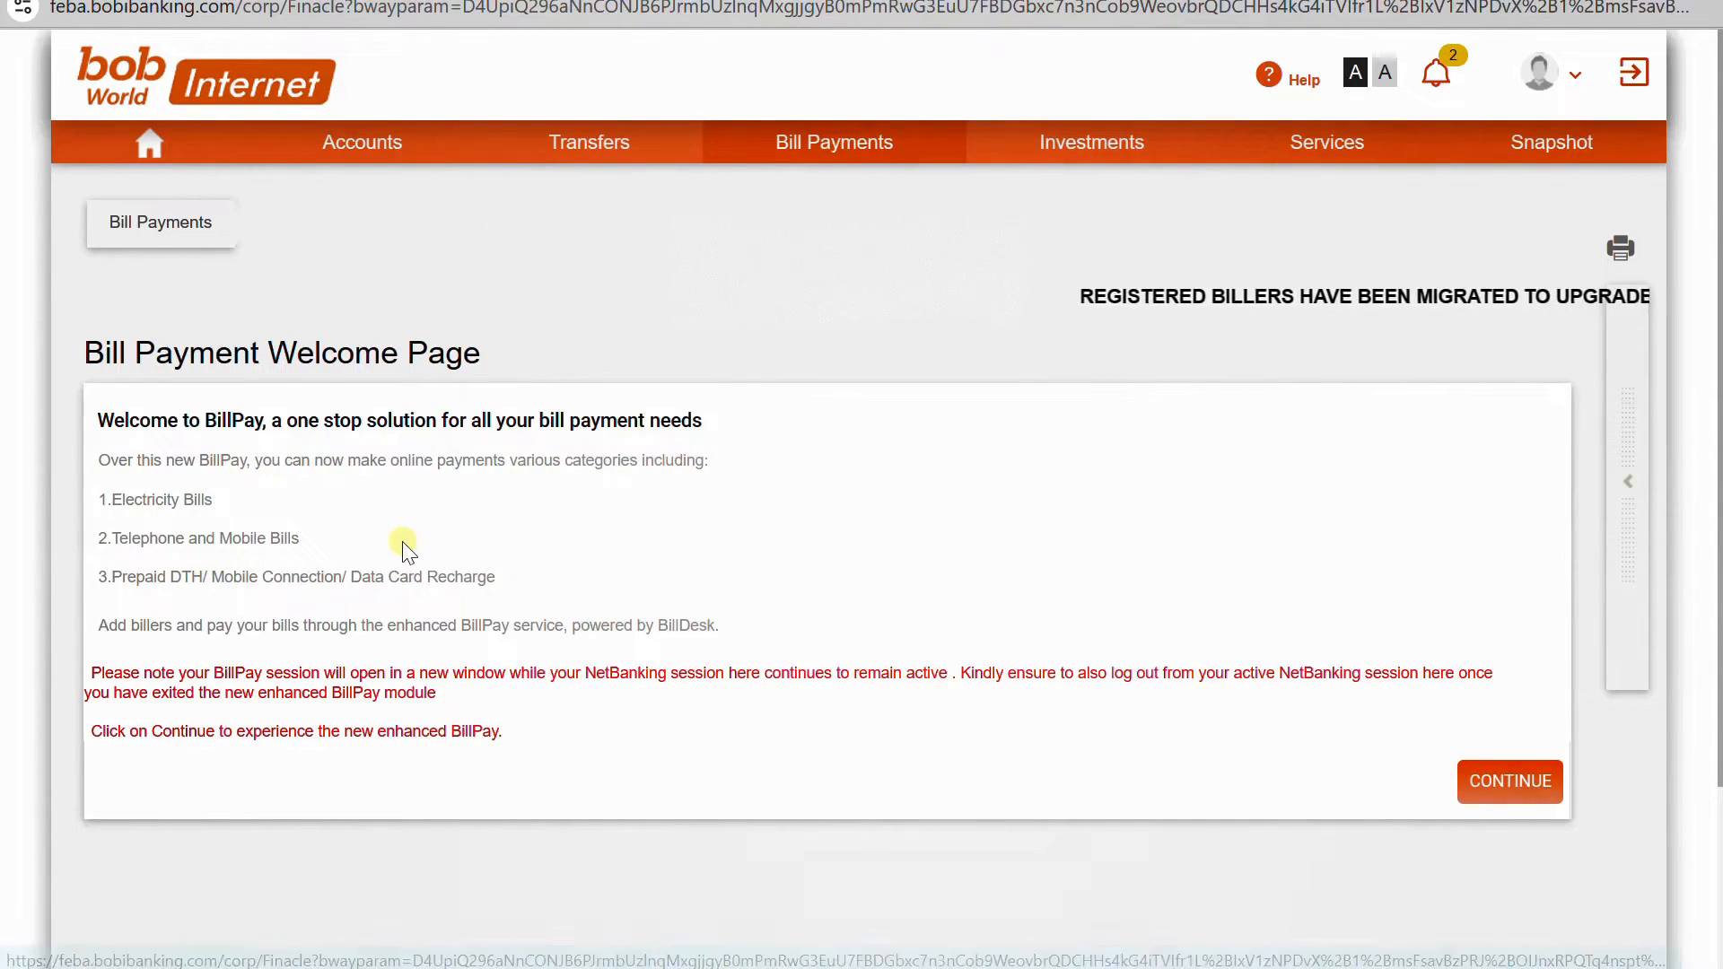
{"action": "mouse_move", "coordinate": [212, 535]}
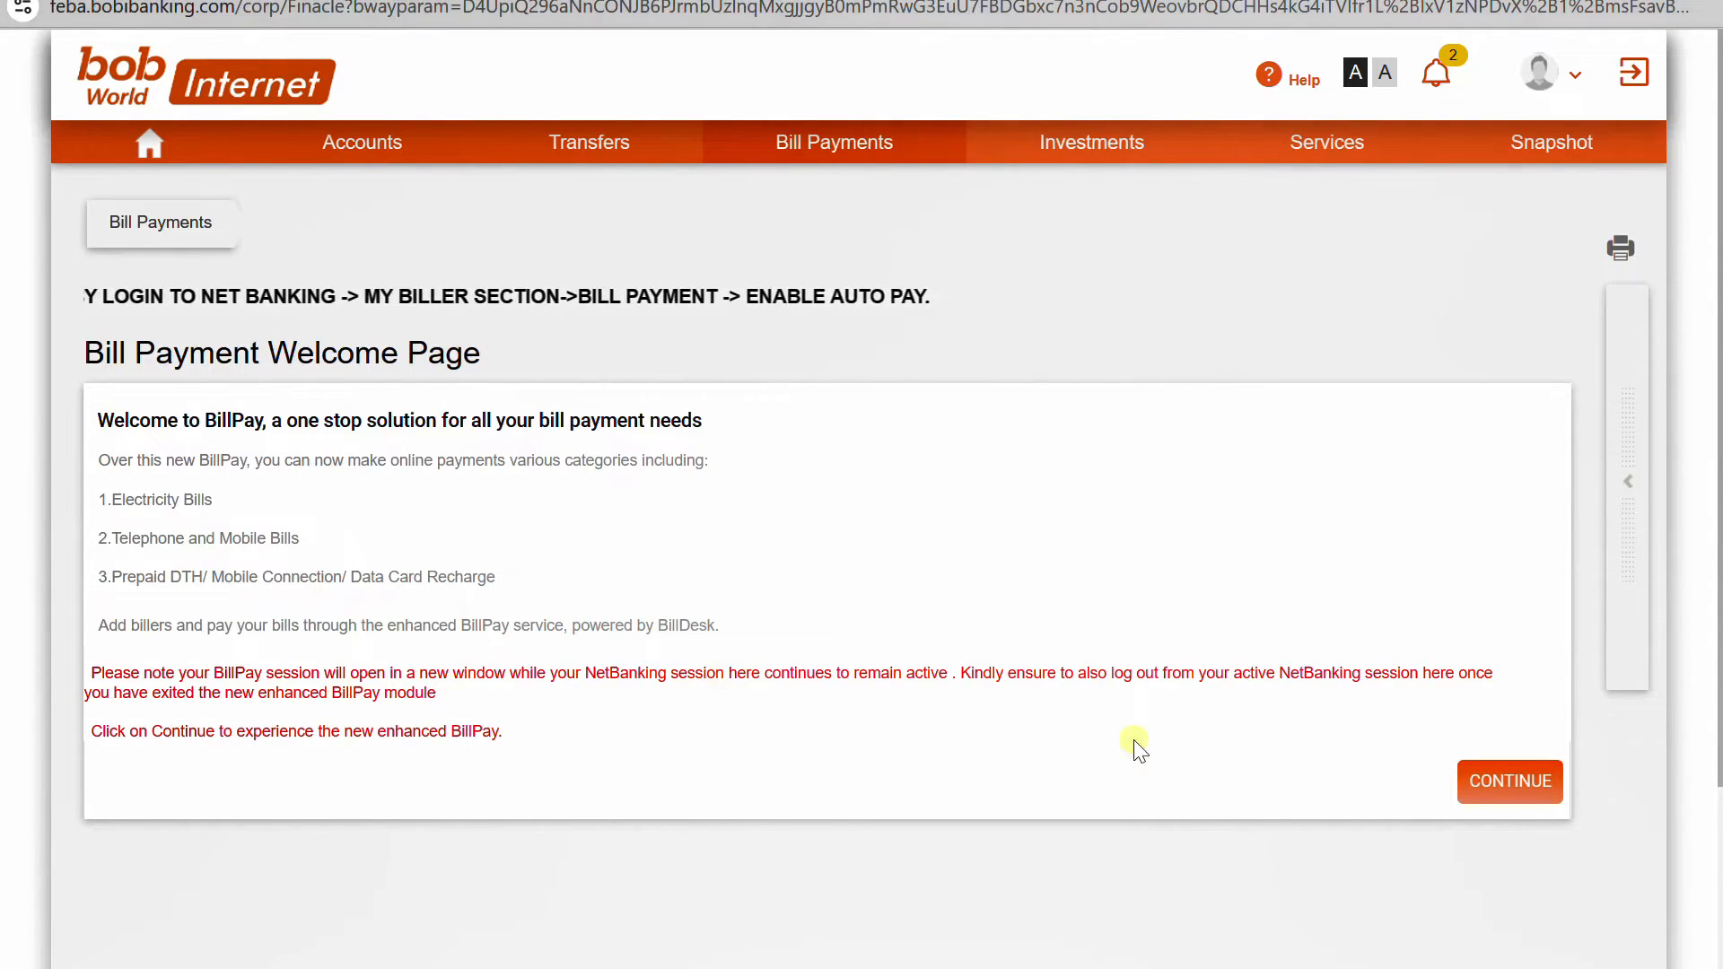
Continue into BillDesk BillPay and browse the Mutual Fund biller list, searching 'sbi'
{"action": "left_click", "coordinate": [1509, 781]}
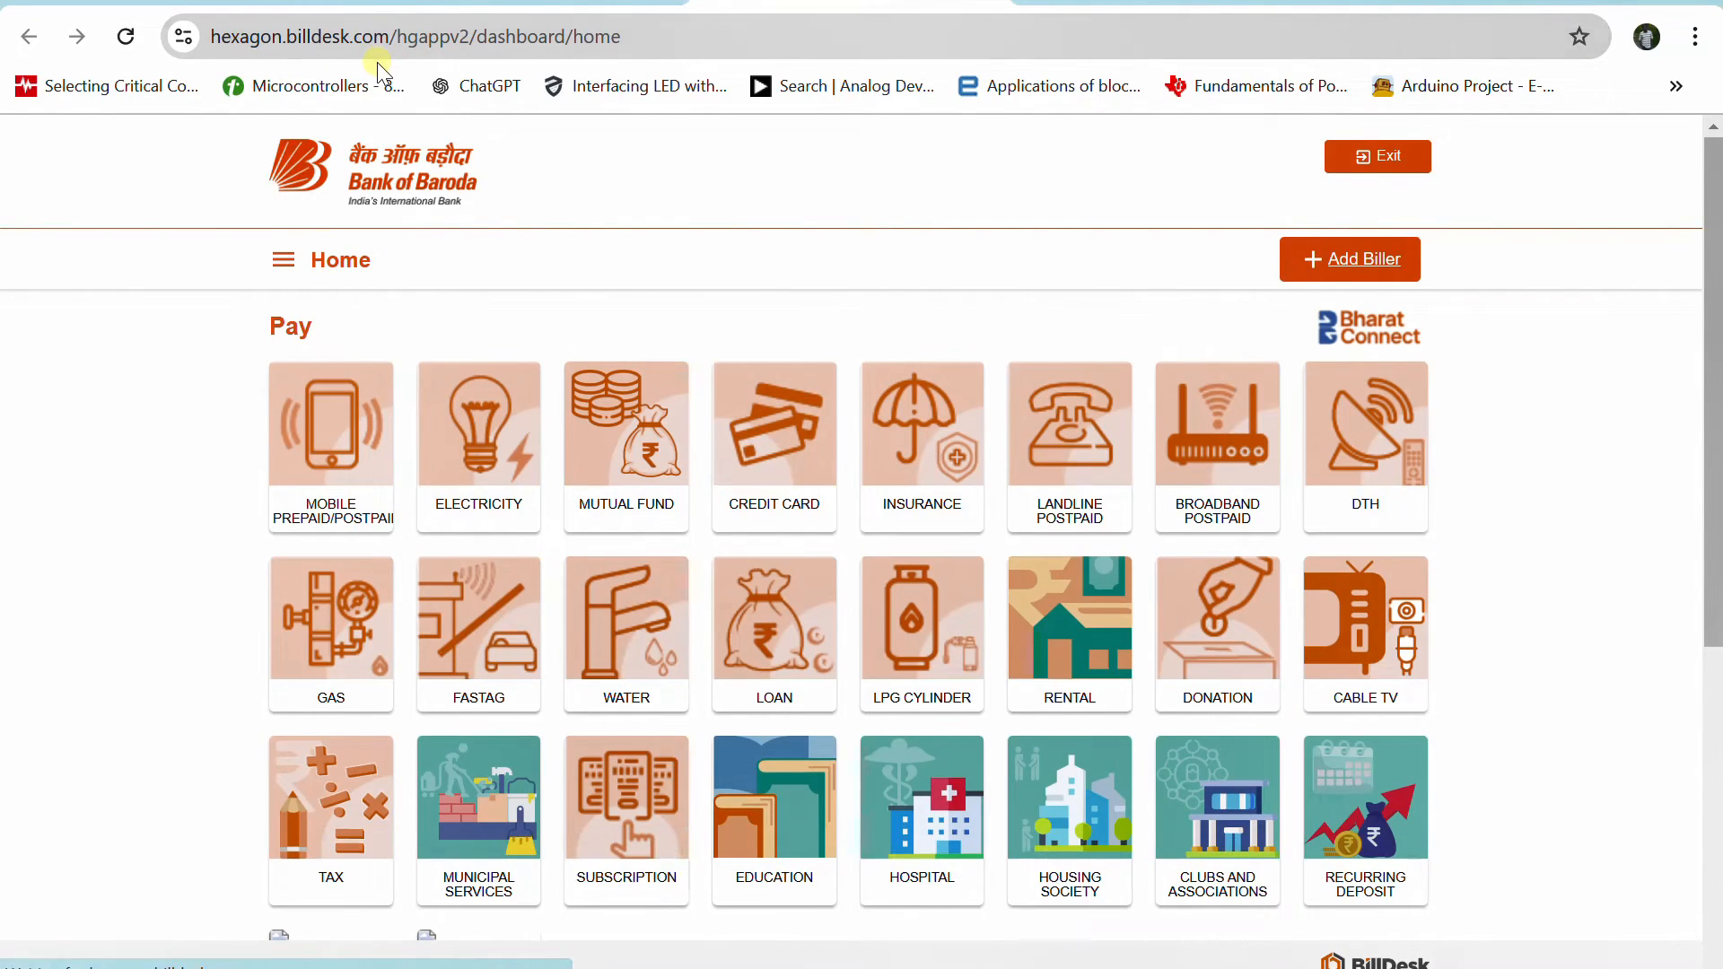
{"action": "mouse_move", "coordinate": [965, 958]}
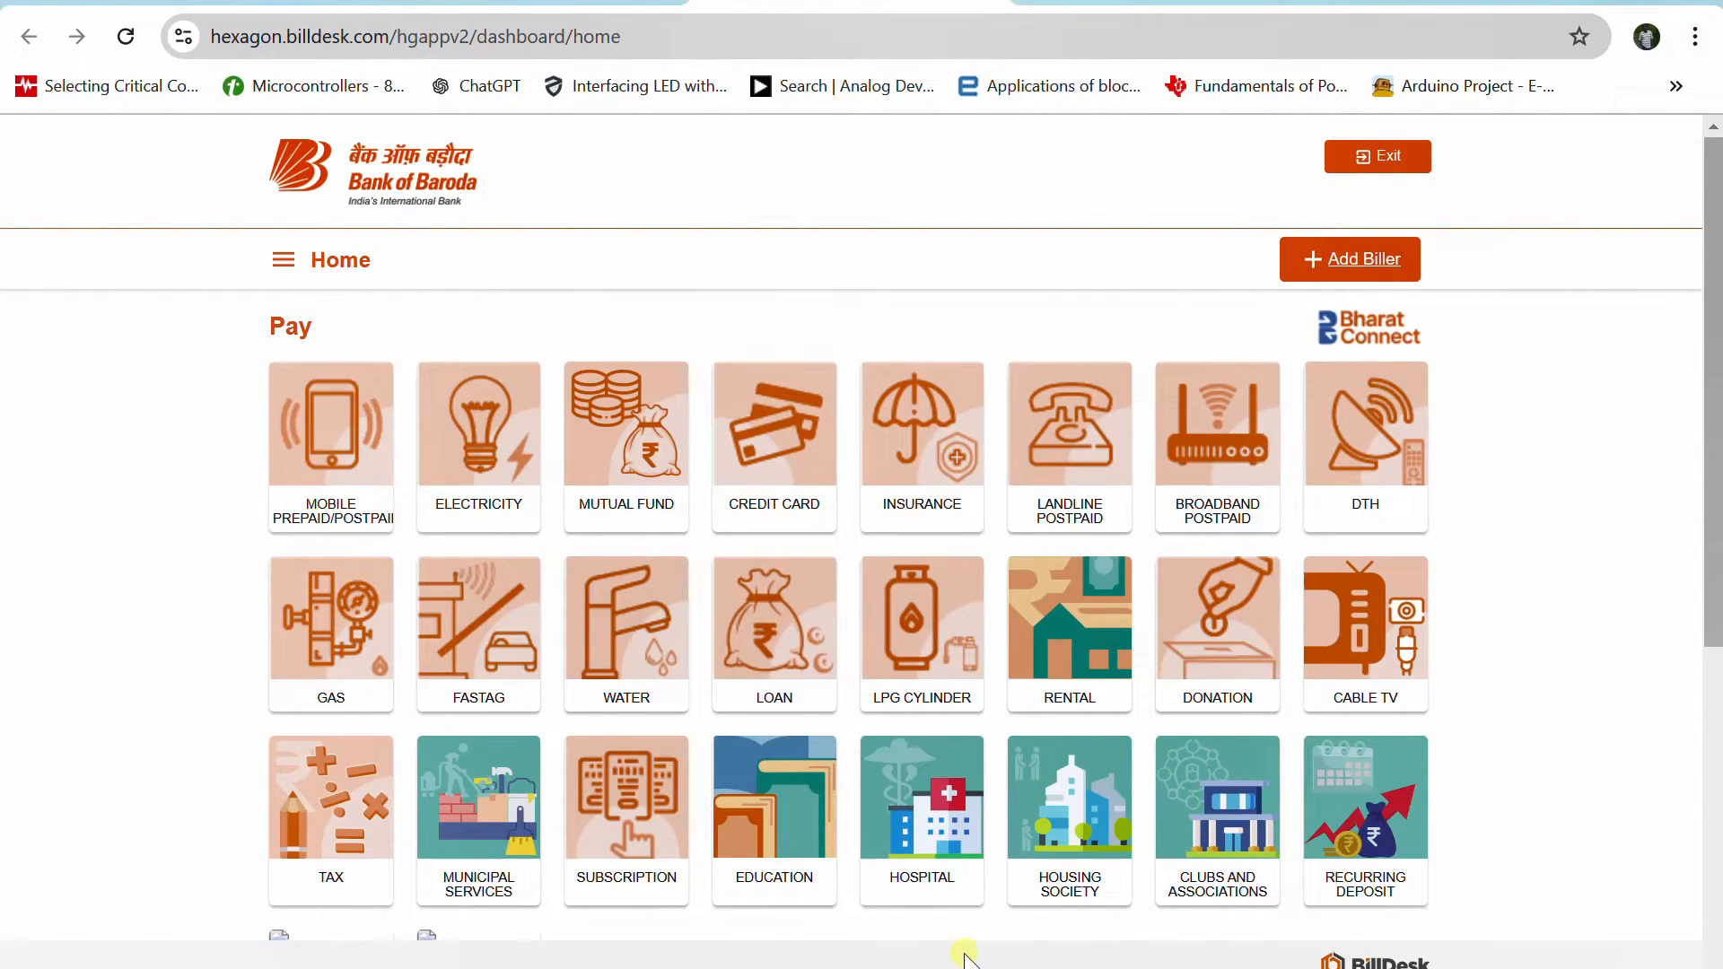
{"action": "mouse_move", "coordinate": [226, 488]}
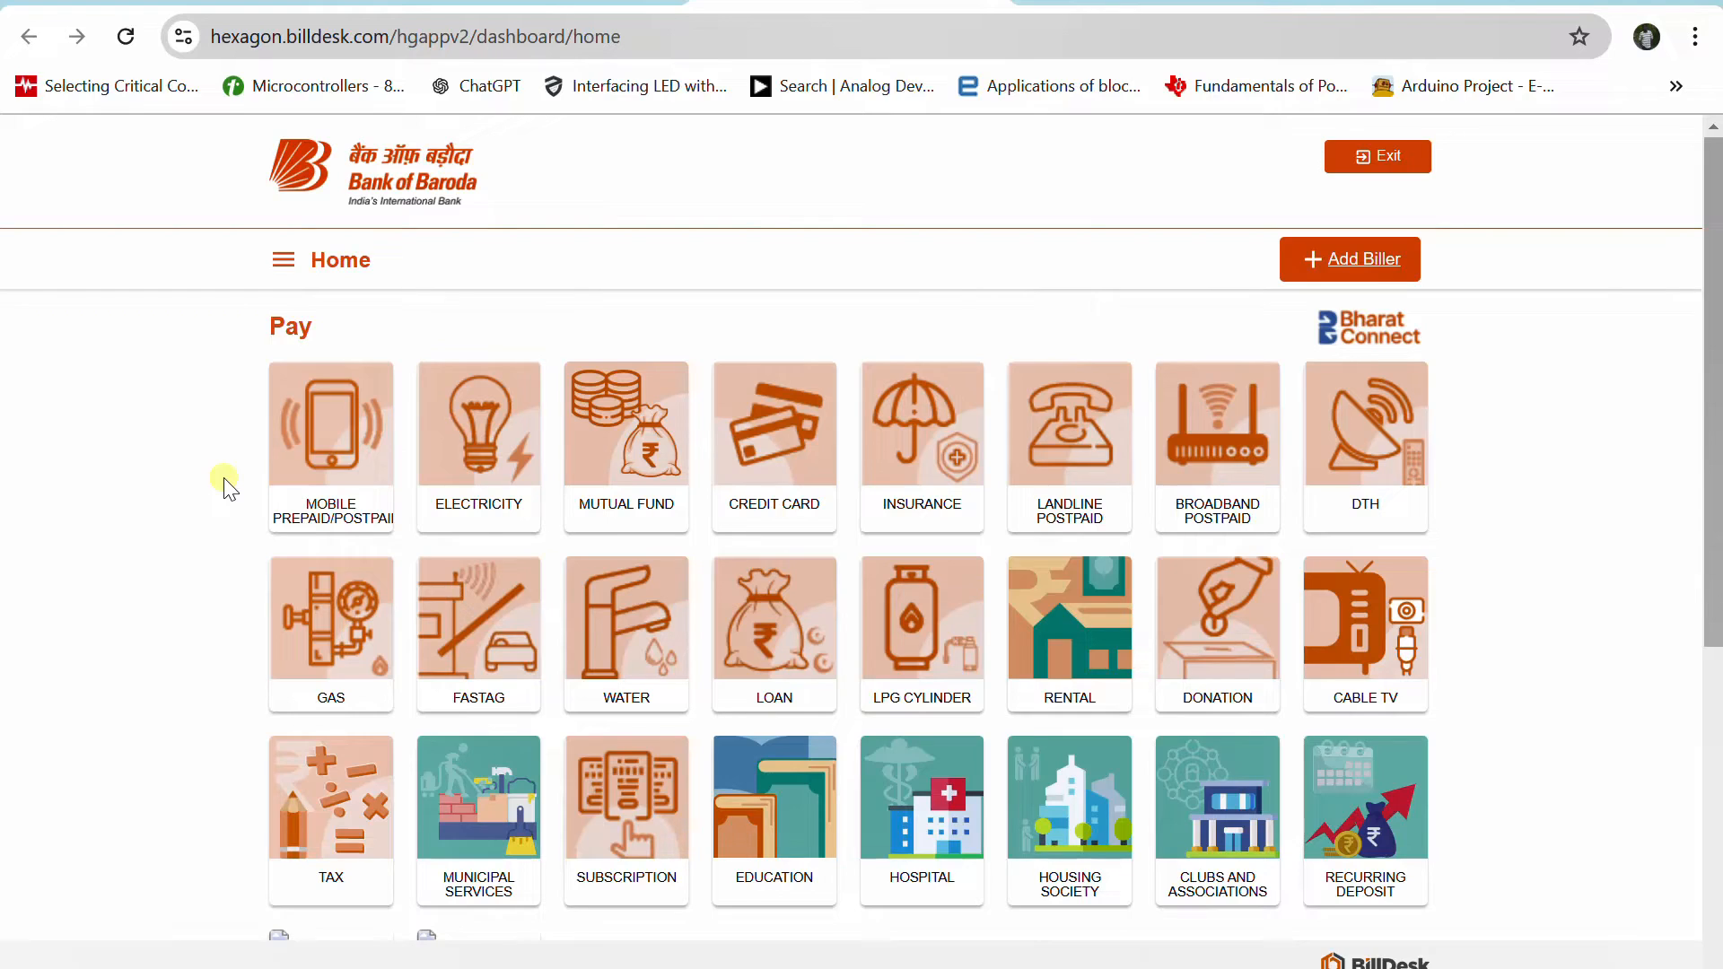
{"action": "mouse_move", "coordinate": [240, 495]}
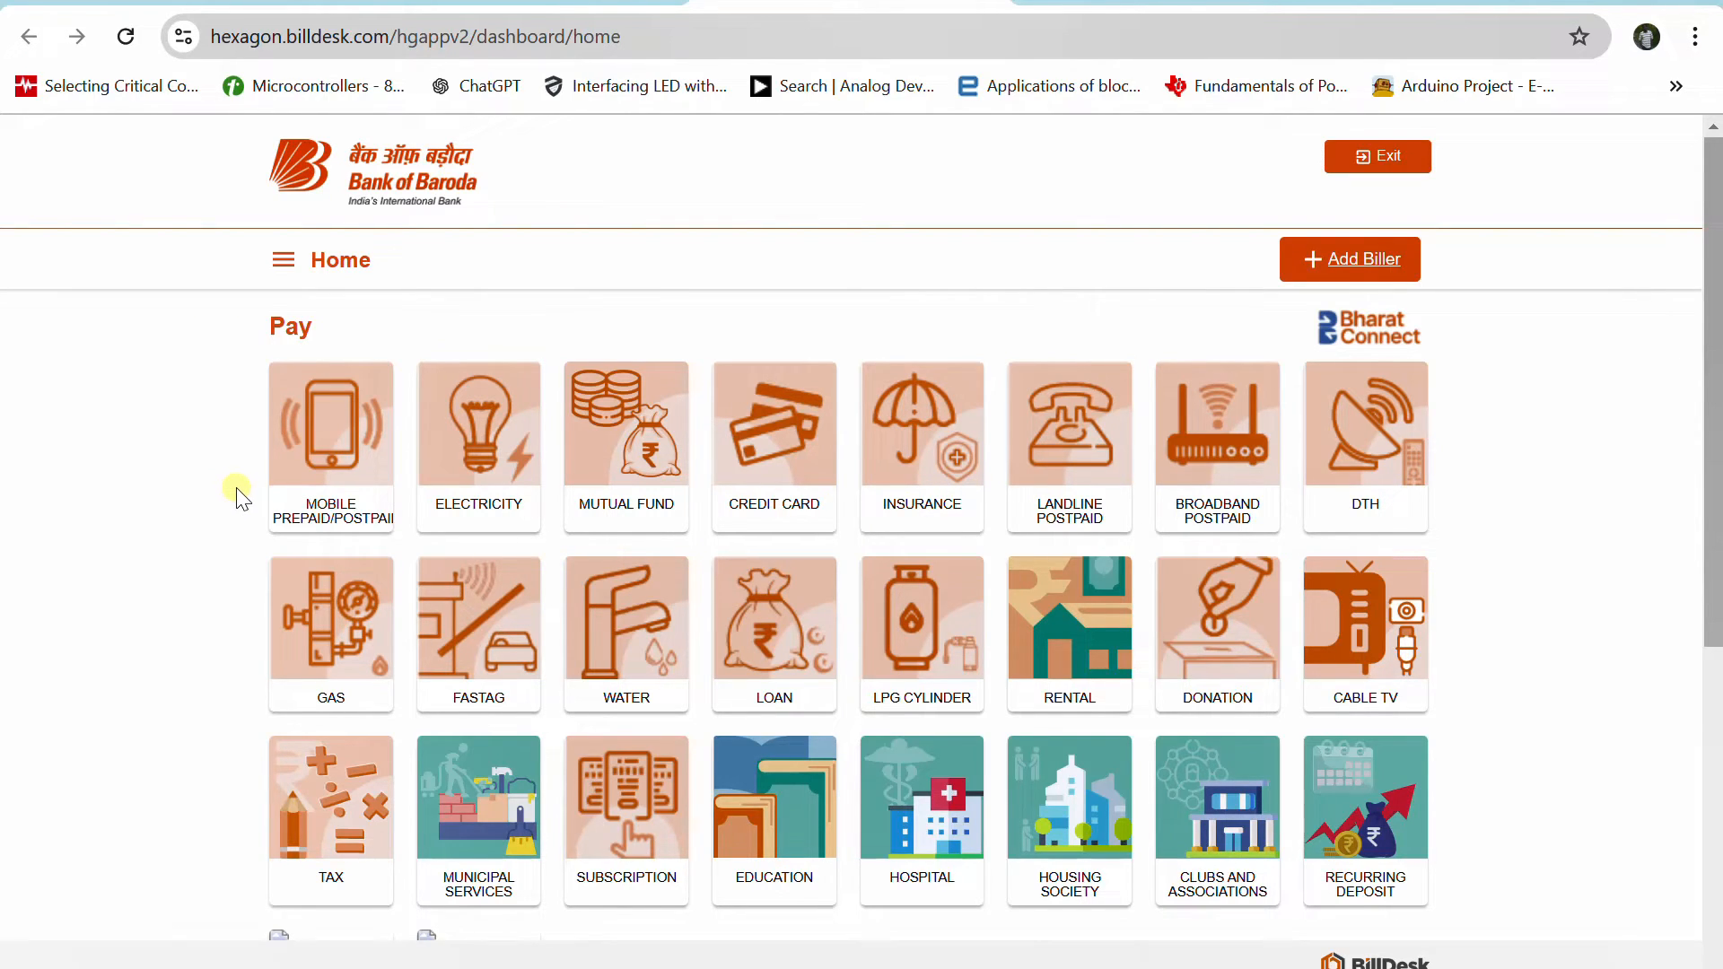
{"action": "mouse_move", "coordinate": [352, 478]}
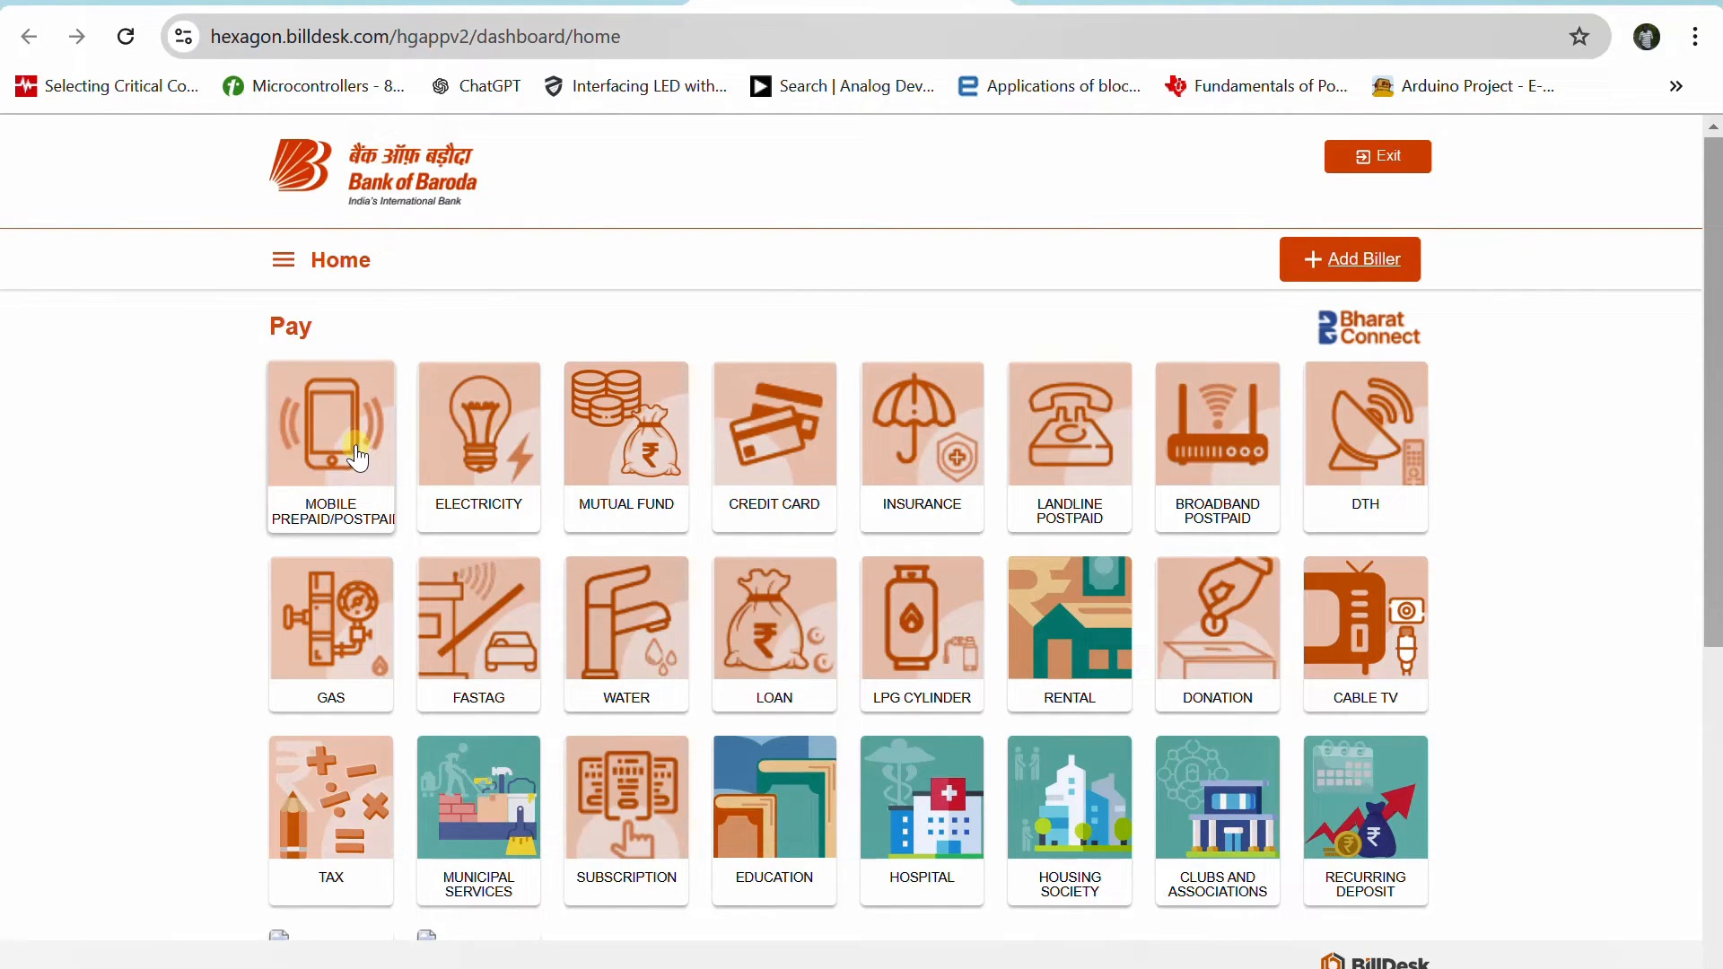
{"action": "mouse_move", "coordinate": [627, 447]}
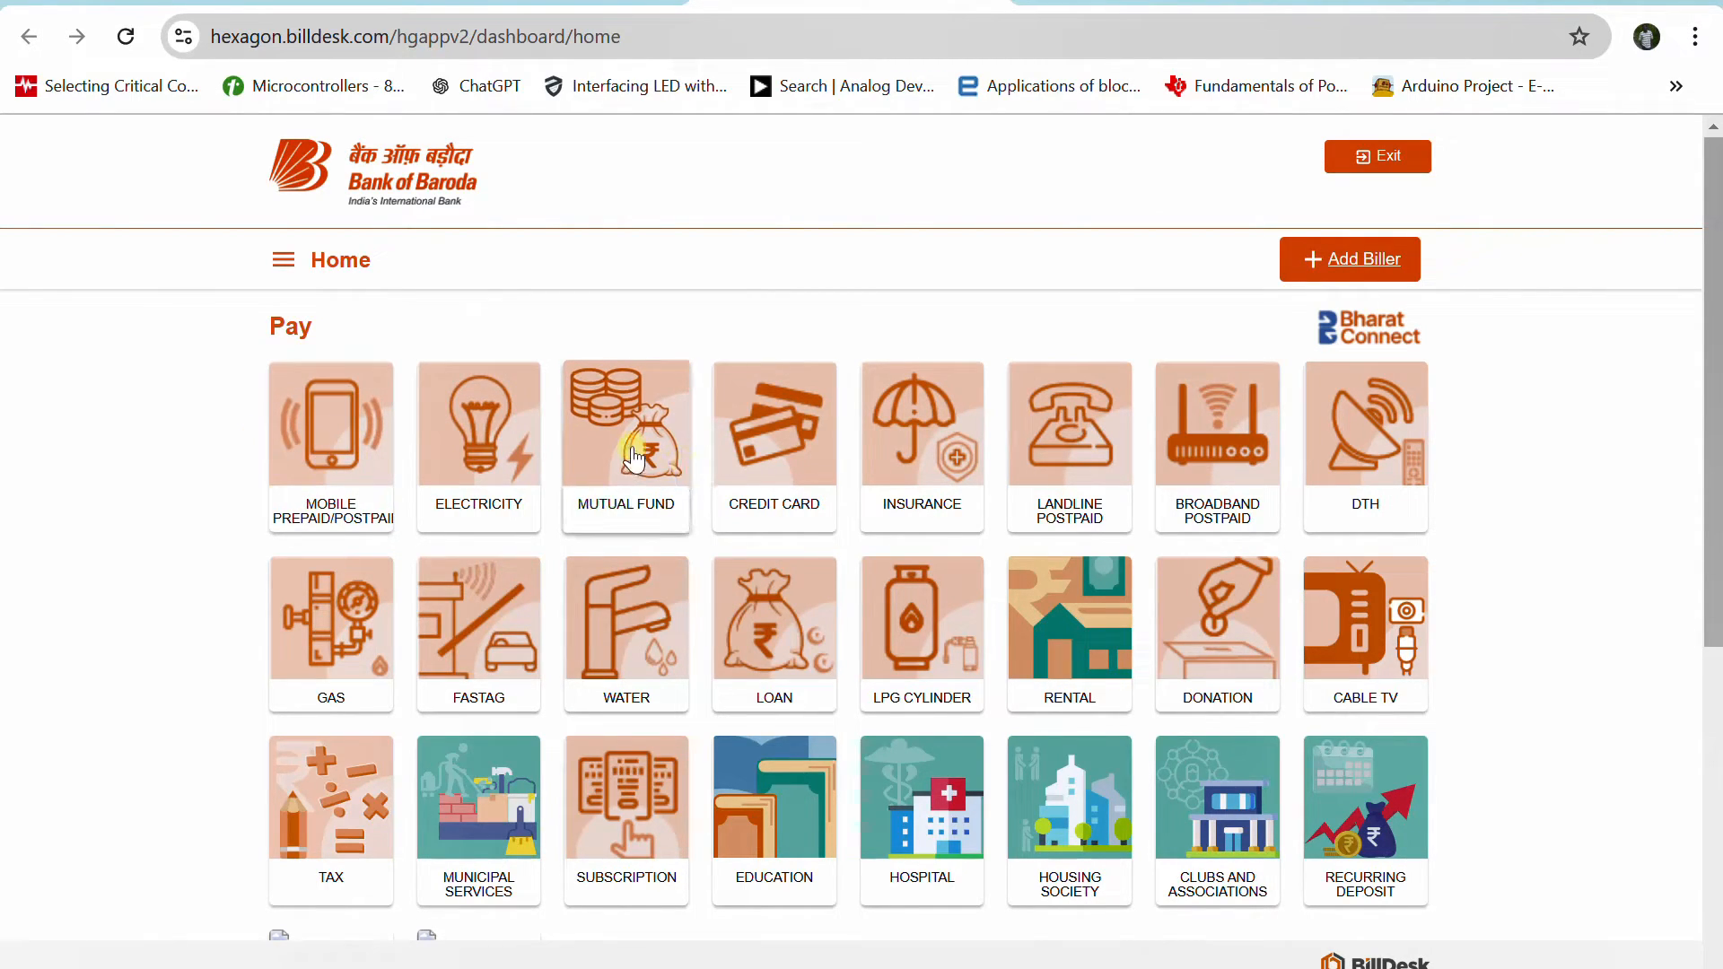
{"action": "left_click", "coordinate": [626, 428]}
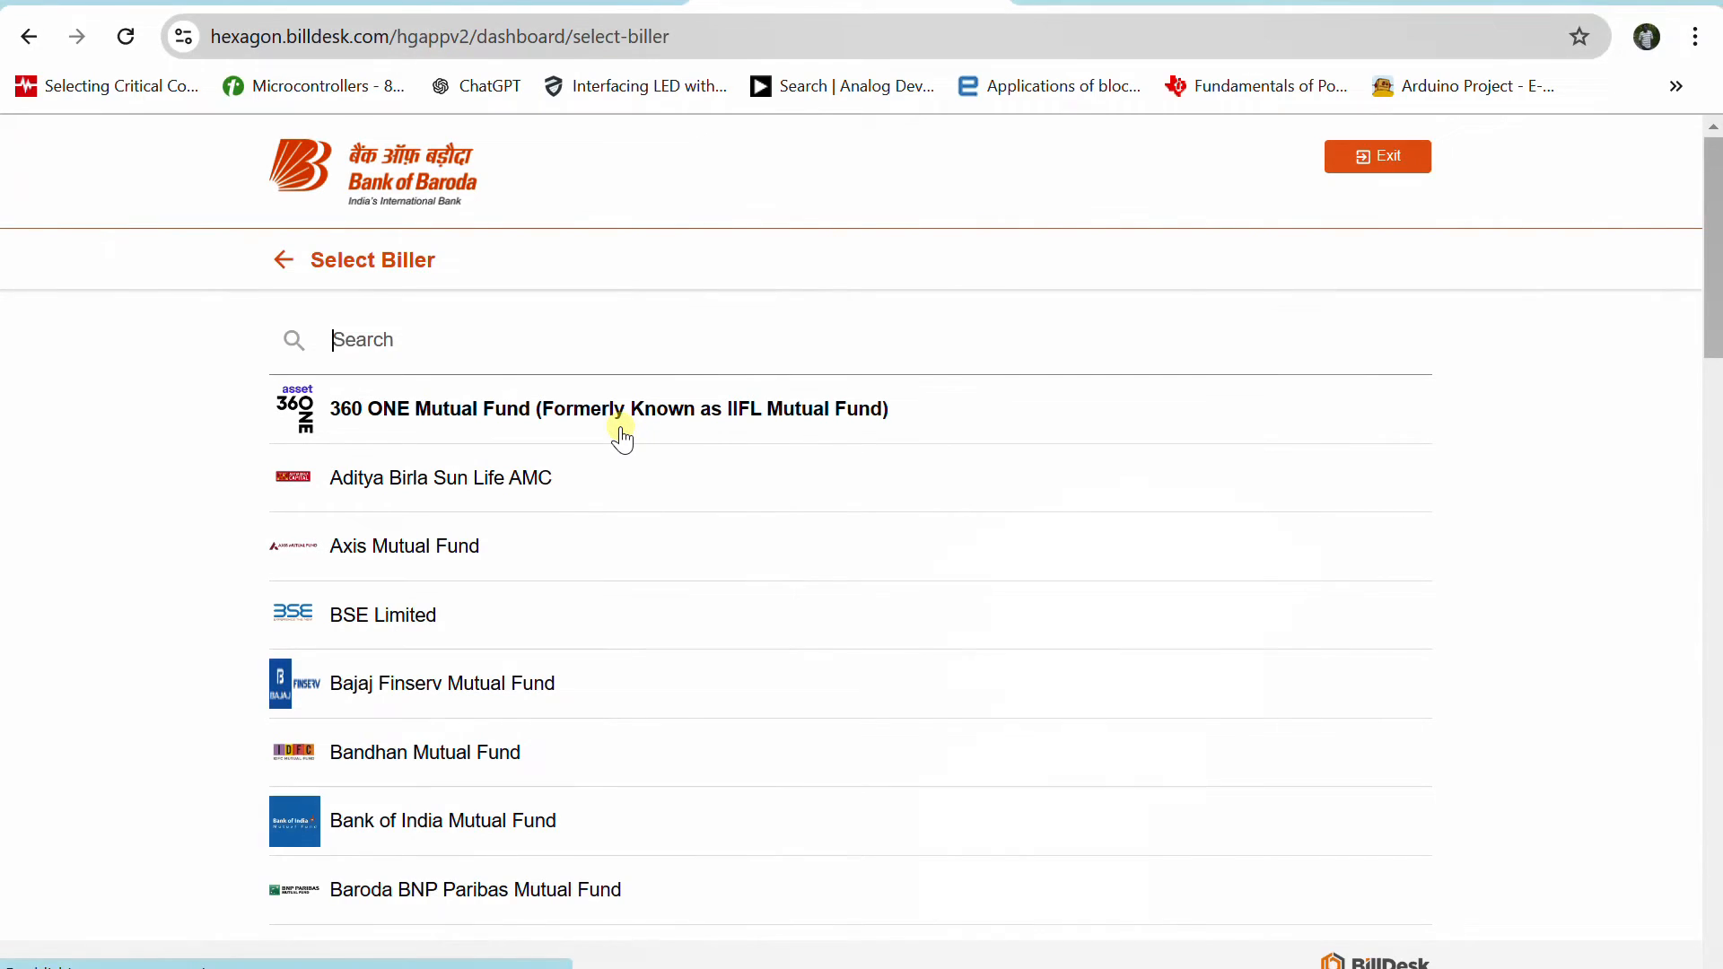
{"action": "scroll", "scroll_direction": "down", "scroll_amount": 3}
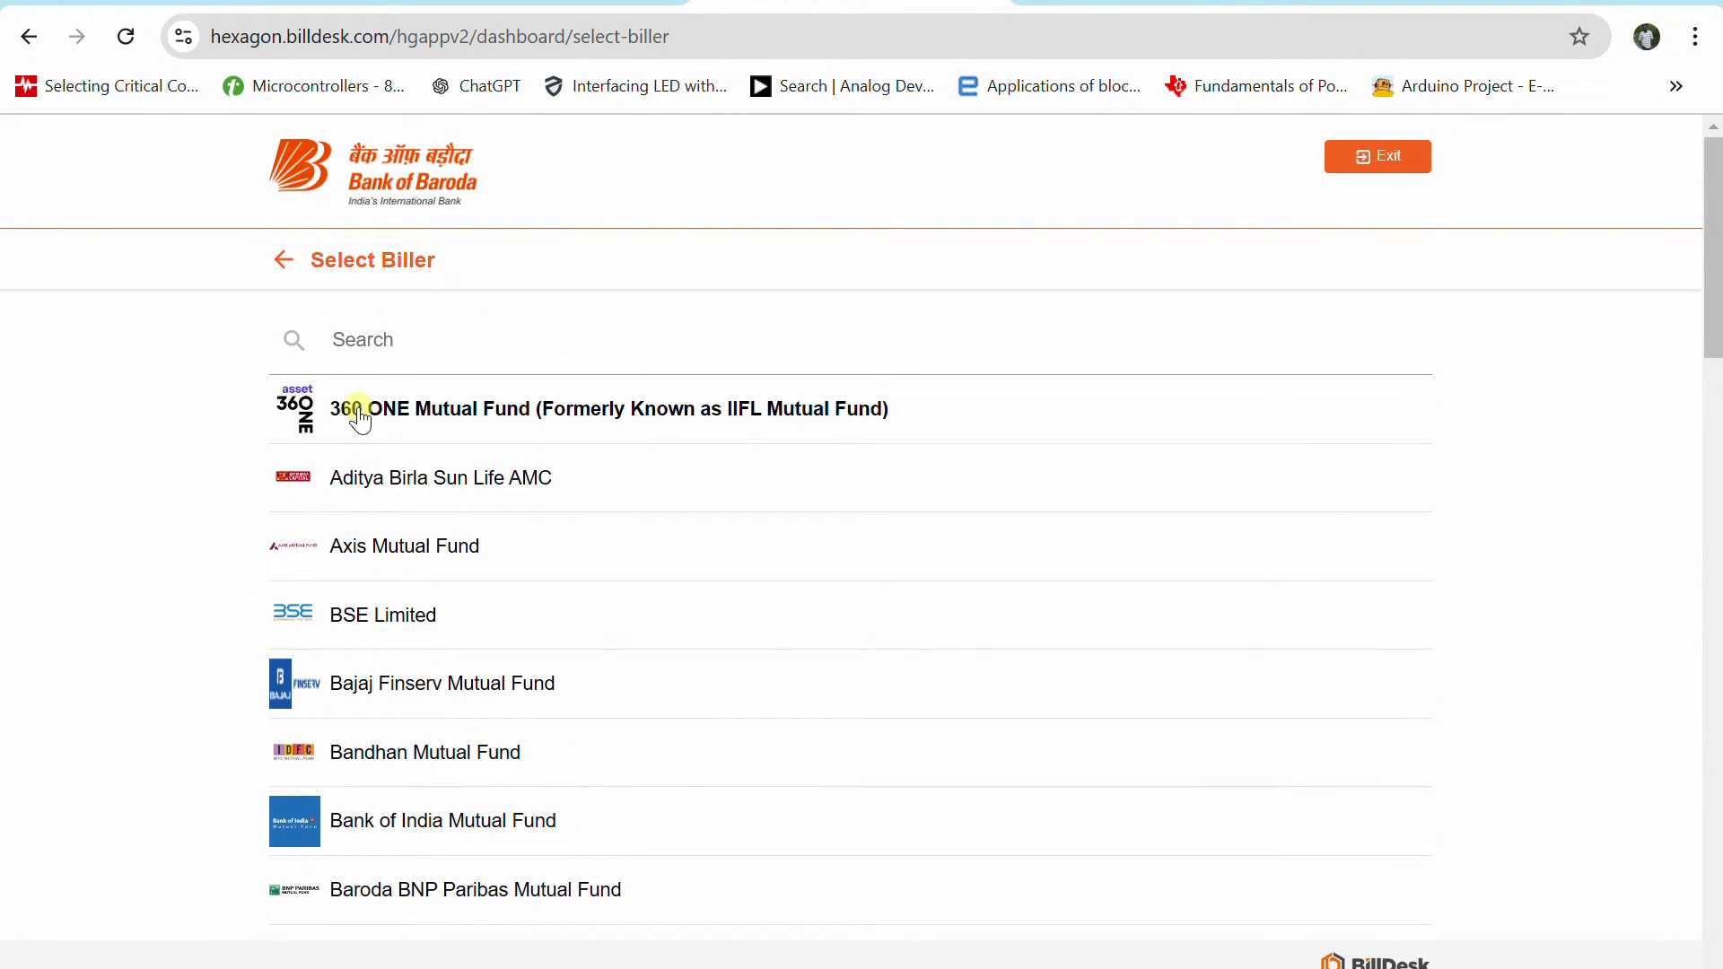
{"action": "type", "text": "sbi"}
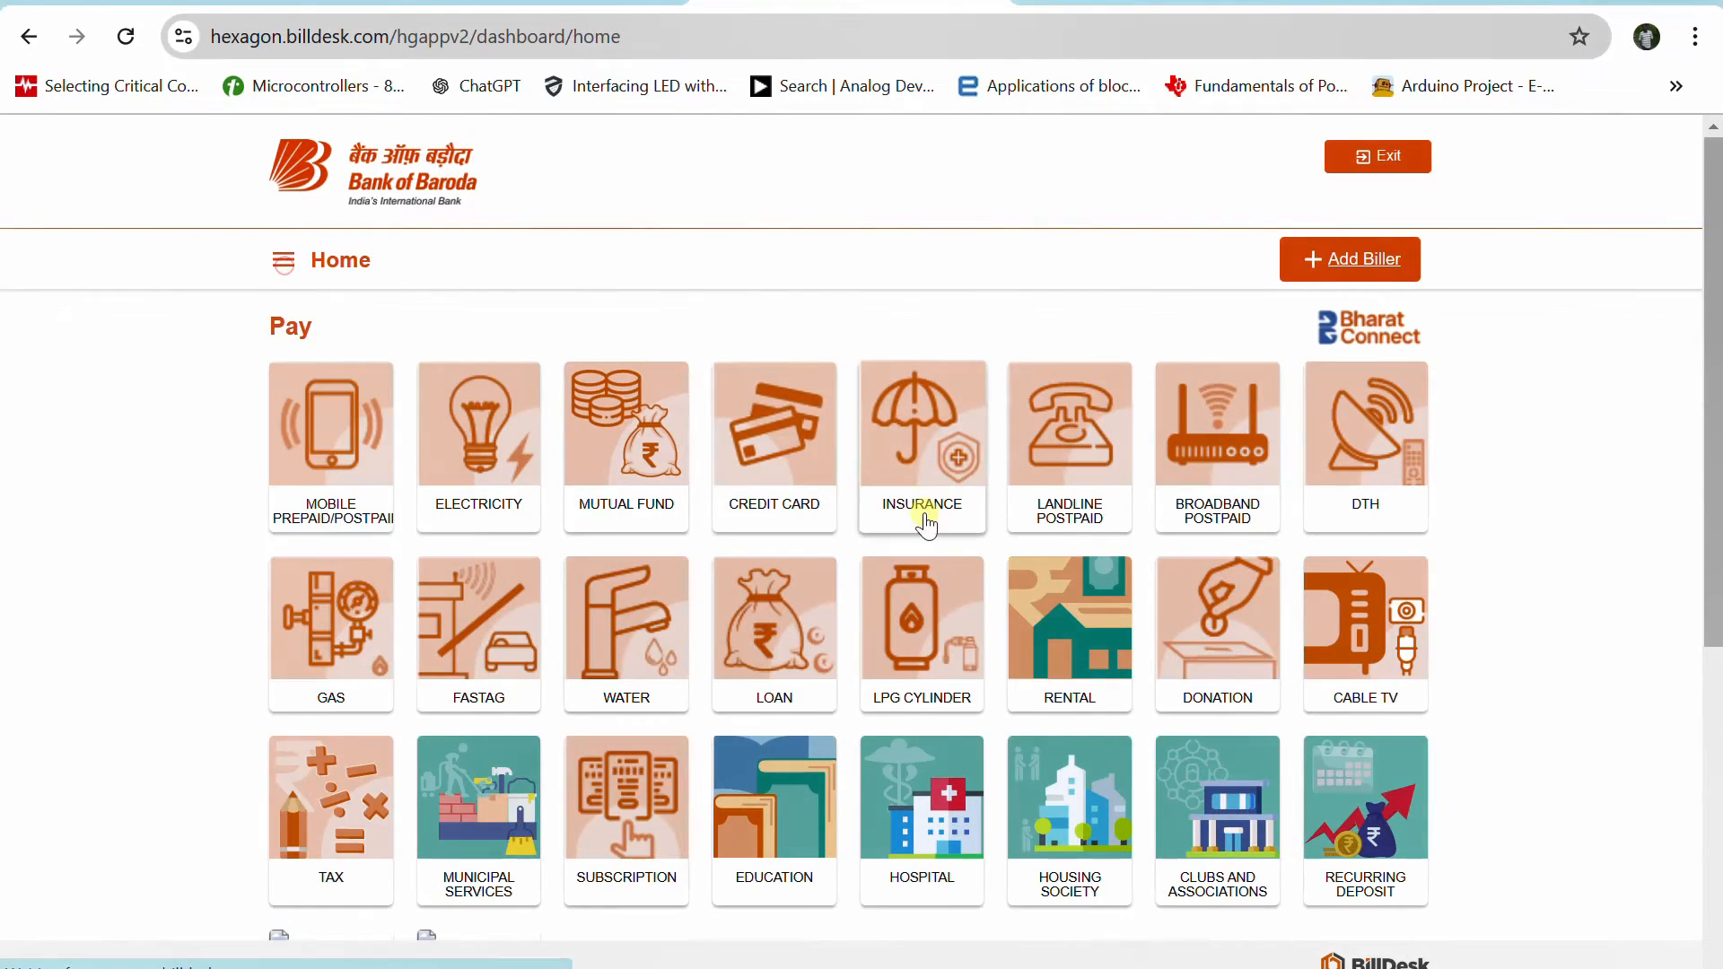
Search the insurance biller list for 'bes' then 'tne' and return to the category home
{"action": "left_click", "coordinate": [920, 447]}
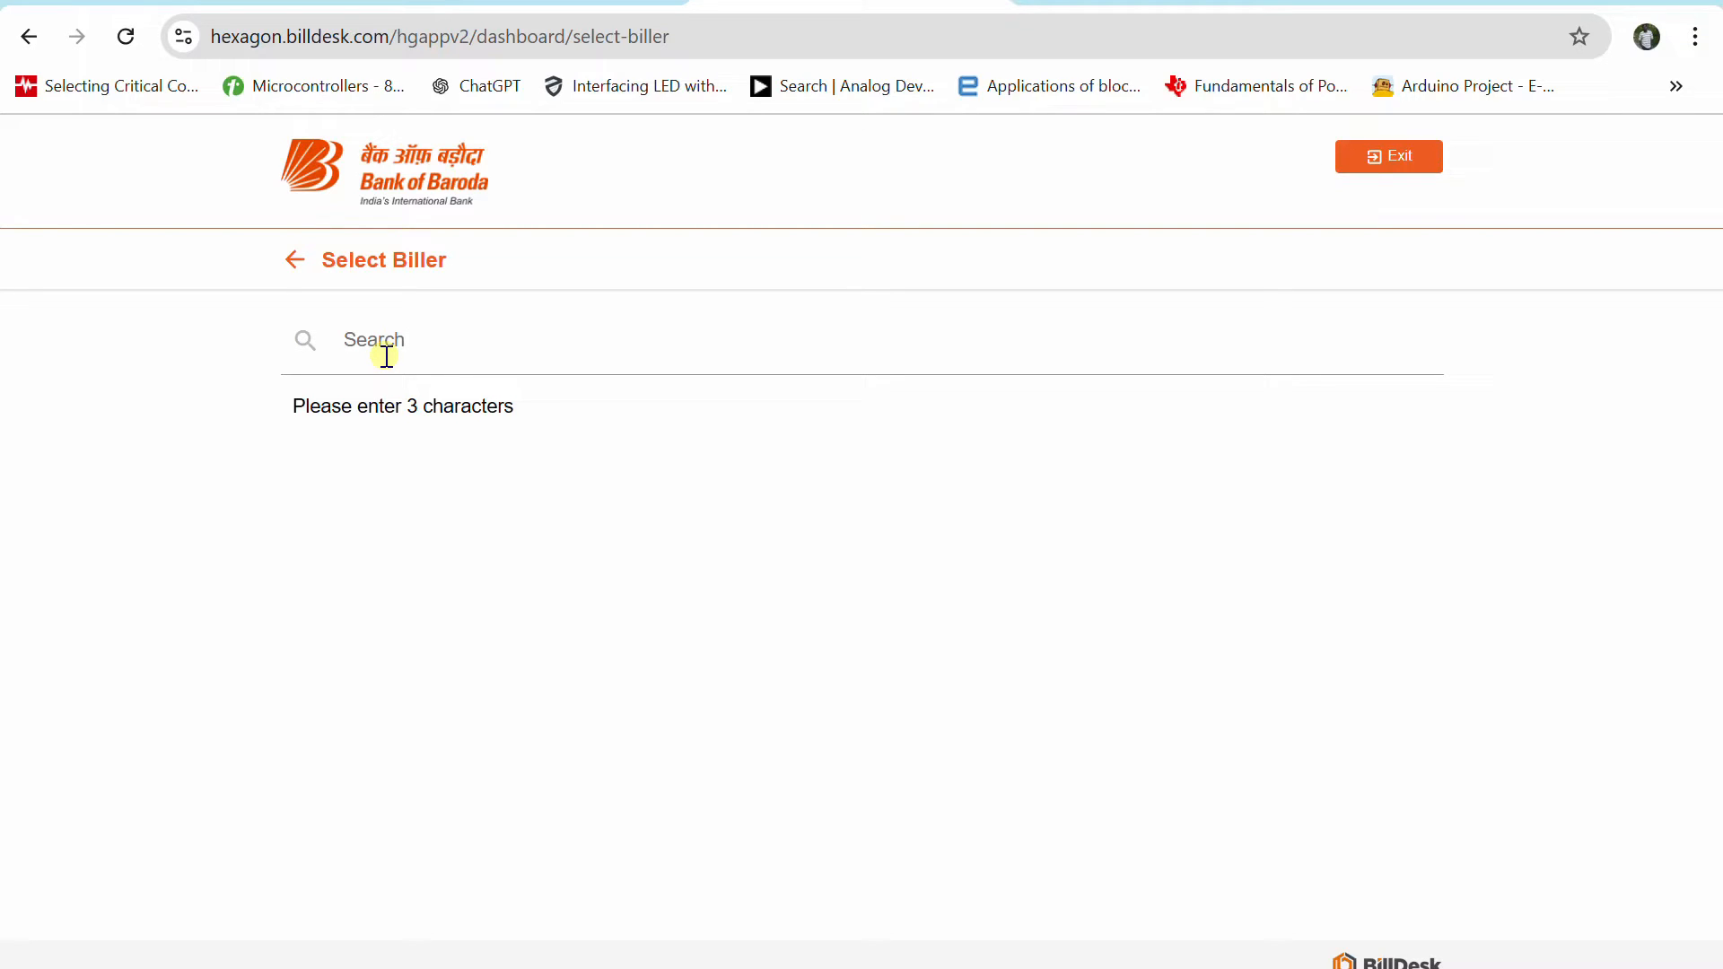
{"action": "type", "text": "bes"}
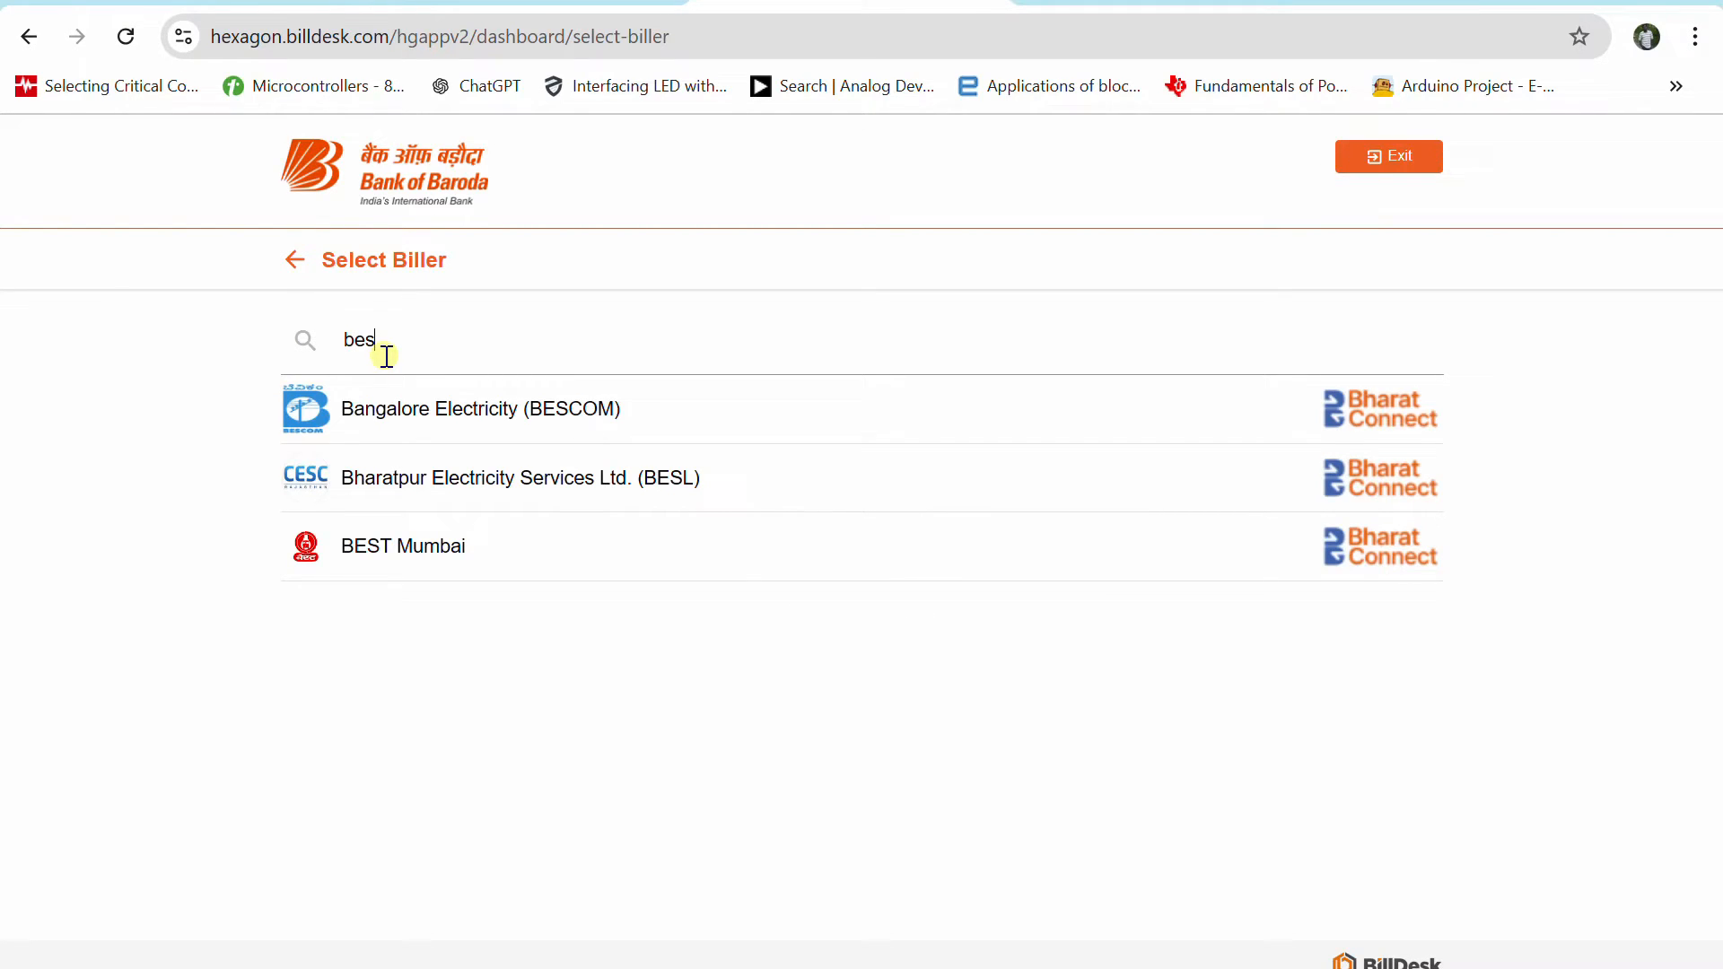
{"action": "key", "text": "Backspace"}
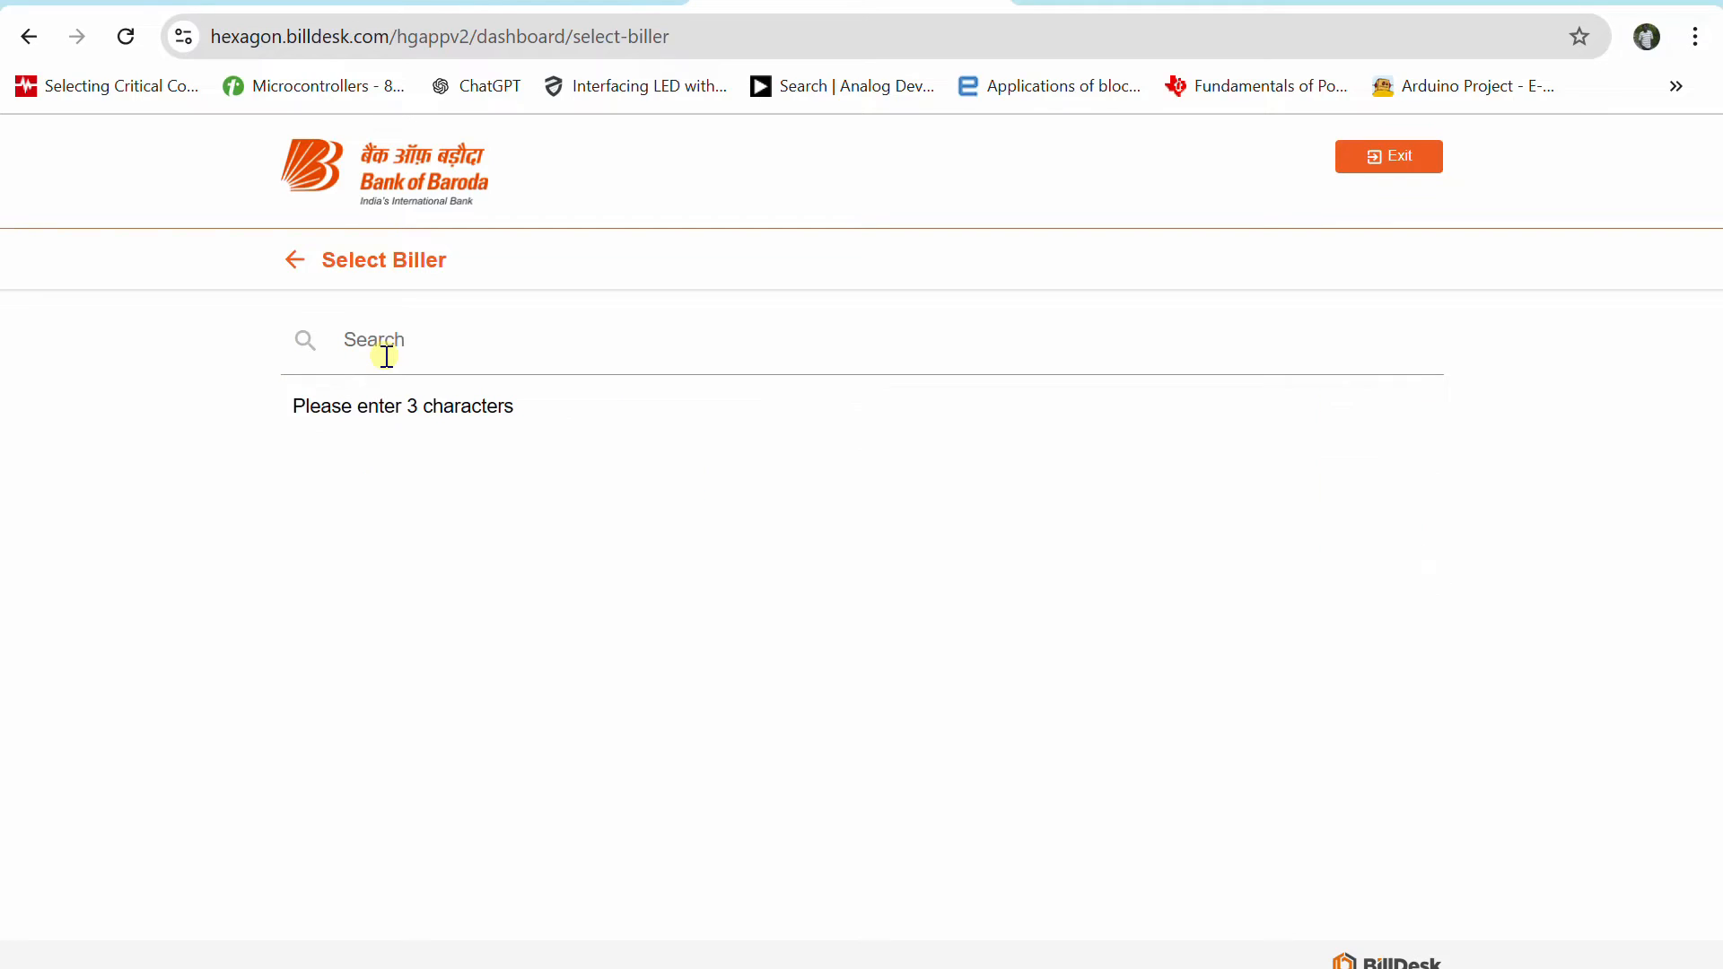
{"action": "type", "text": "tne"}
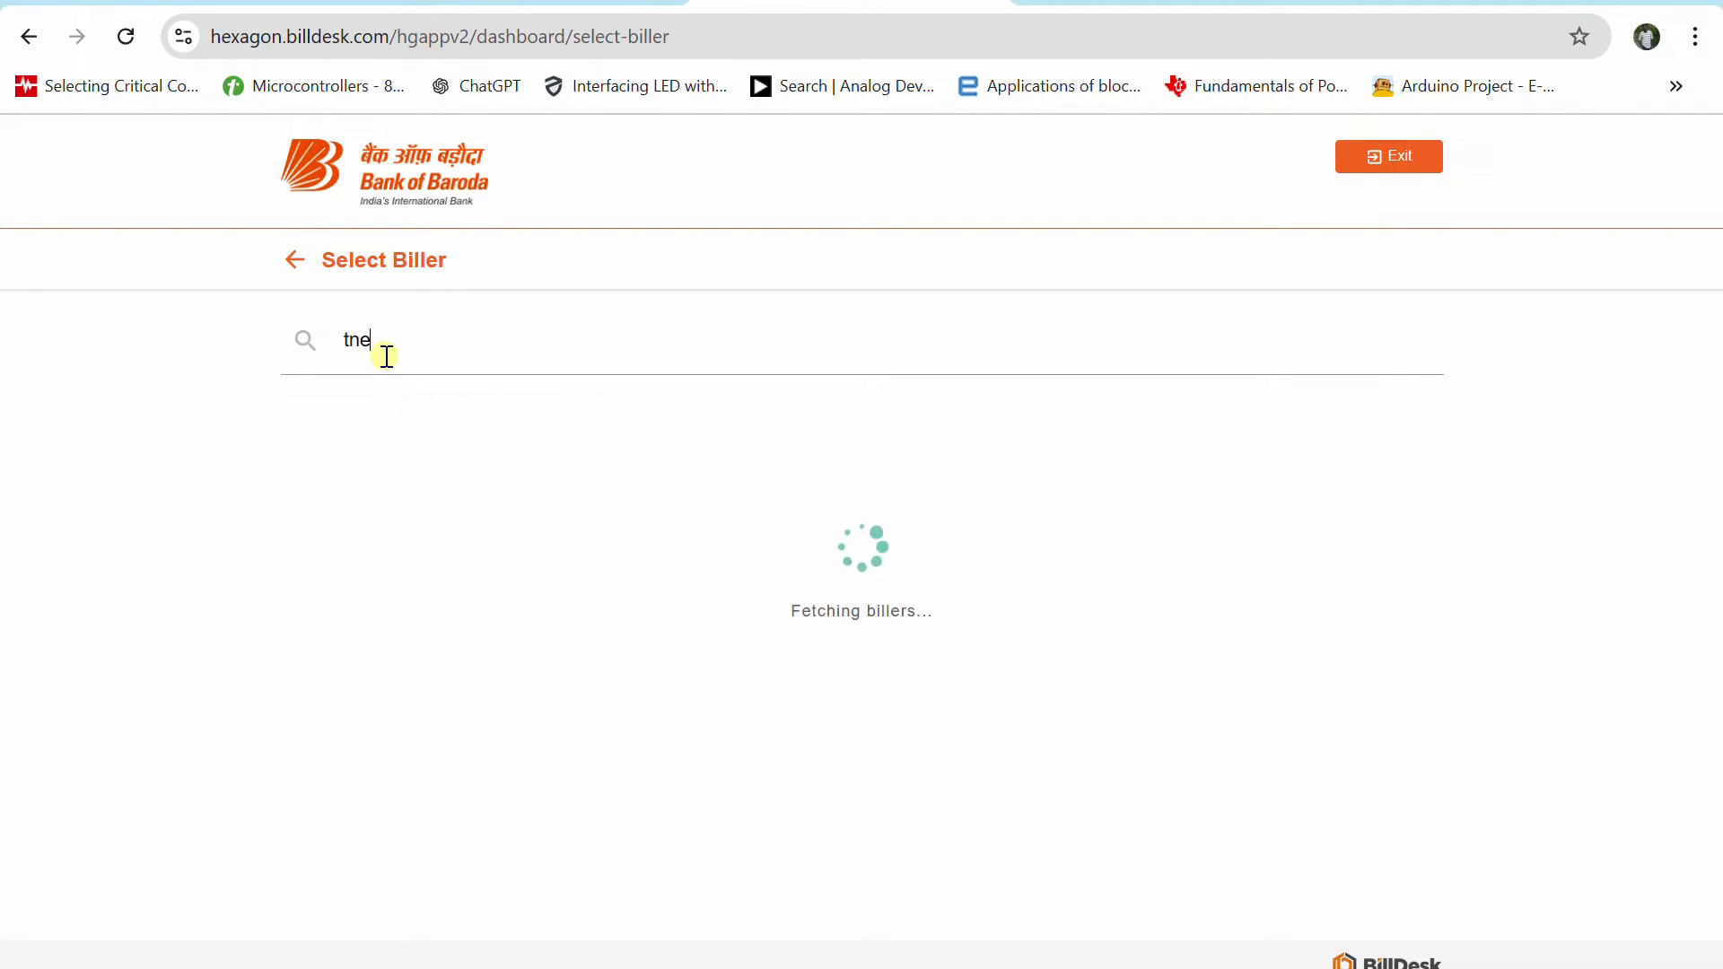
{"action": "type", "text": "tne"}
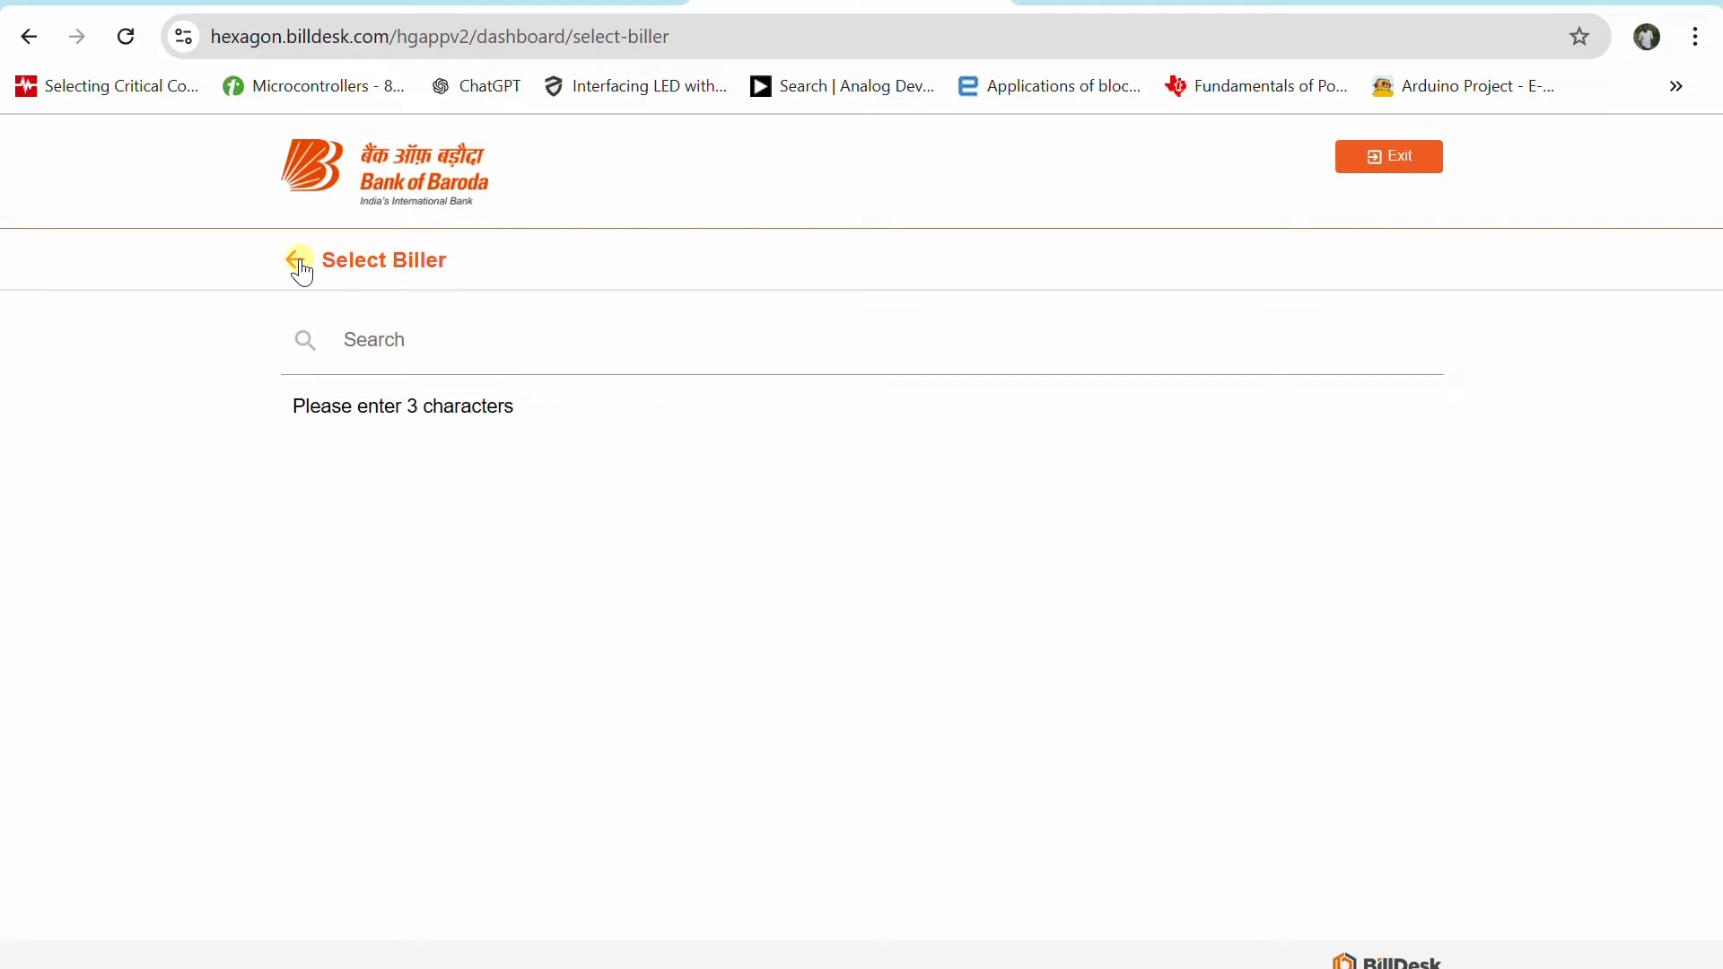
{"action": "left_click", "coordinate": [298, 267]}
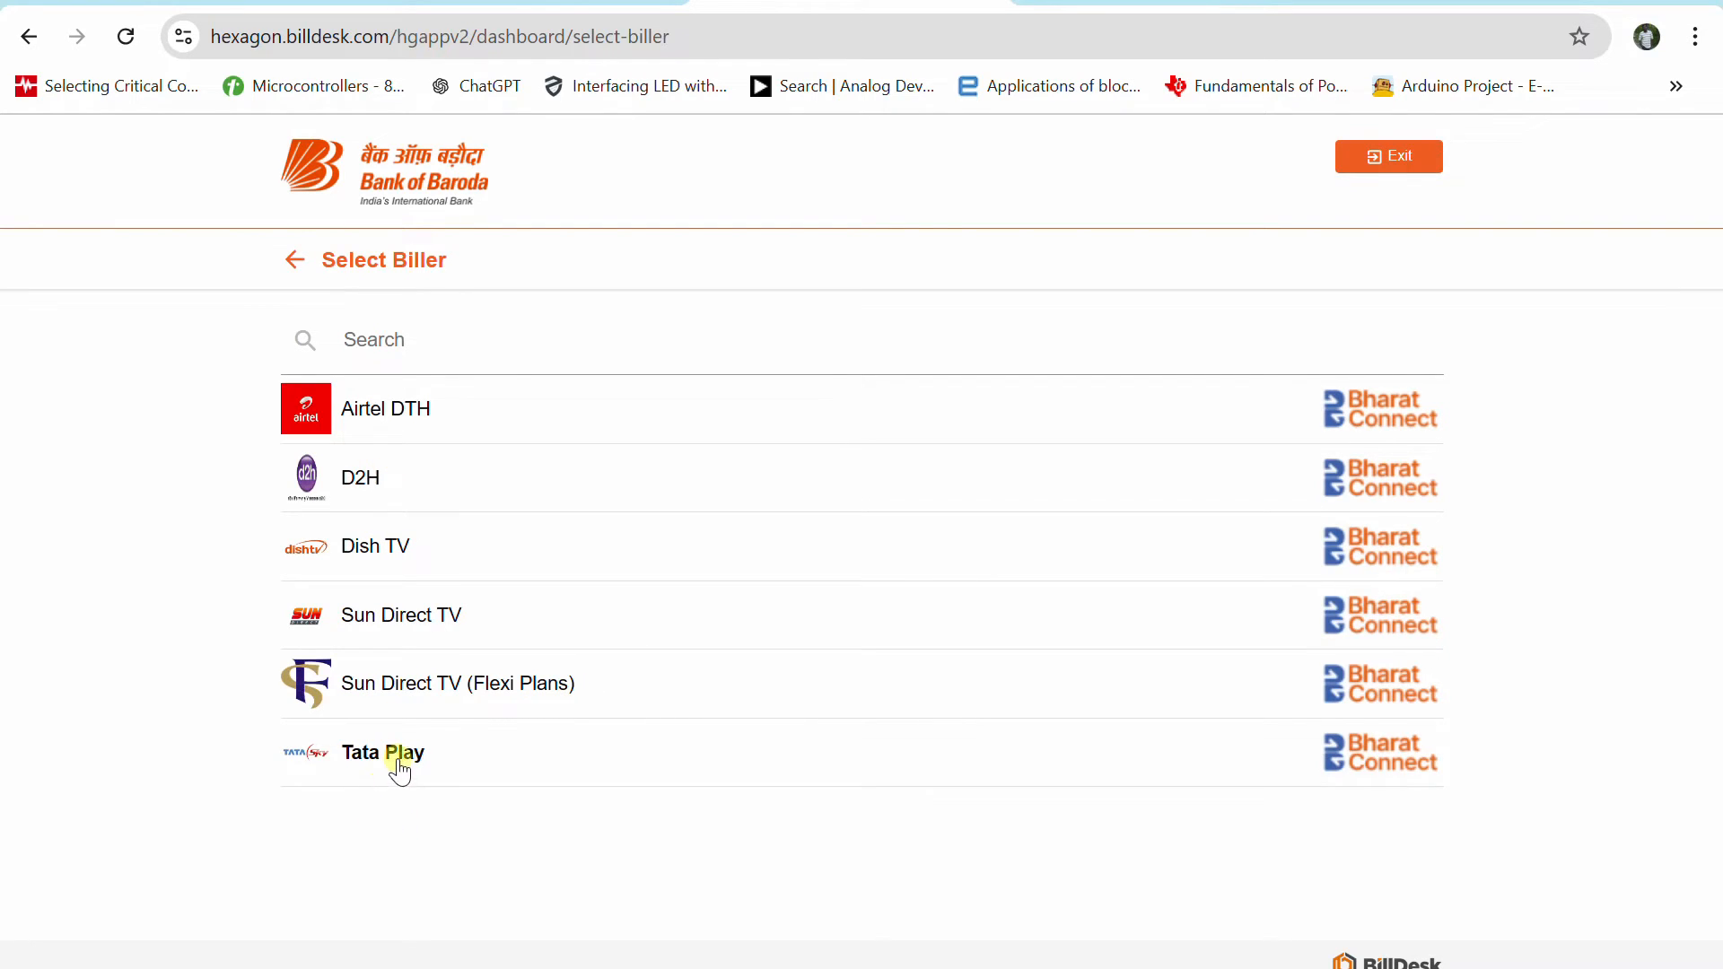
Preview the Tata Play payment details form, then go back to the bill categories home
{"action": "left_click", "coordinate": [383, 753]}
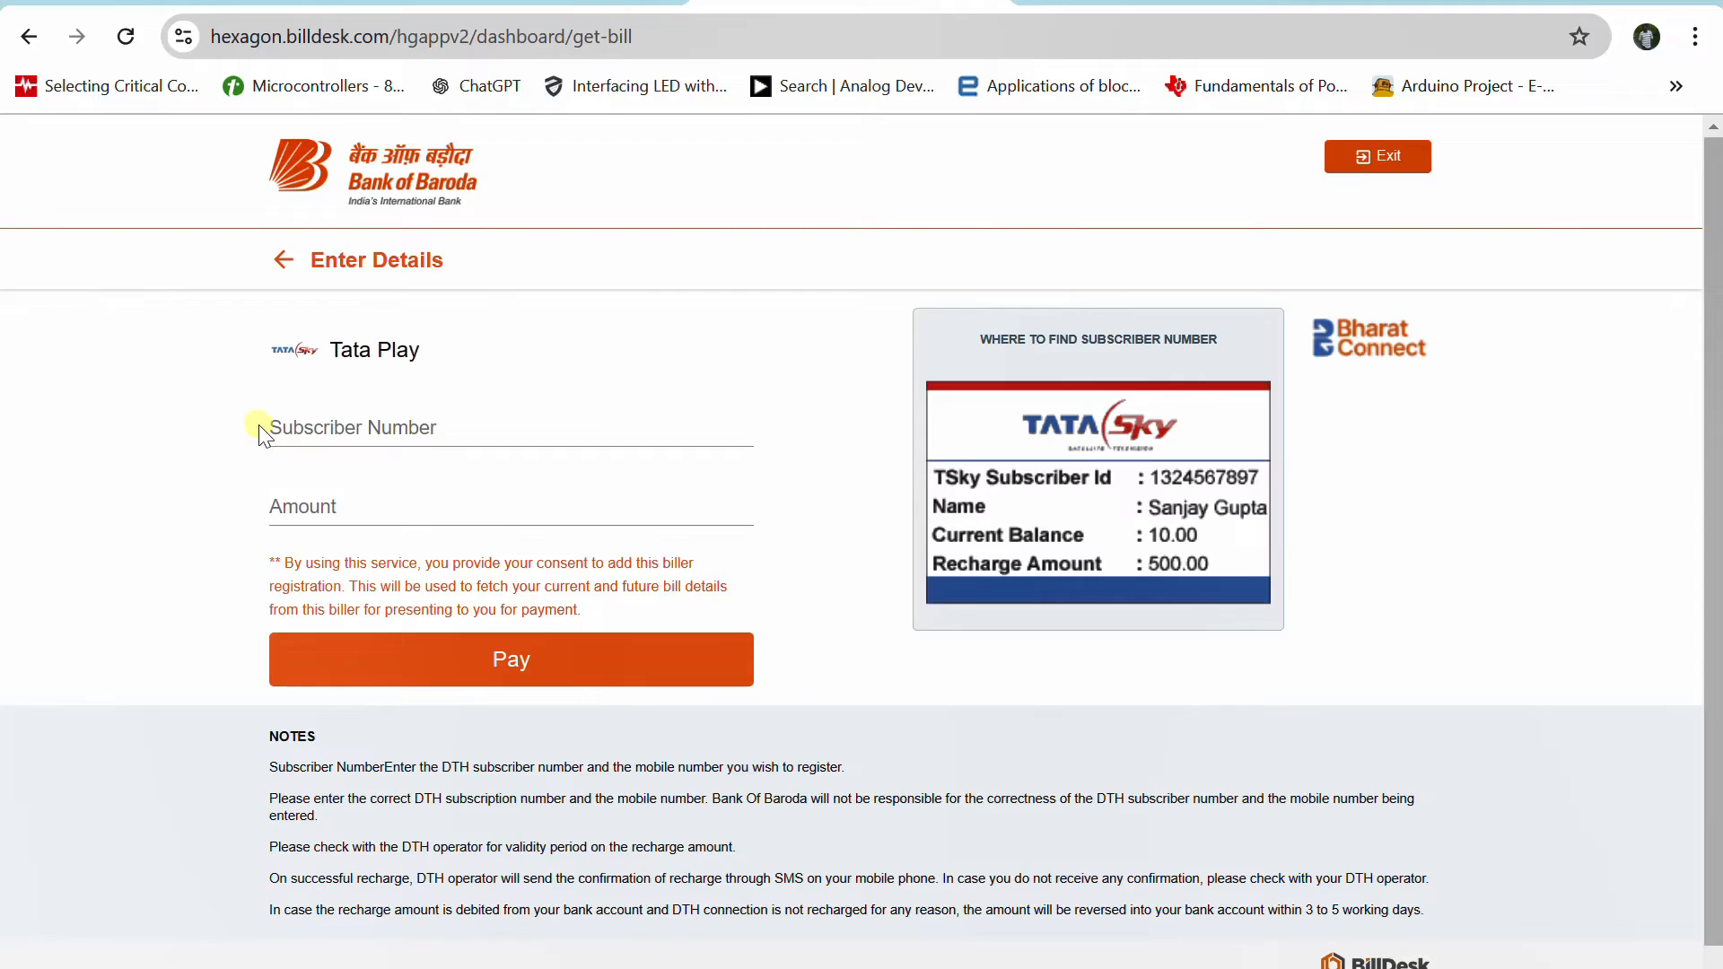
{"action": "left_click", "coordinate": [284, 260]}
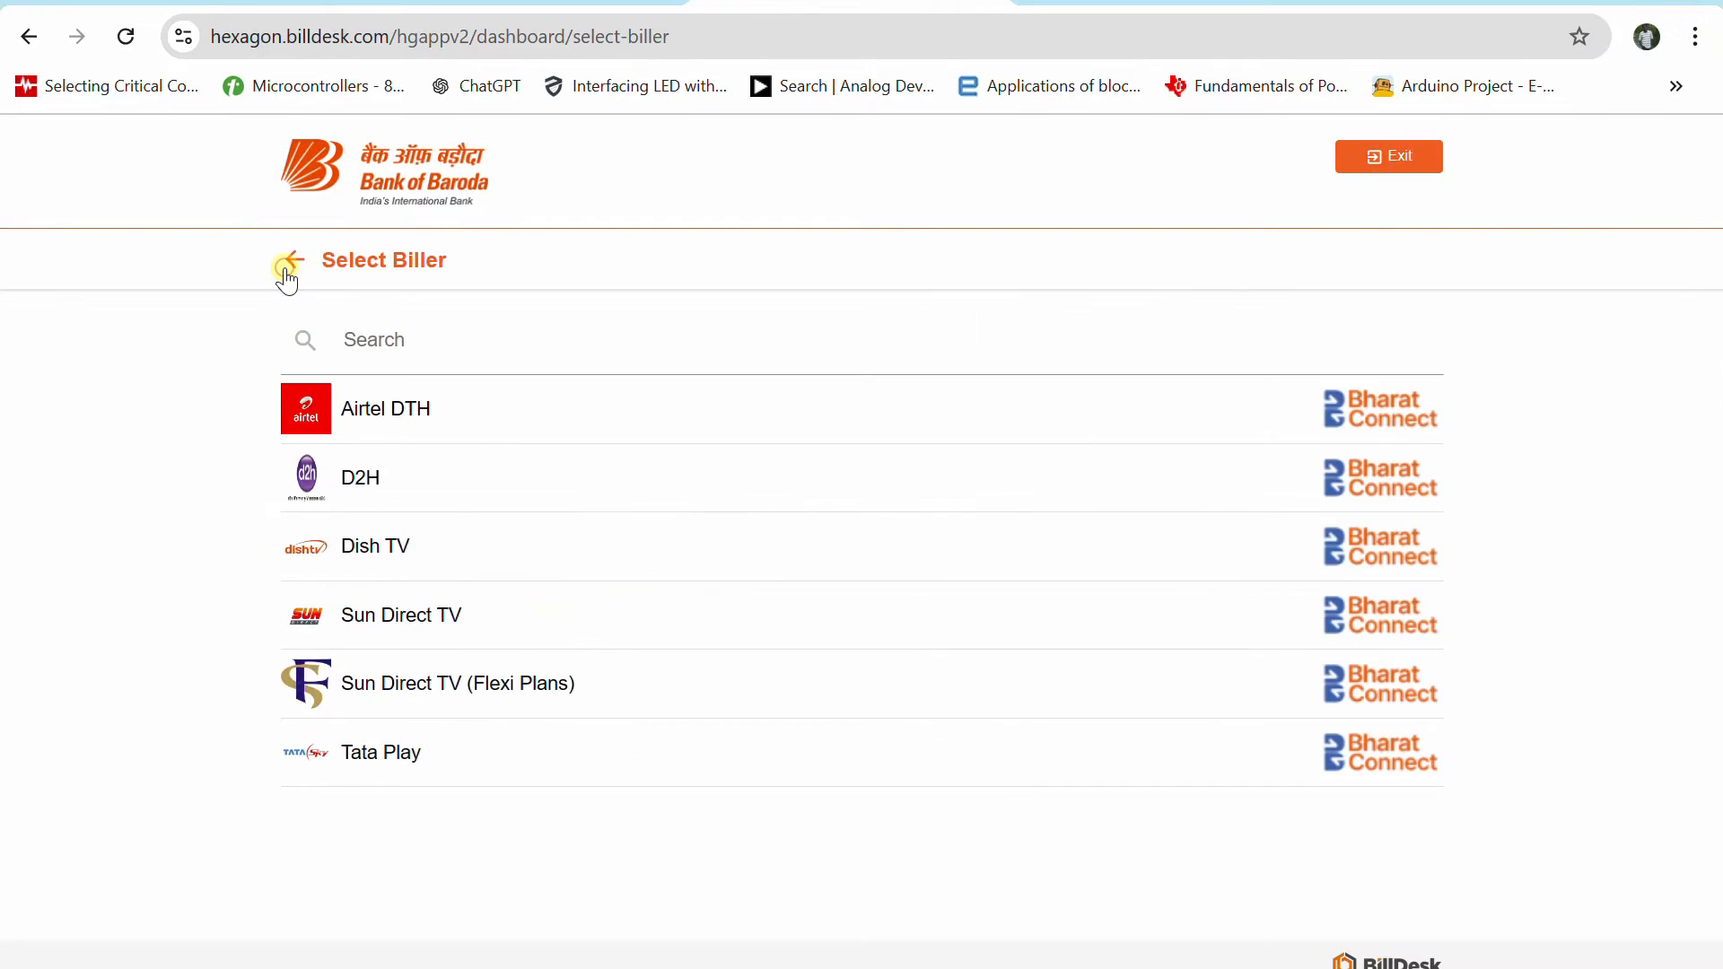
{"action": "left_click", "coordinate": [288, 261]}
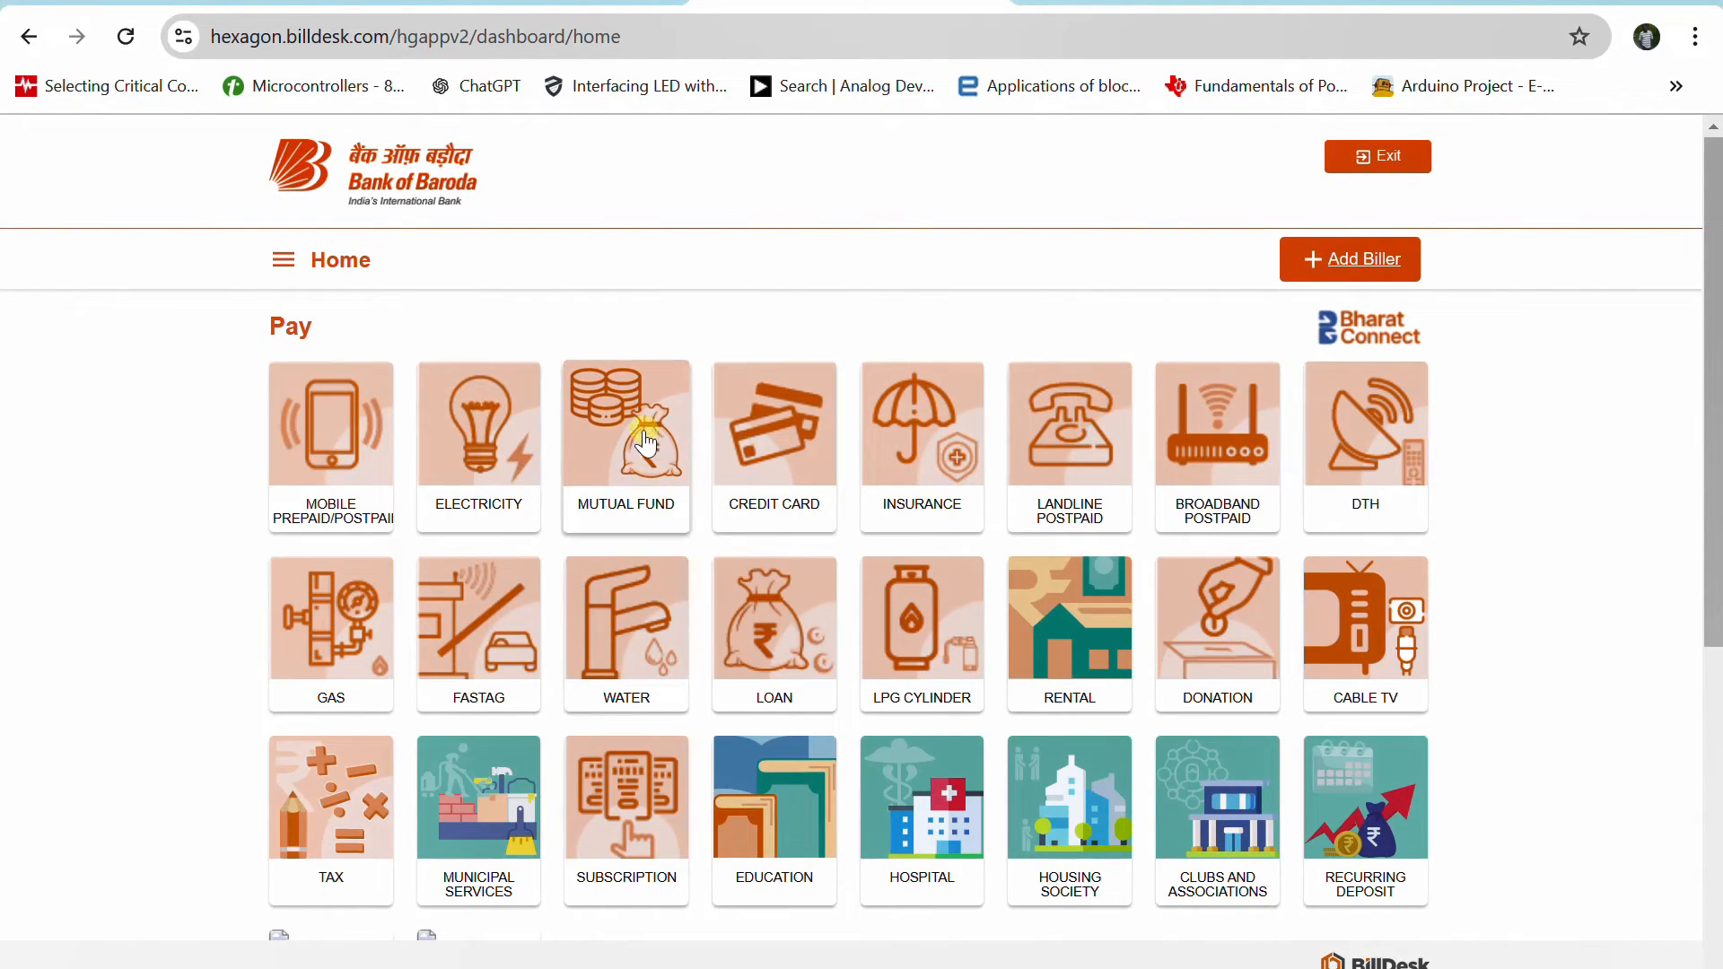
Choose Axis Mutual Fund from the mutual fund billers and agree to add it as a biller
{"action": "left_click", "coordinate": [626, 426]}
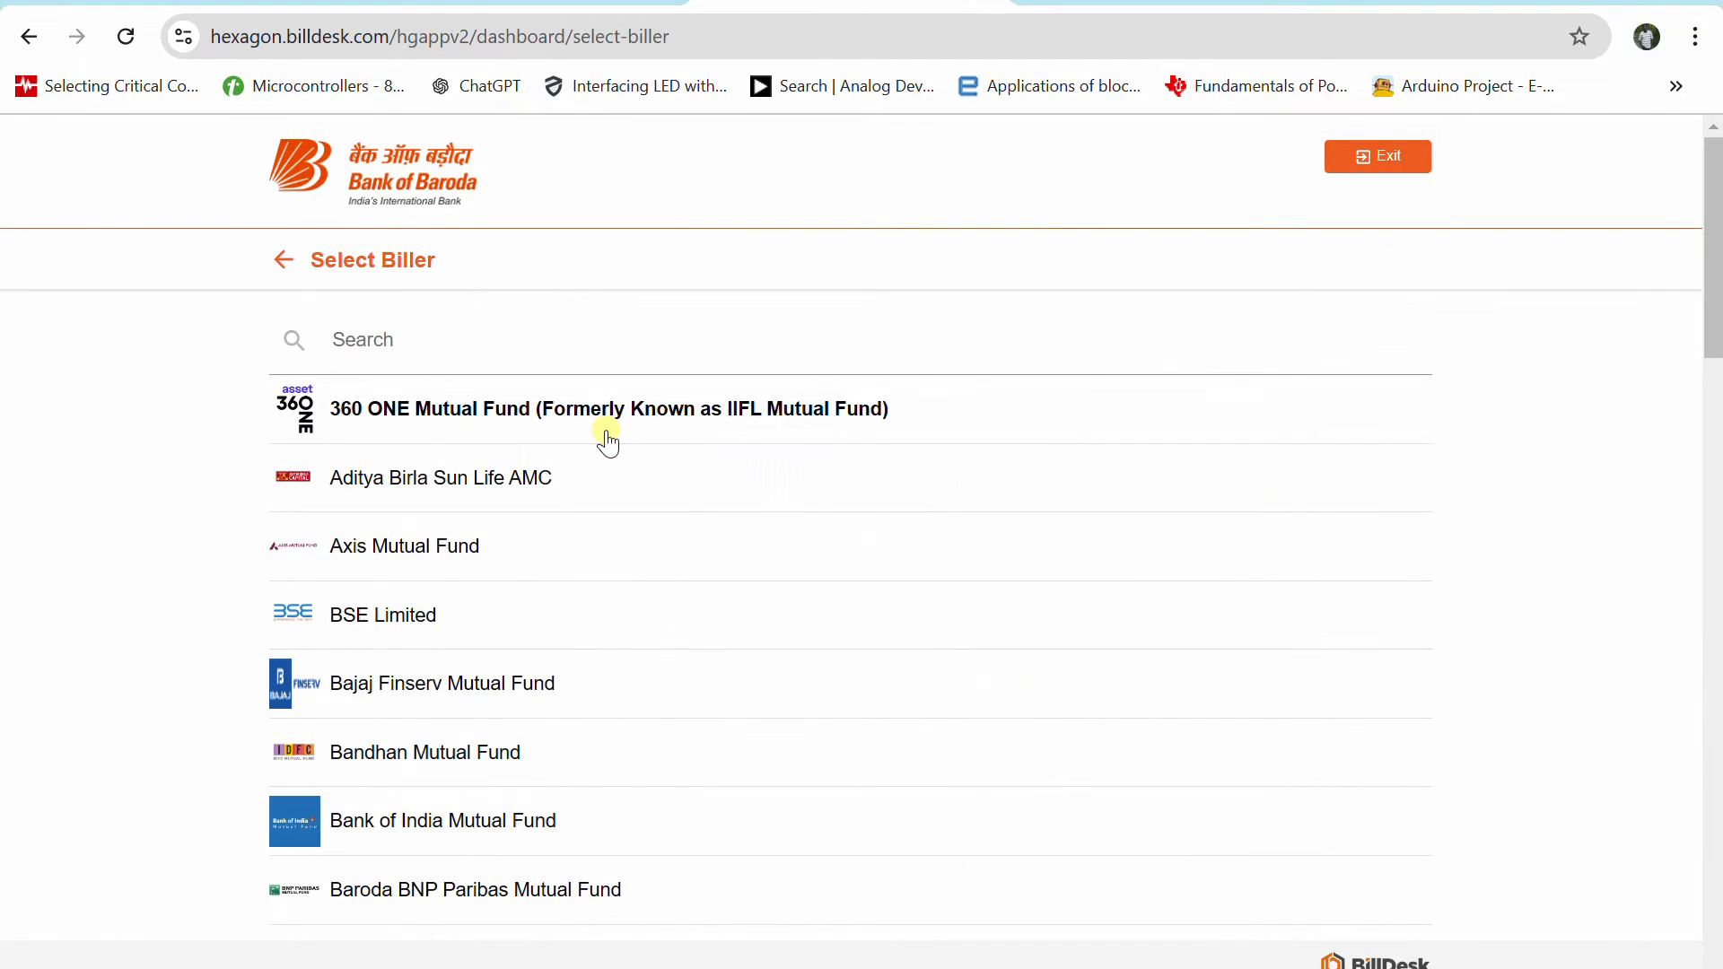
{"action": "mouse_move", "coordinate": [403, 555]}
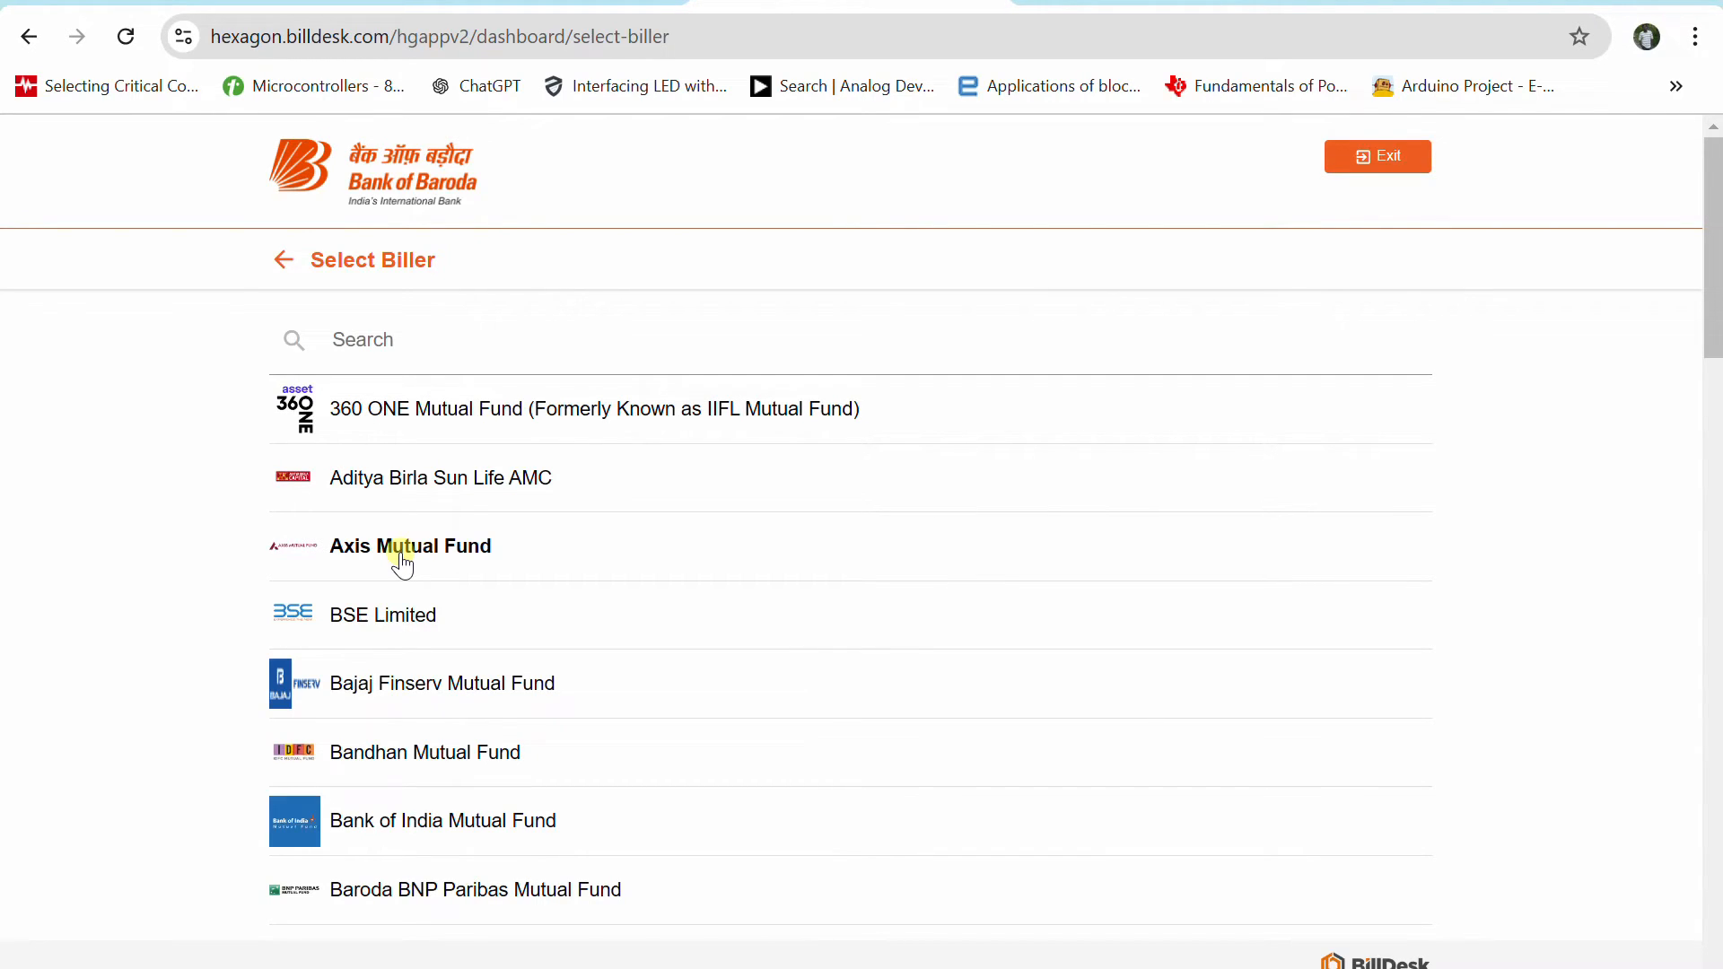
{"action": "left_click", "coordinate": [409, 546]}
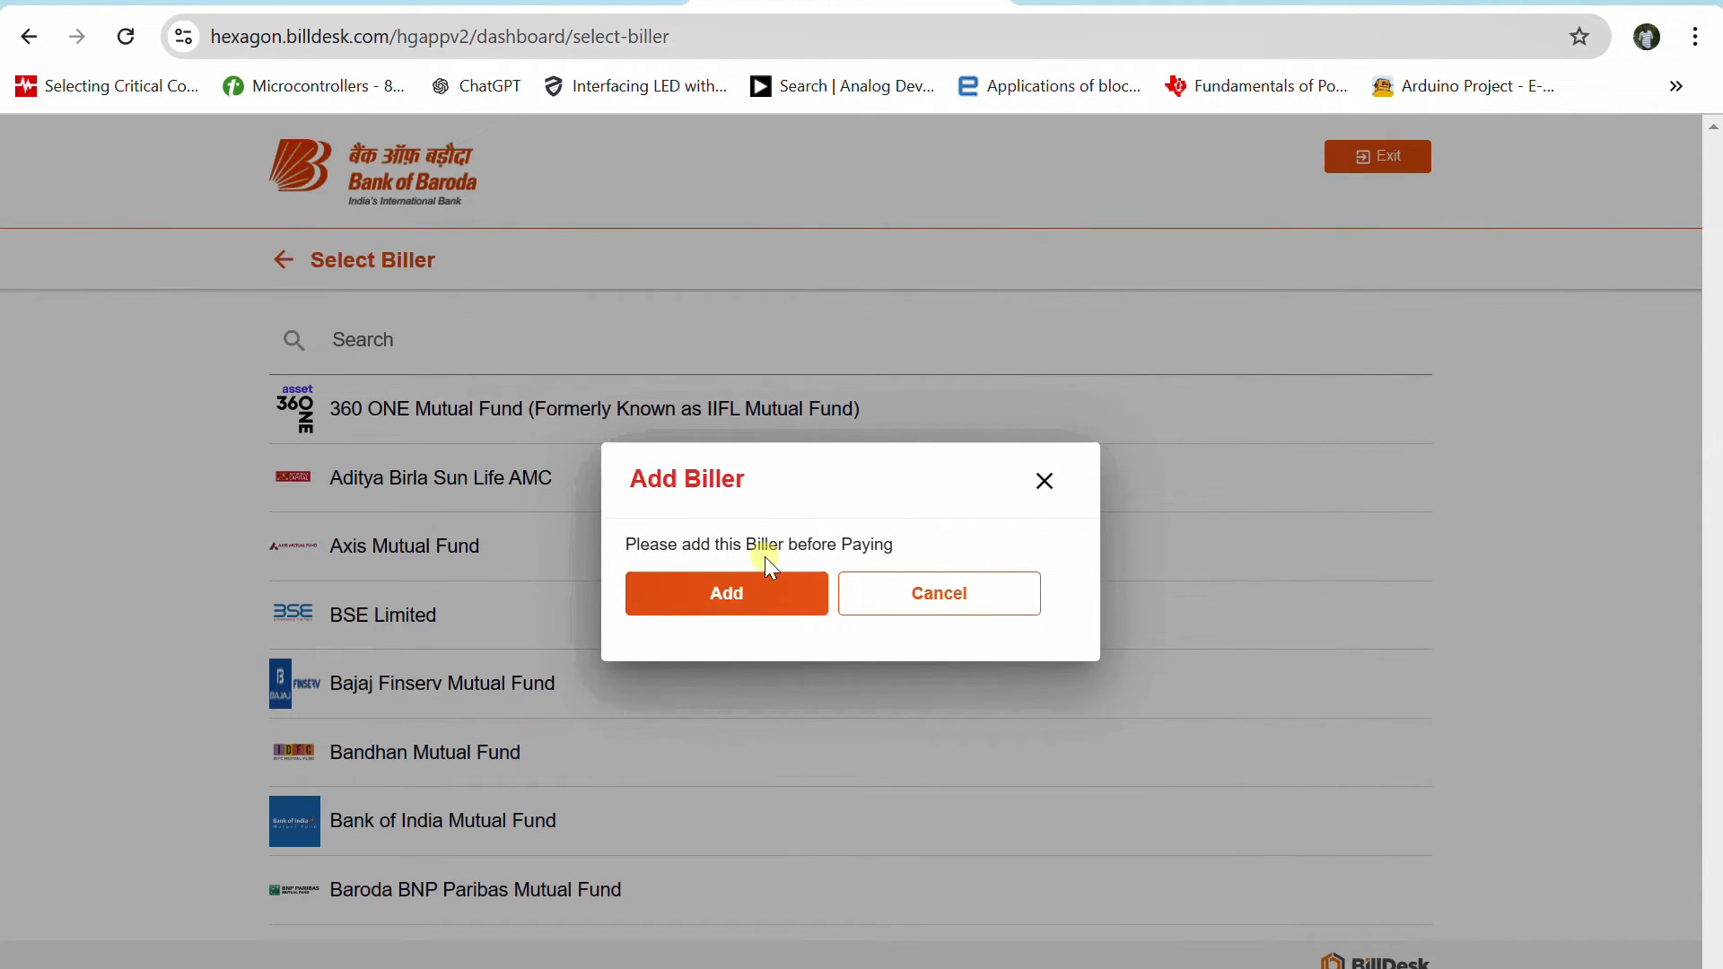
{"action": "left_click", "coordinate": [725, 593]}
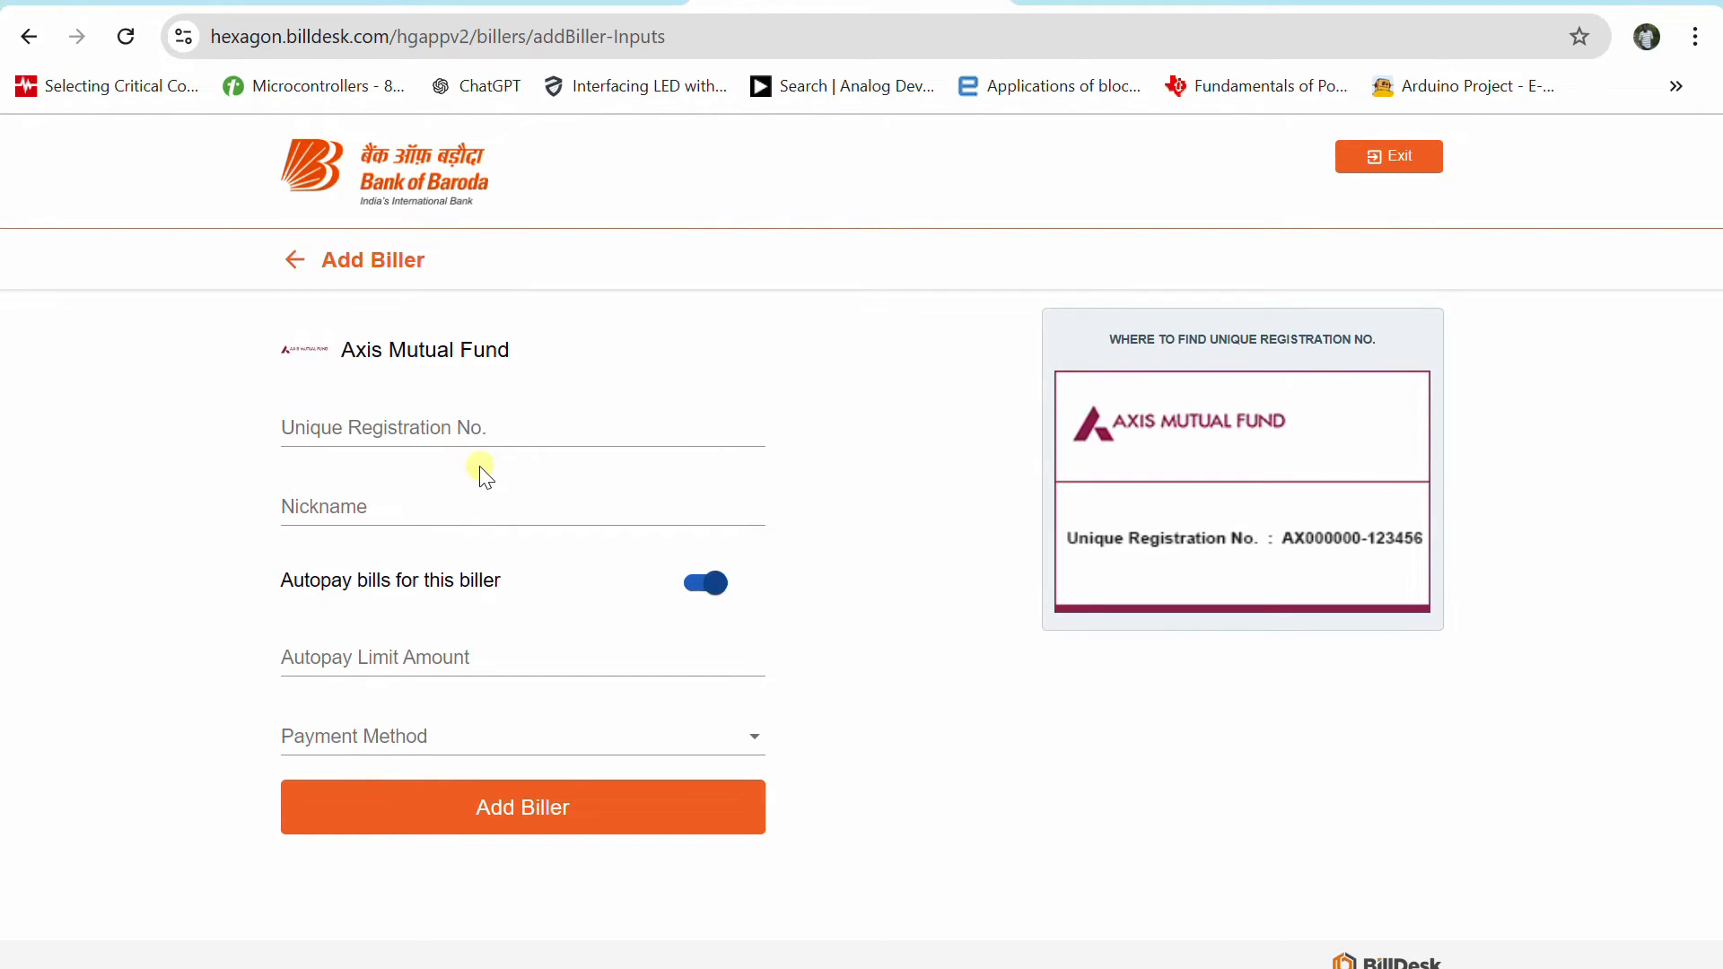
{"action": "mouse_move", "coordinate": [369, 338]}
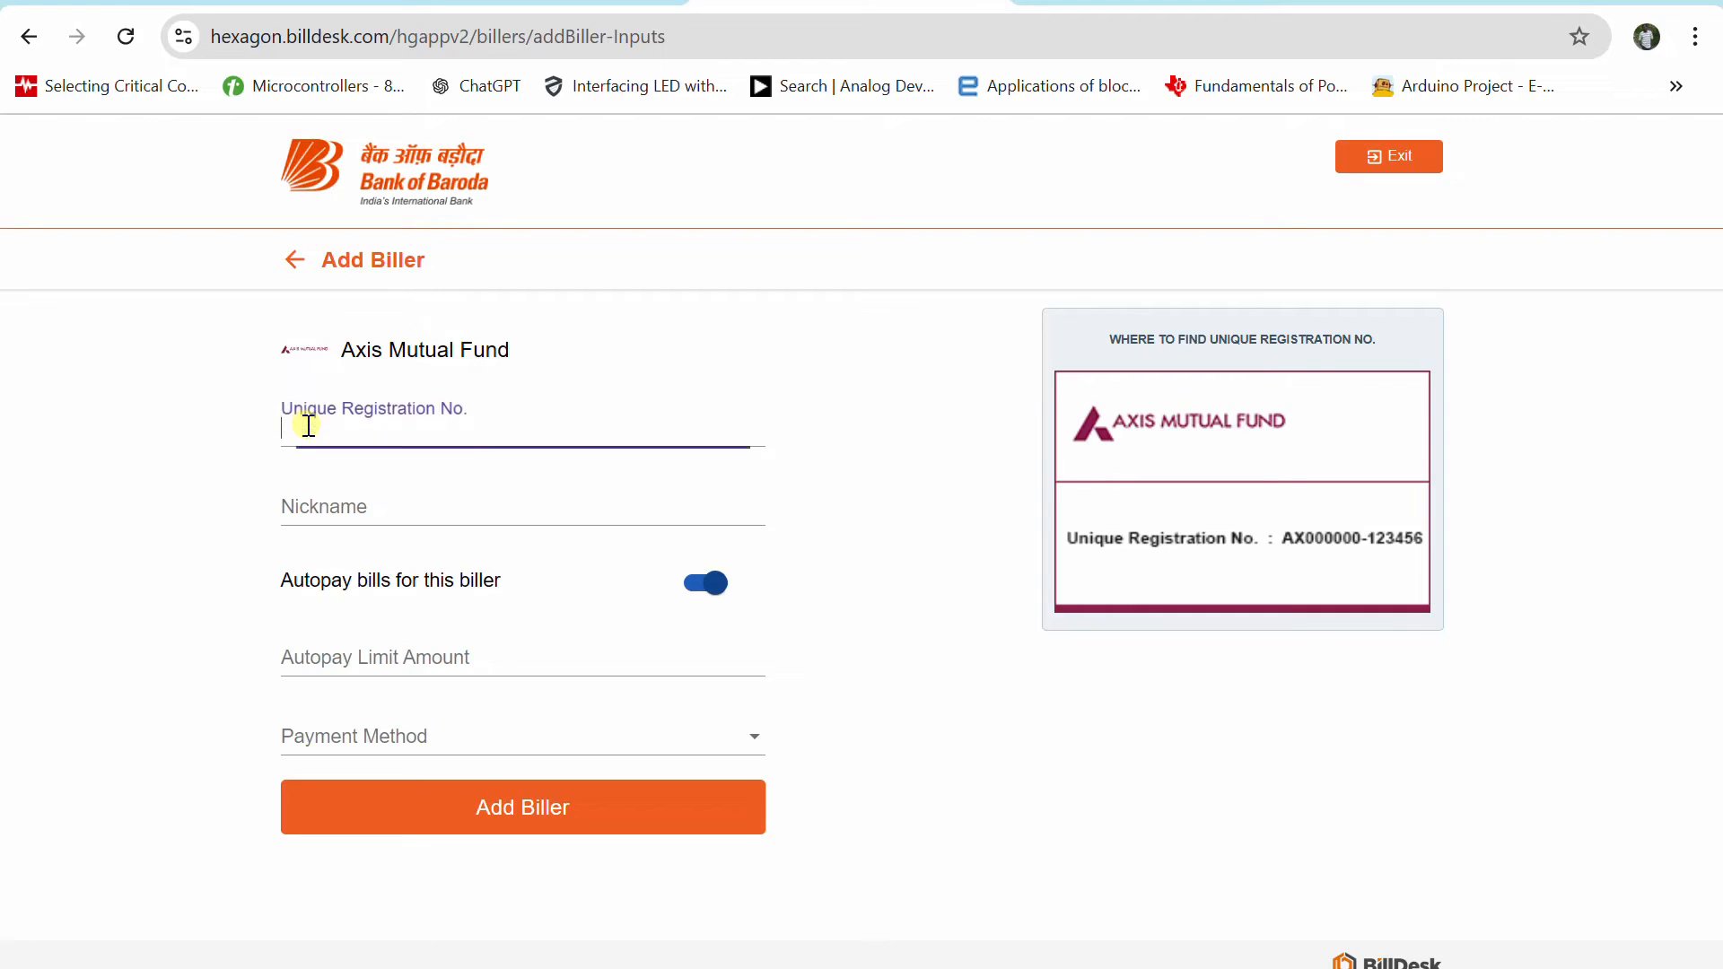
Enter registration number 'sdfsdfasdfas' and nickname NIFTY50, leaving autopay switched on
{"action": "type", "text": "sdfsdfasdfas"}
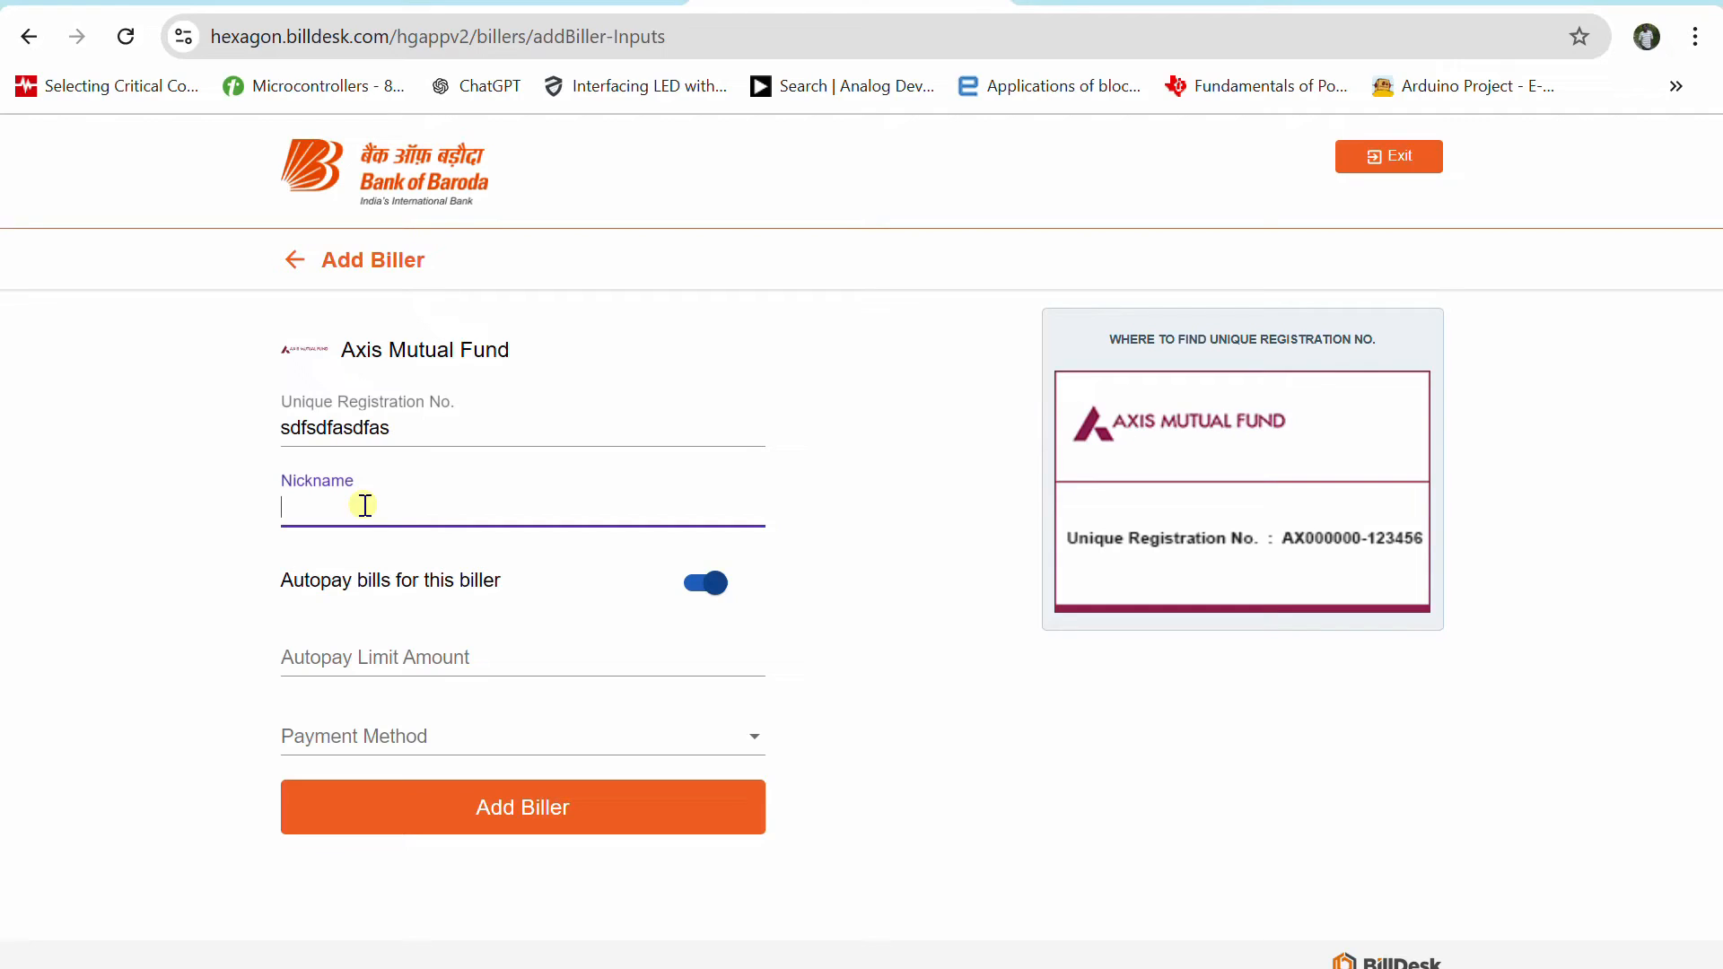
{"action": "type", "text": "NIF"}
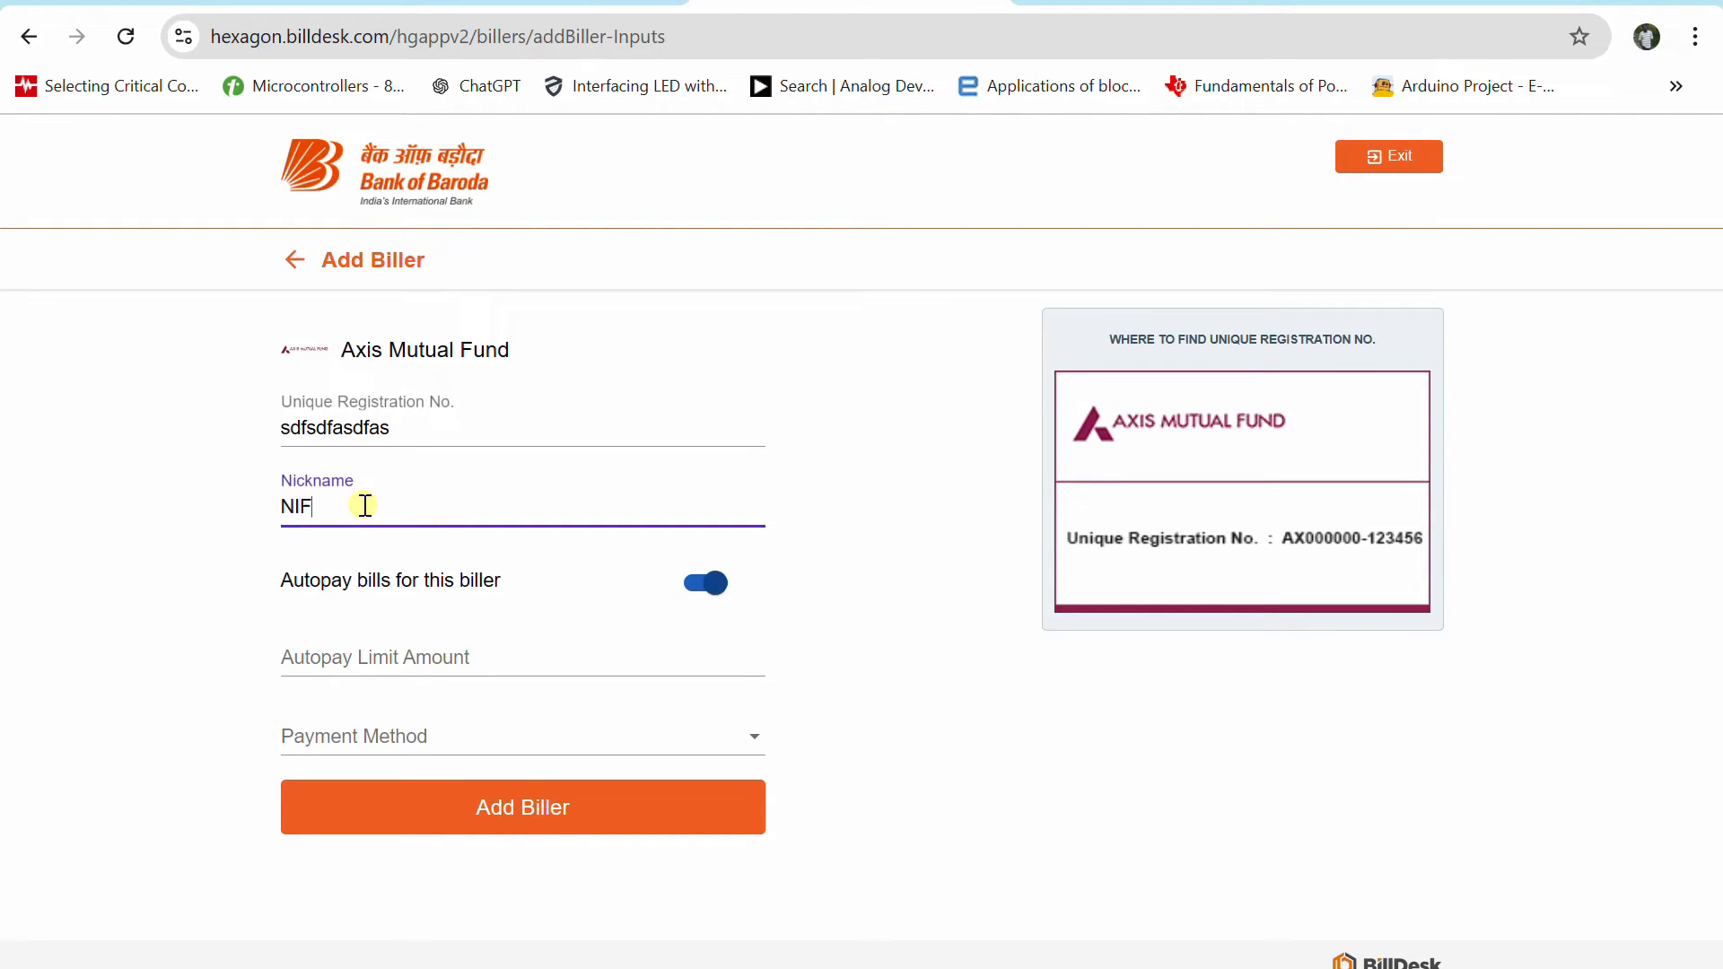
{"action": "type", "text": "TY50"}
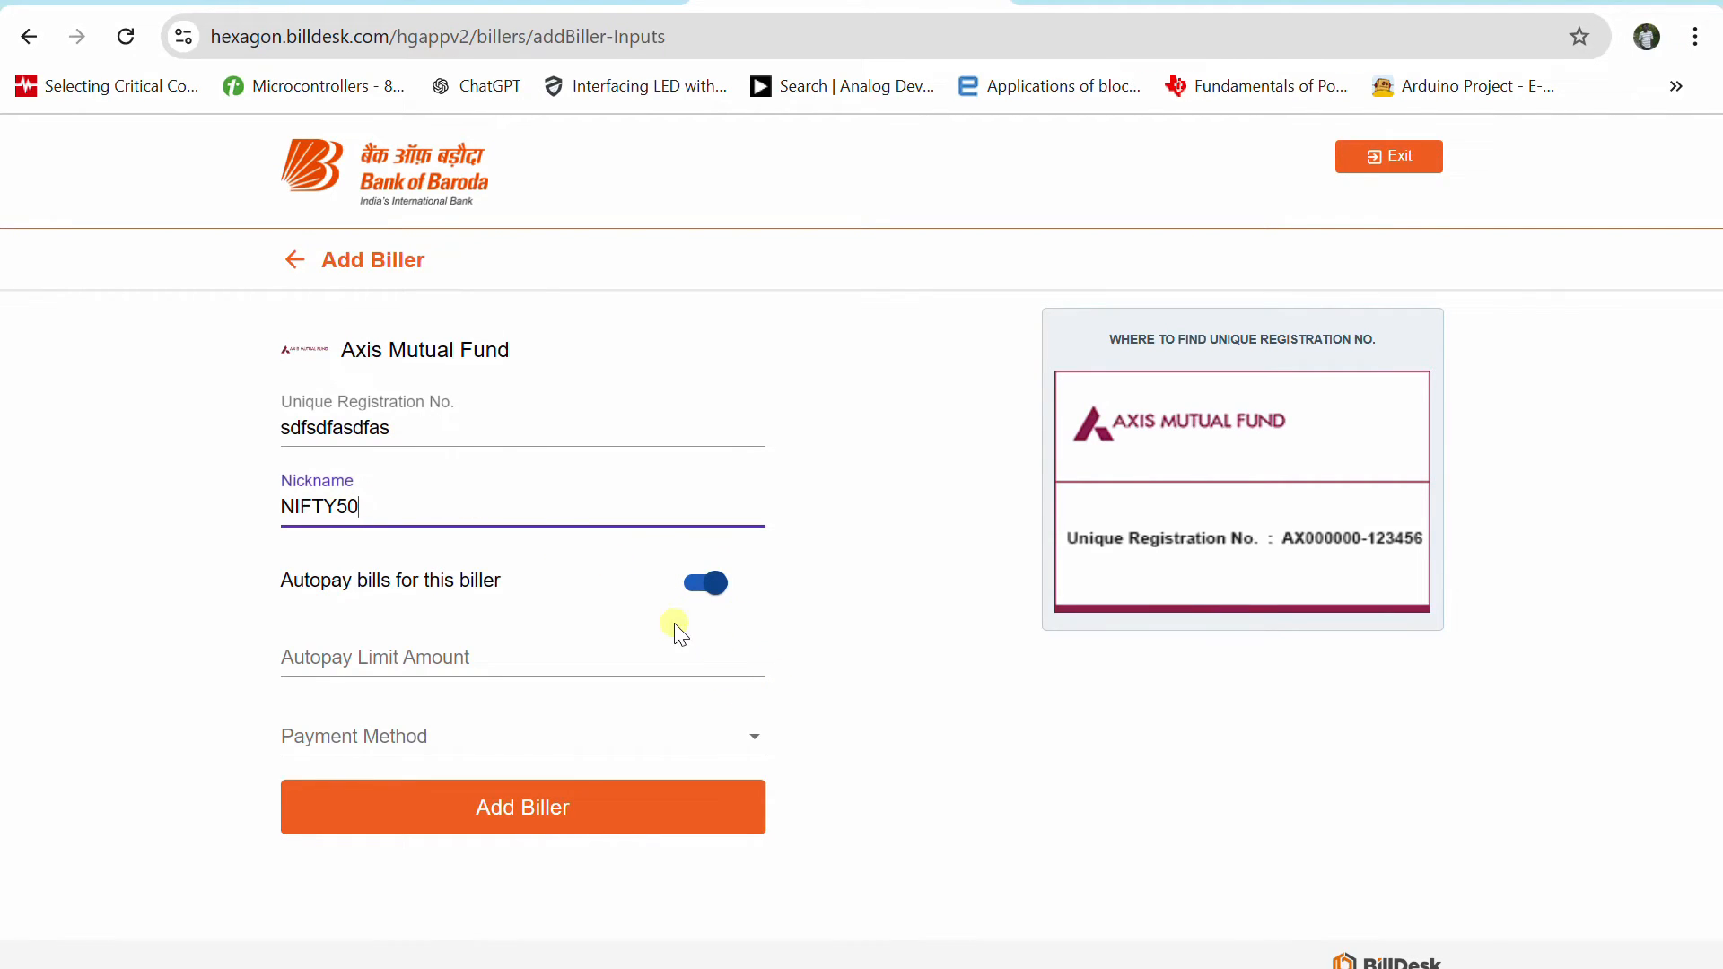
{"action": "left_click", "coordinate": [703, 583]}
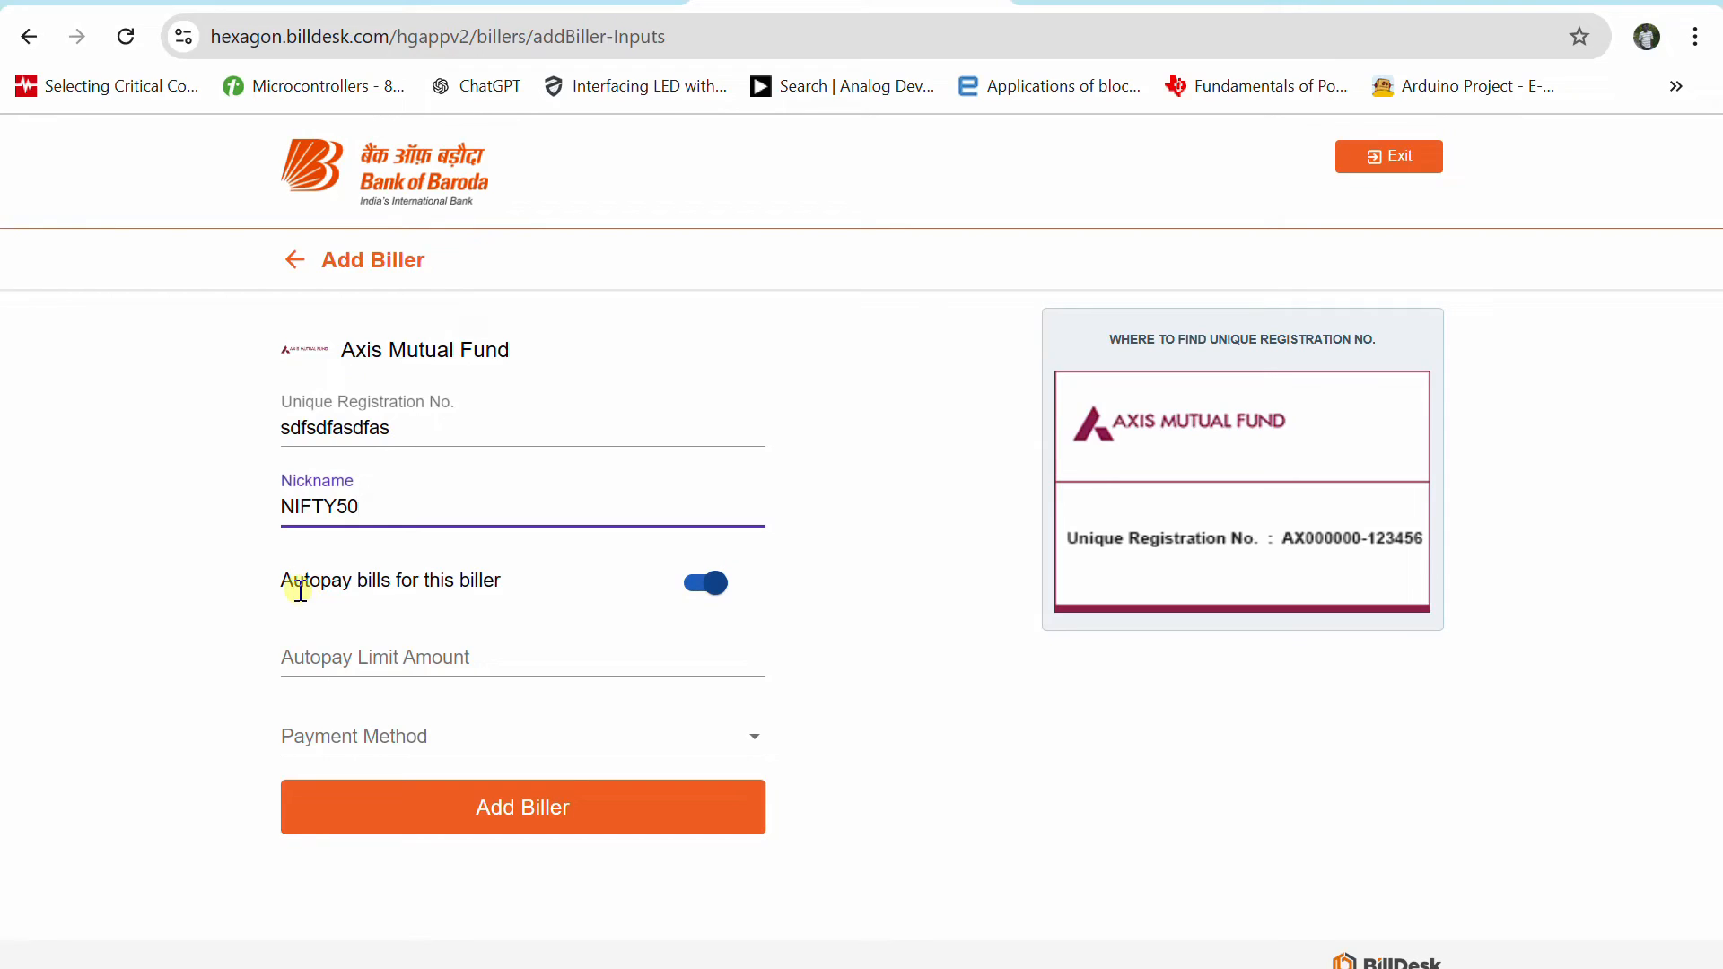
{"action": "mouse_move", "coordinate": [329, 604]}
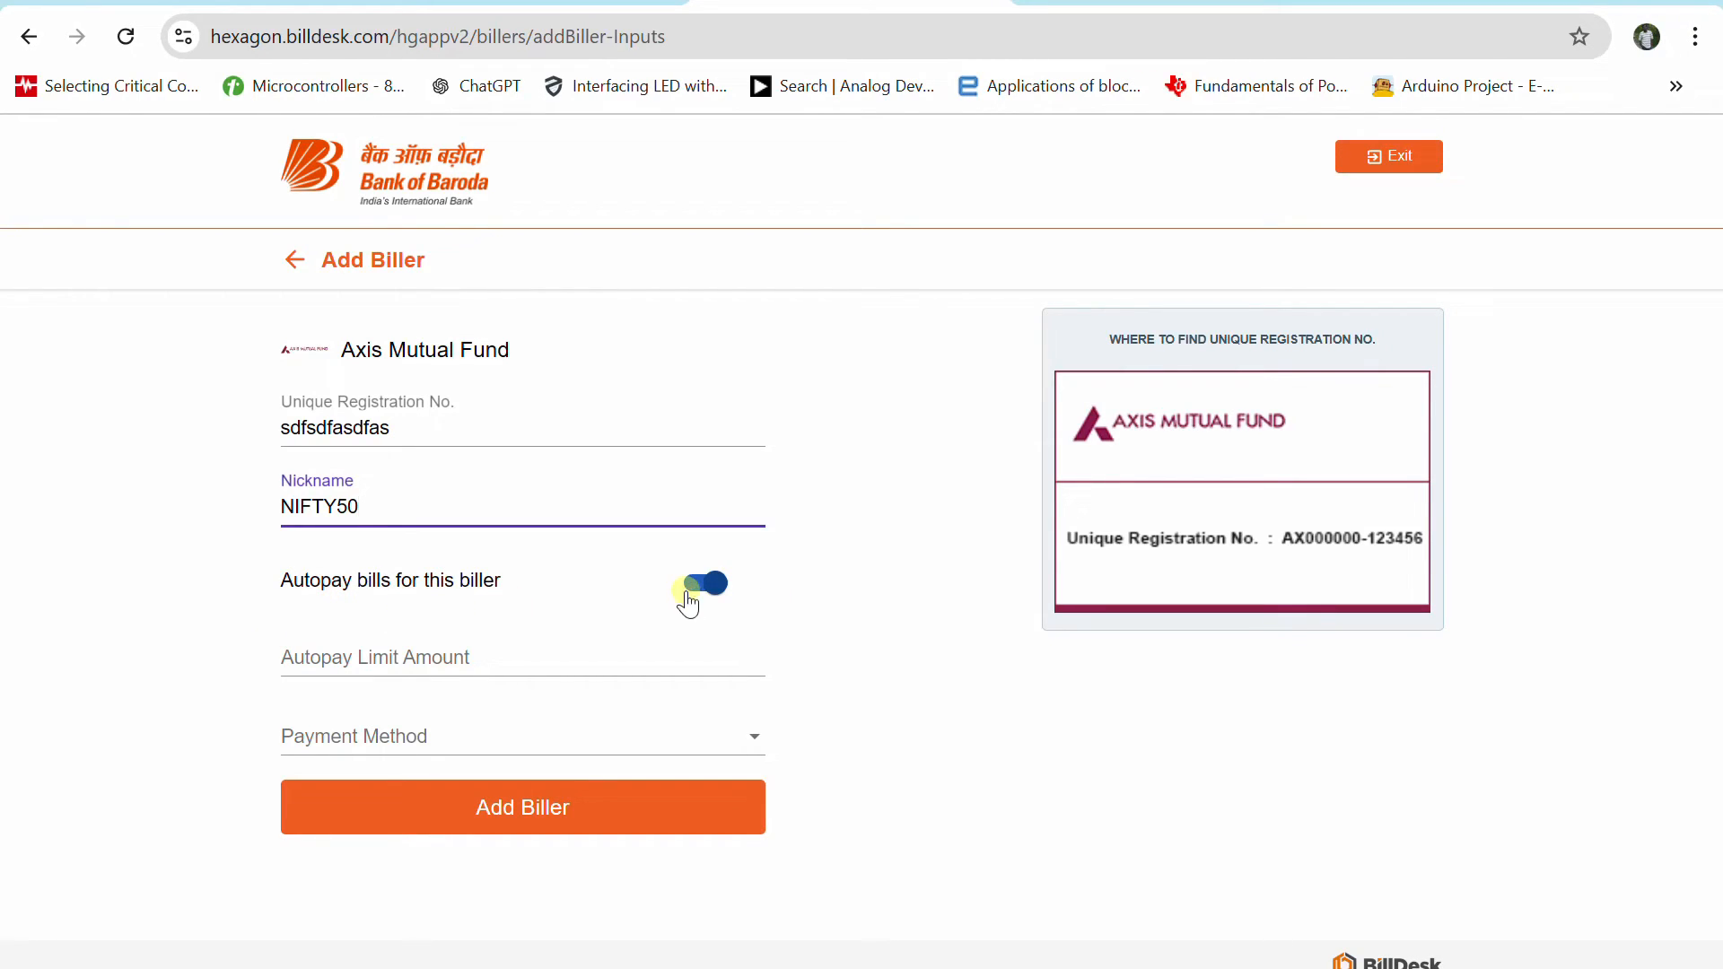
{"action": "left_click", "coordinate": [700, 583]}
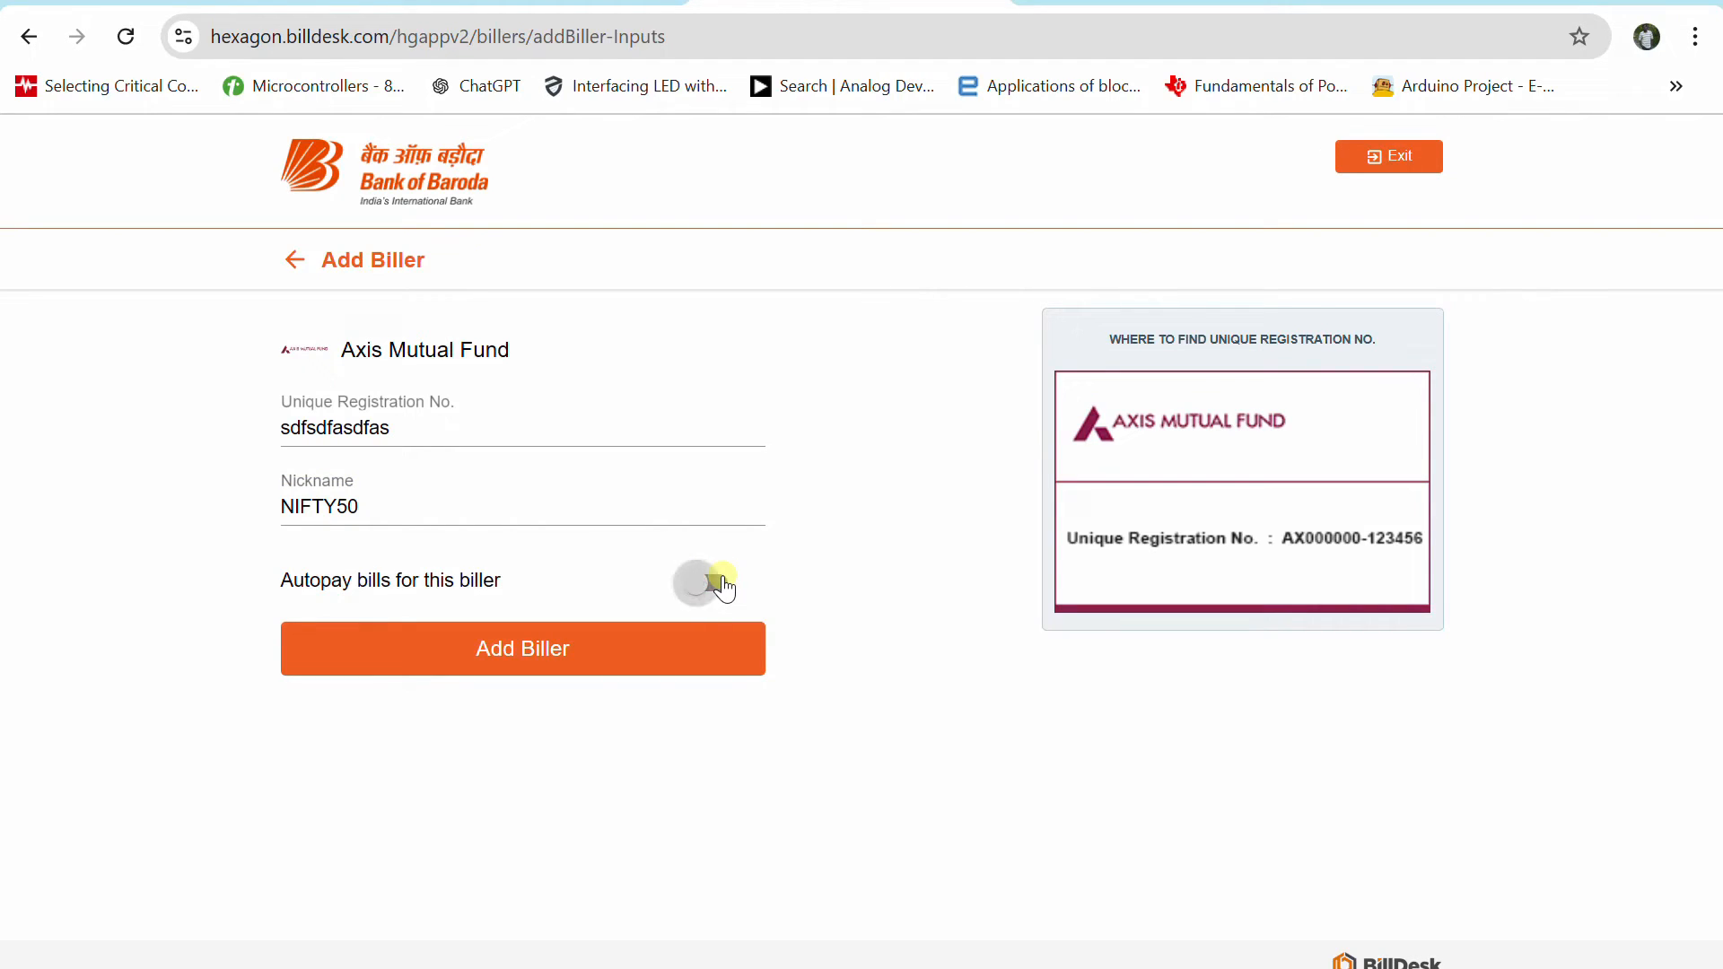
{"action": "left_click", "coordinate": [706, 583]}
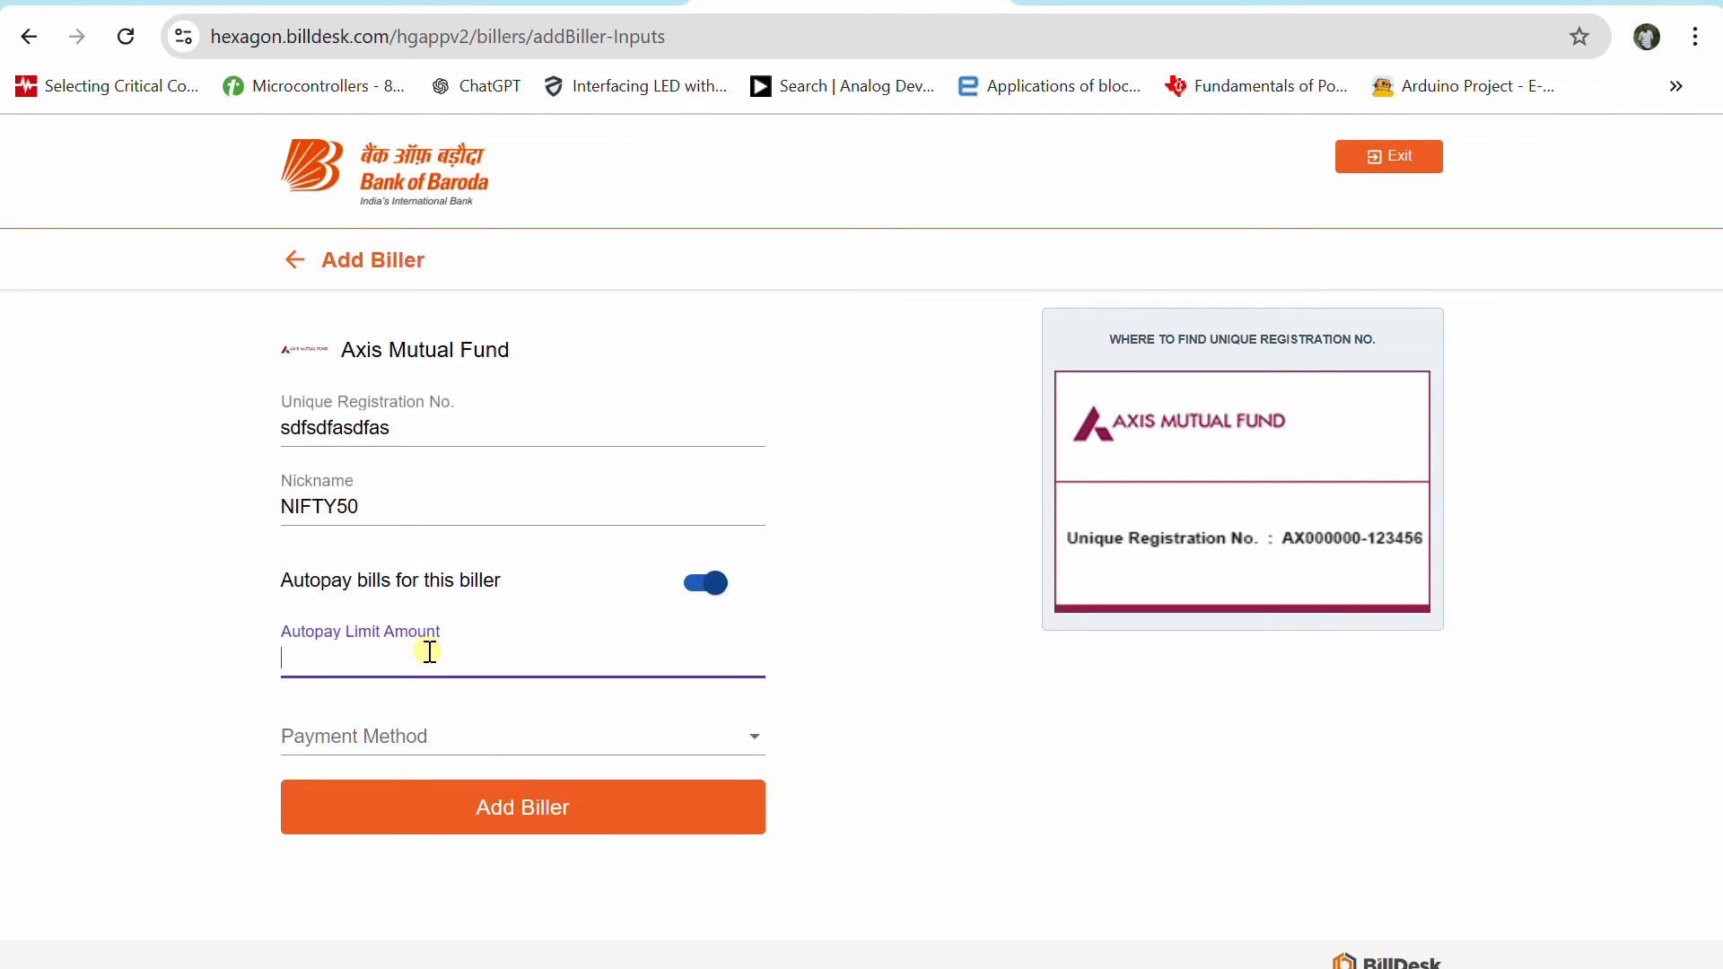
Set the autopay limit amount to 10000 and go back to the category home
{"action": "type", "text": "10000"}
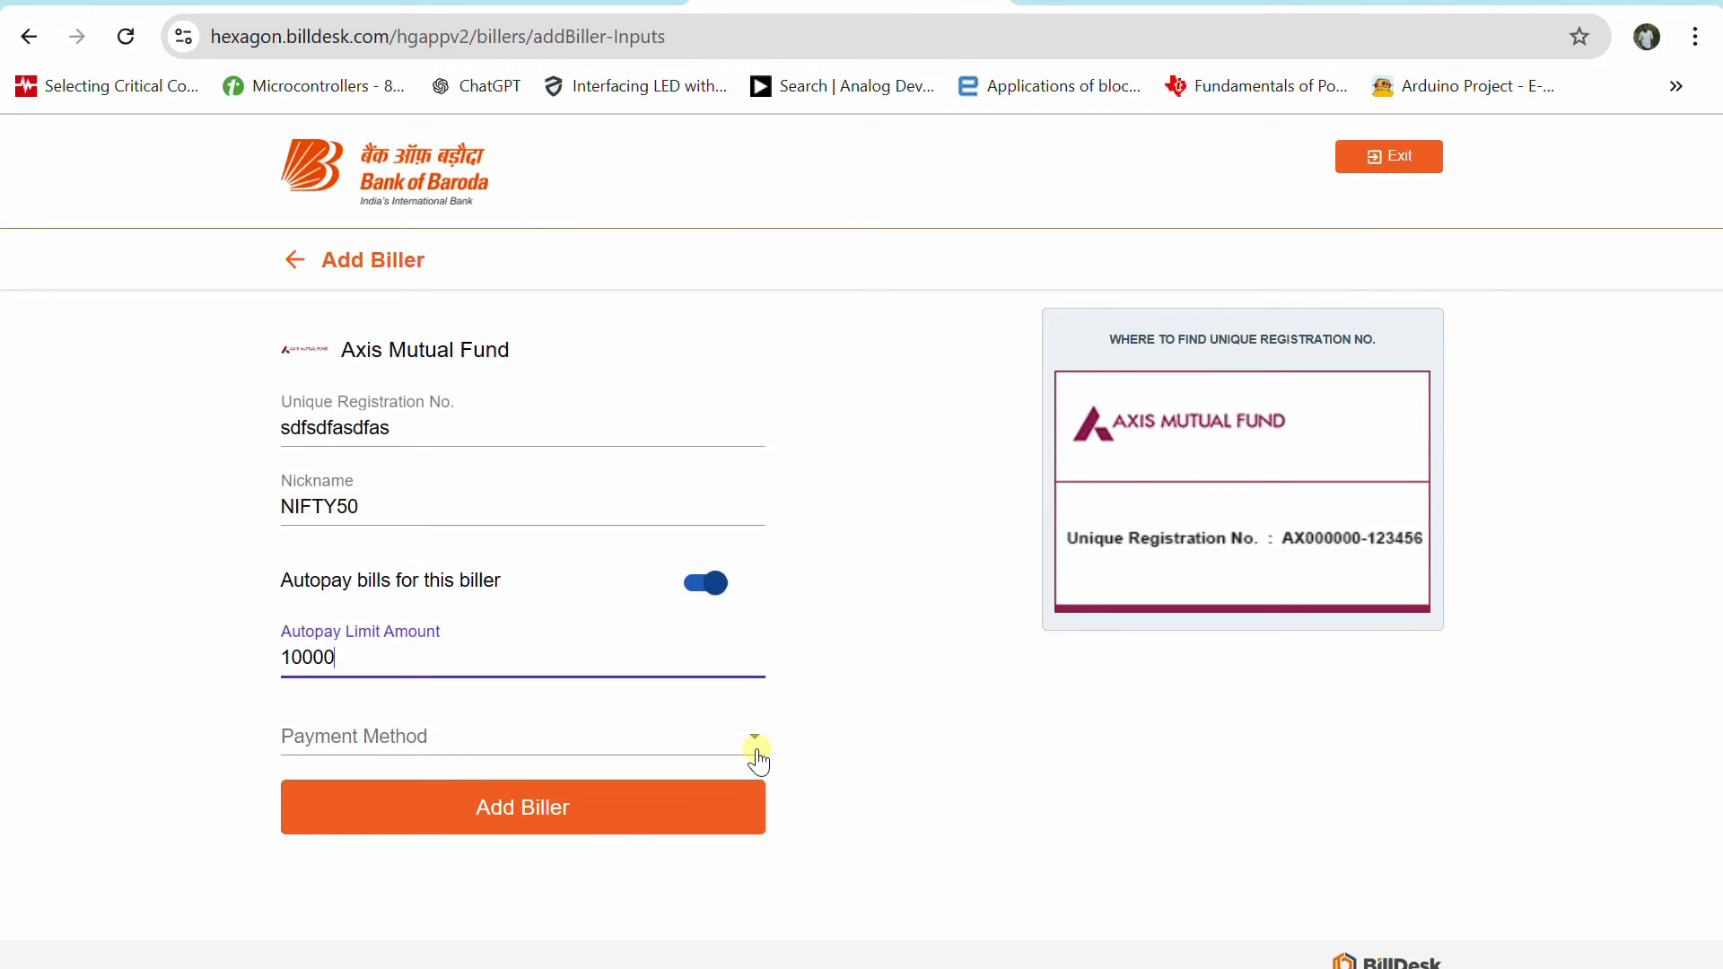
{"action": "mouse_move", "coordinate": [1170, 665]}
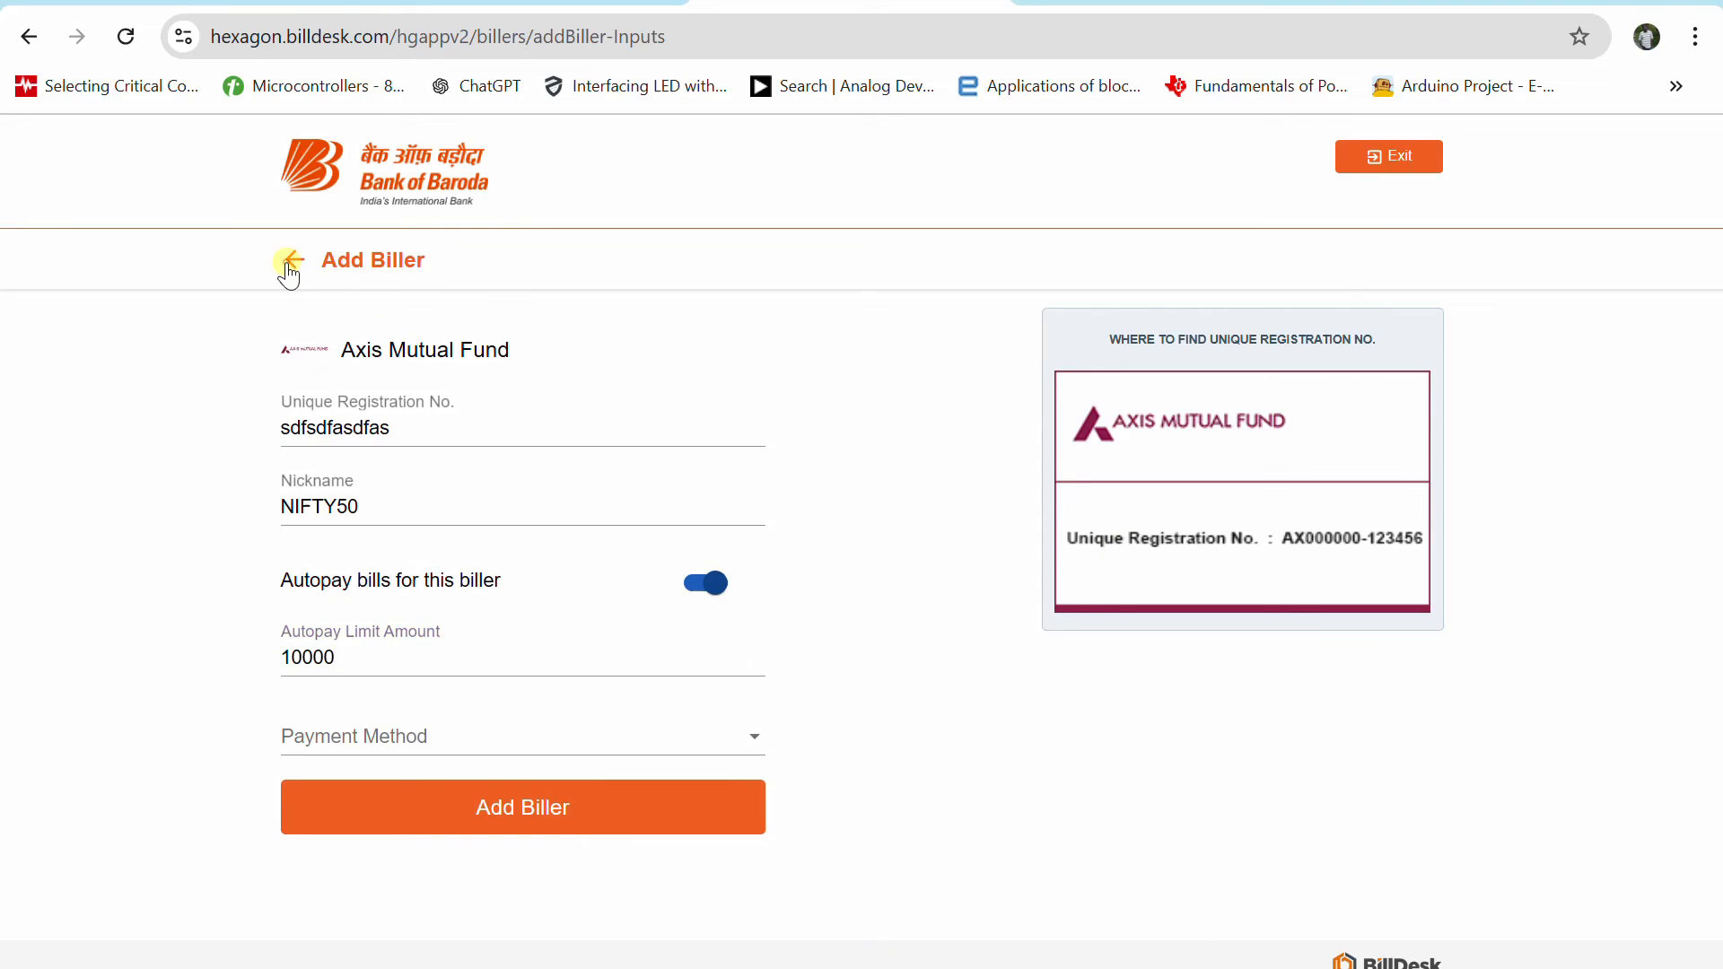
{"action": "left_click", "coordinate": [289, 264]}
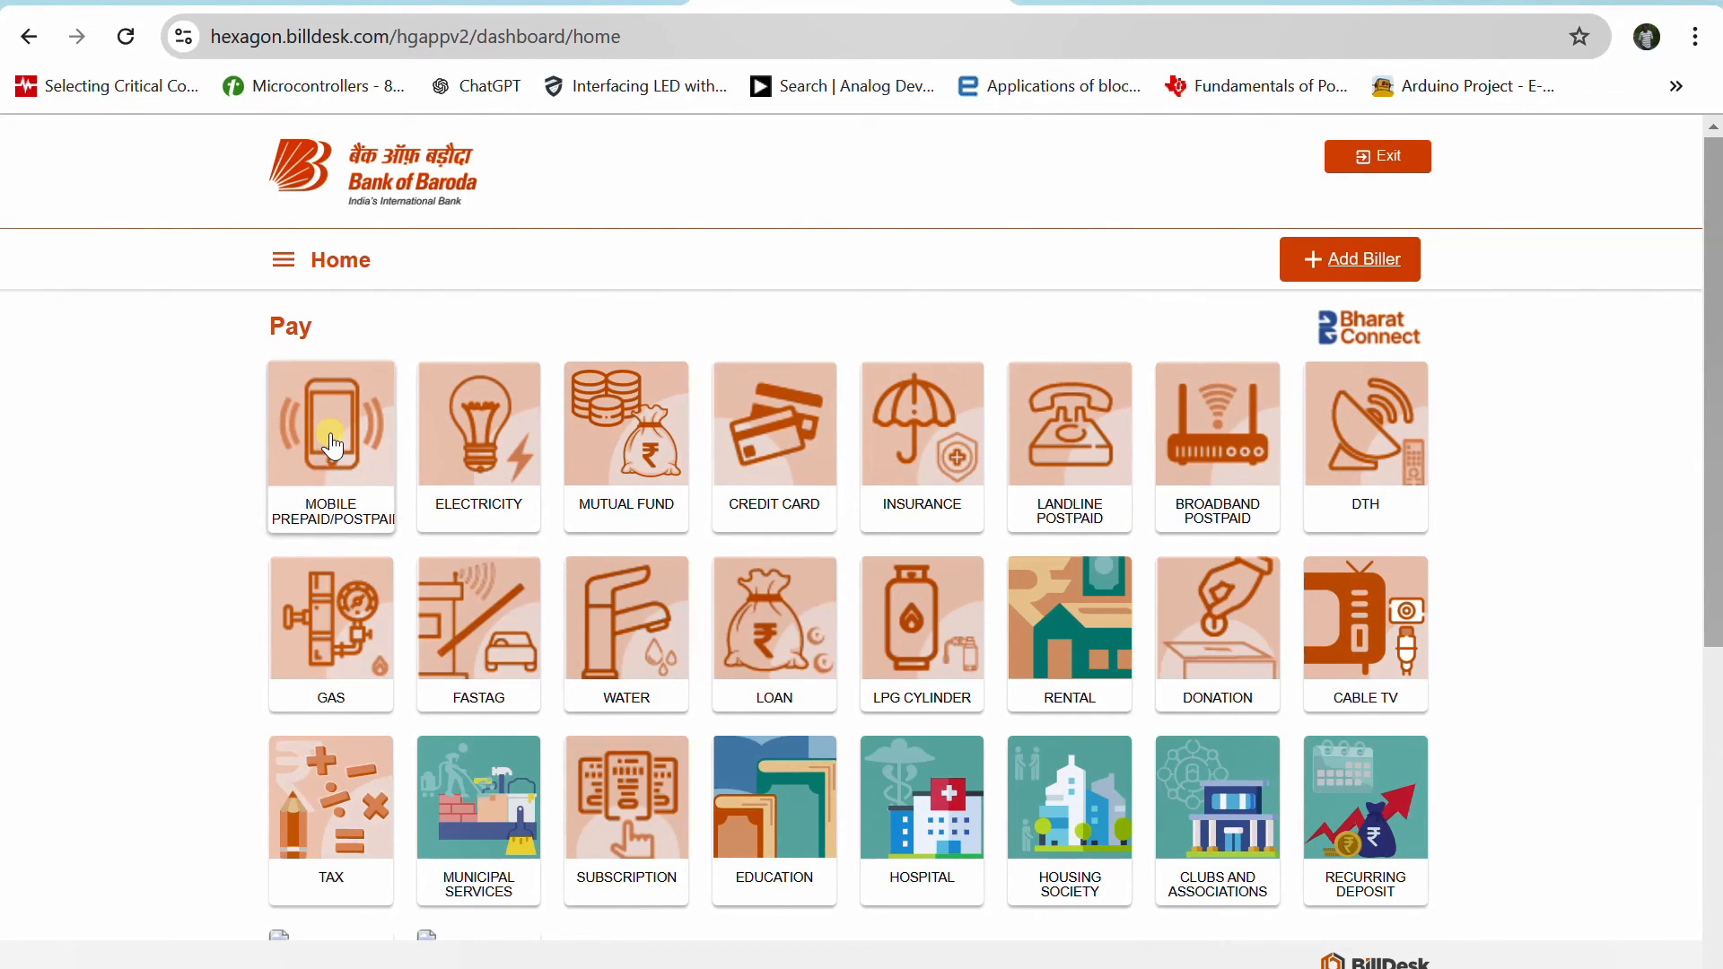
{"action": "left_click", "coordinate": [330, 426]}
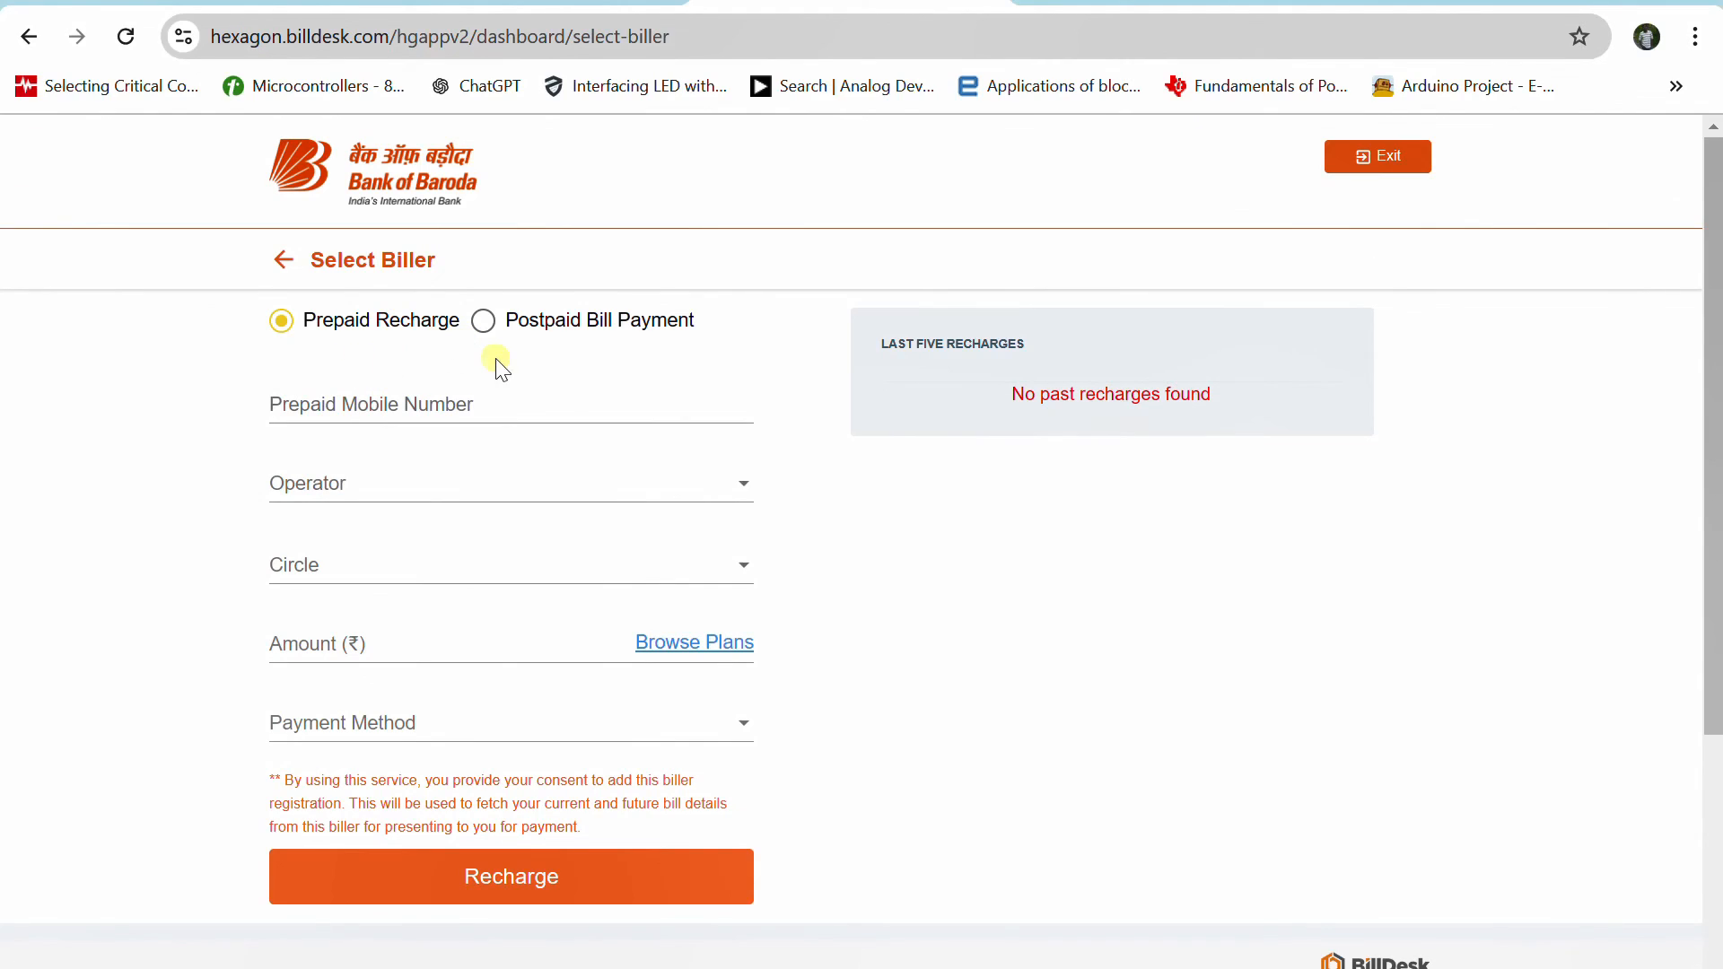
{"action": "left_click", "coordinate": [481, 320]}
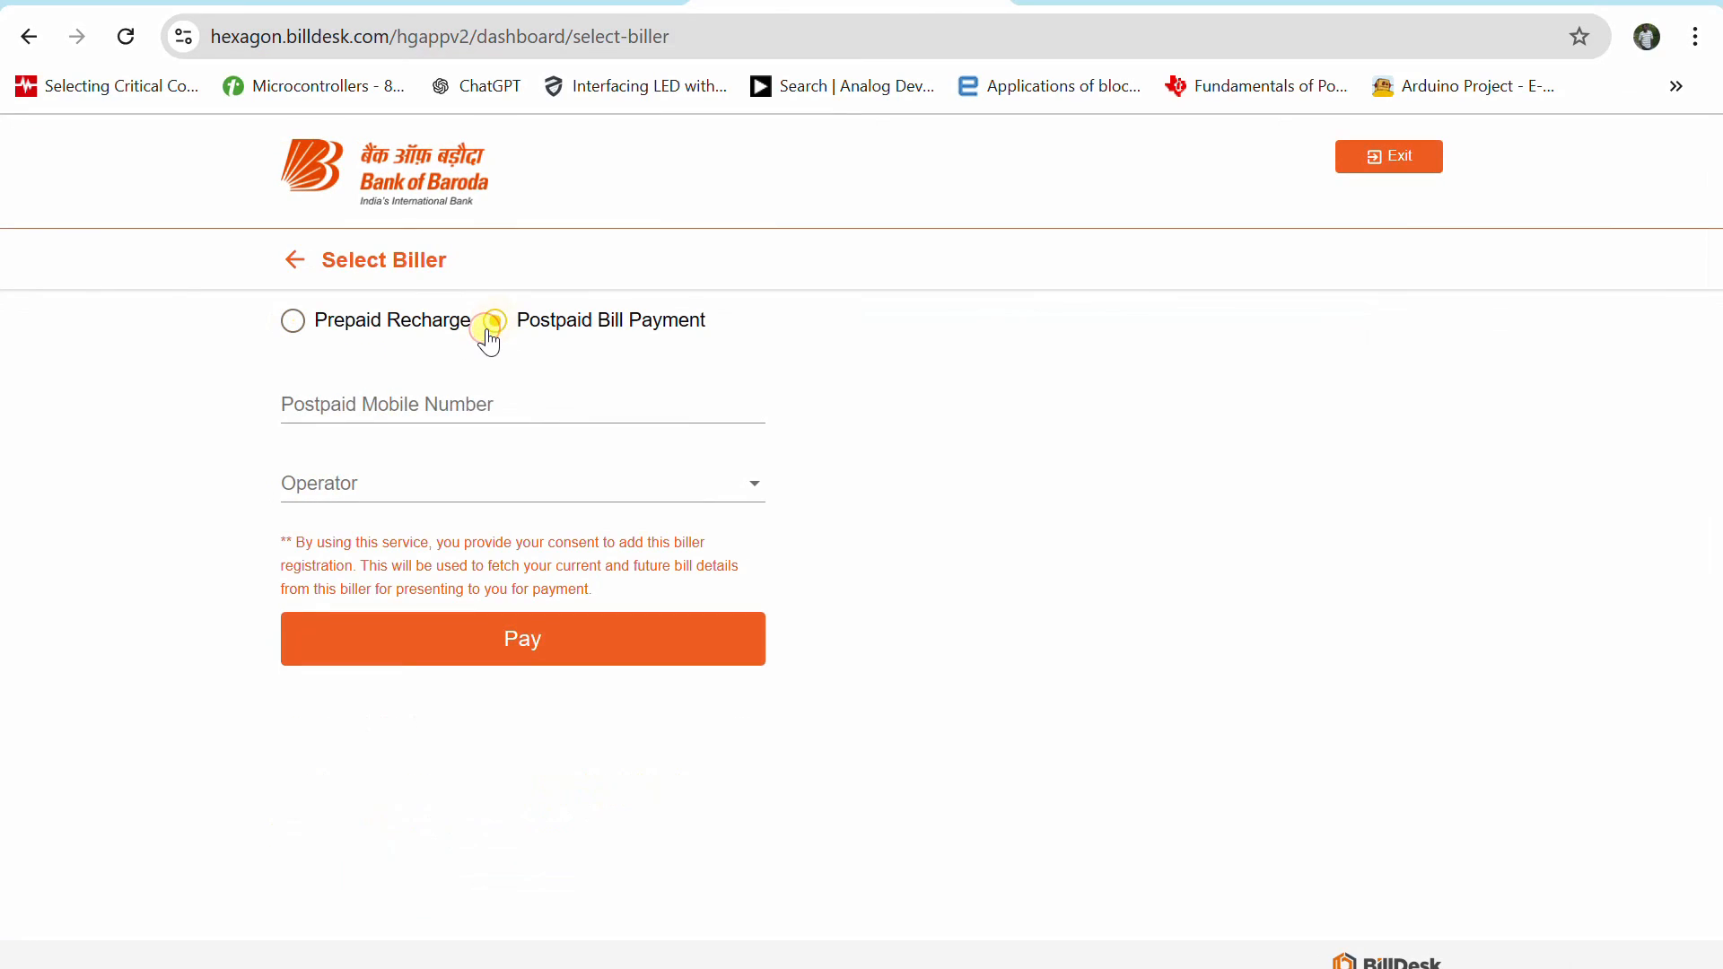
{"action": "left_click", "coordinate": [494, 319]}
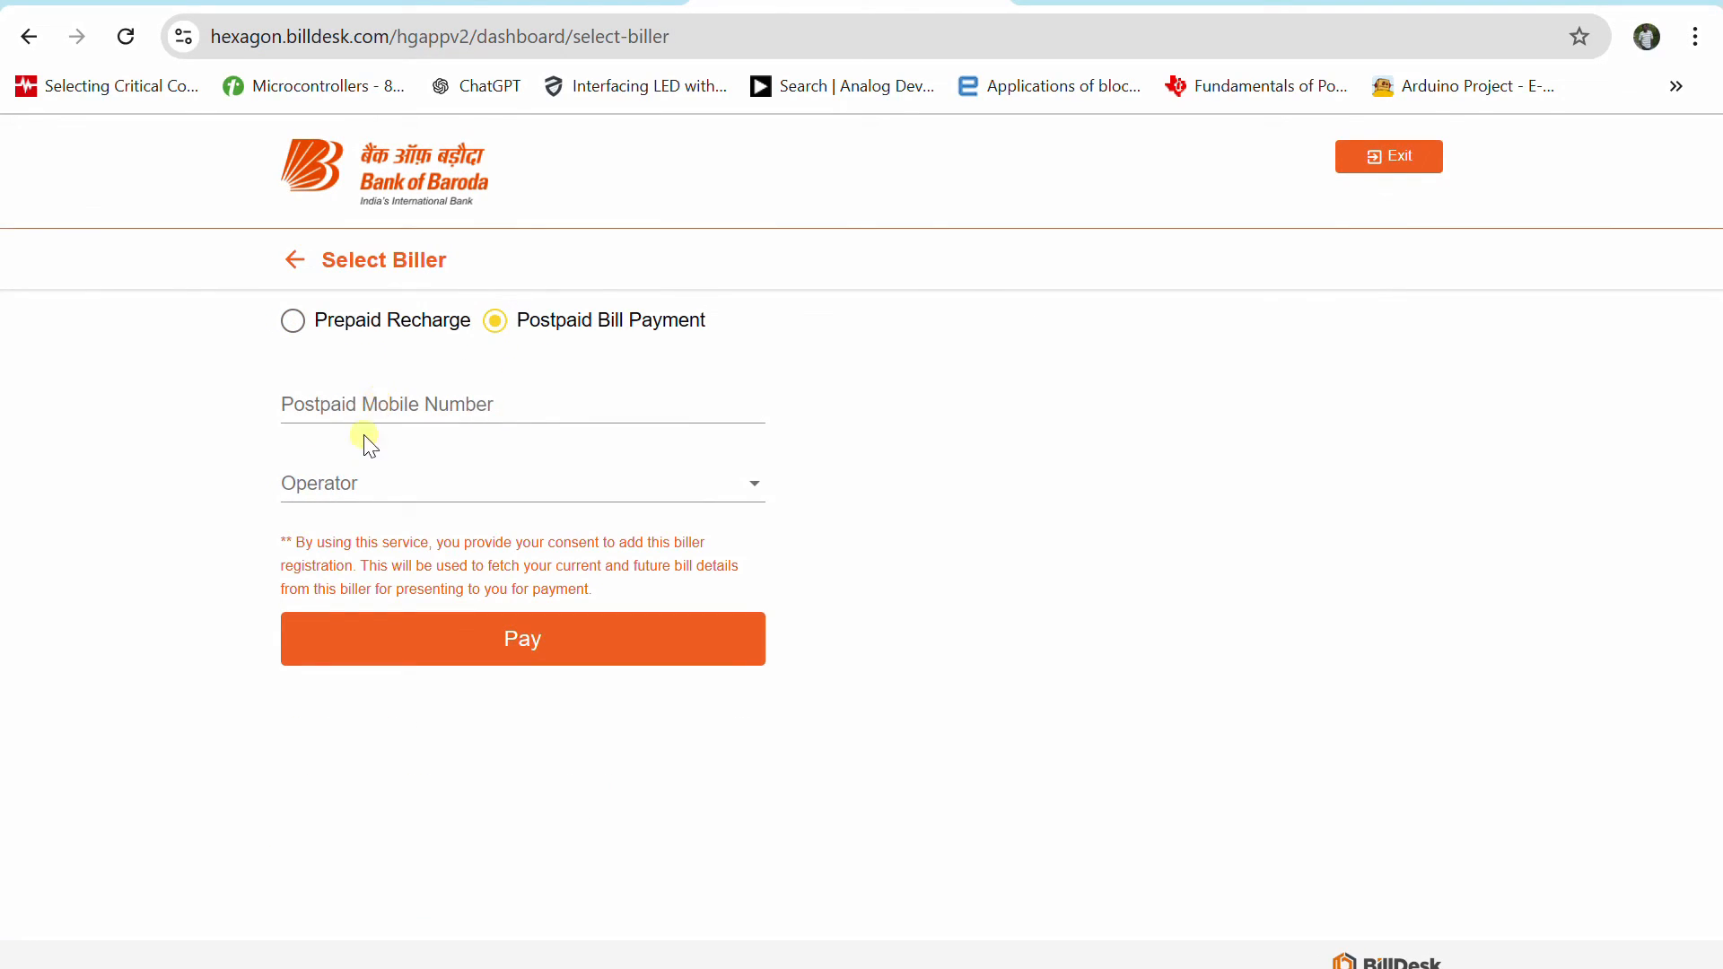
{"action": "left_click", "coordinate": [522, 484]}
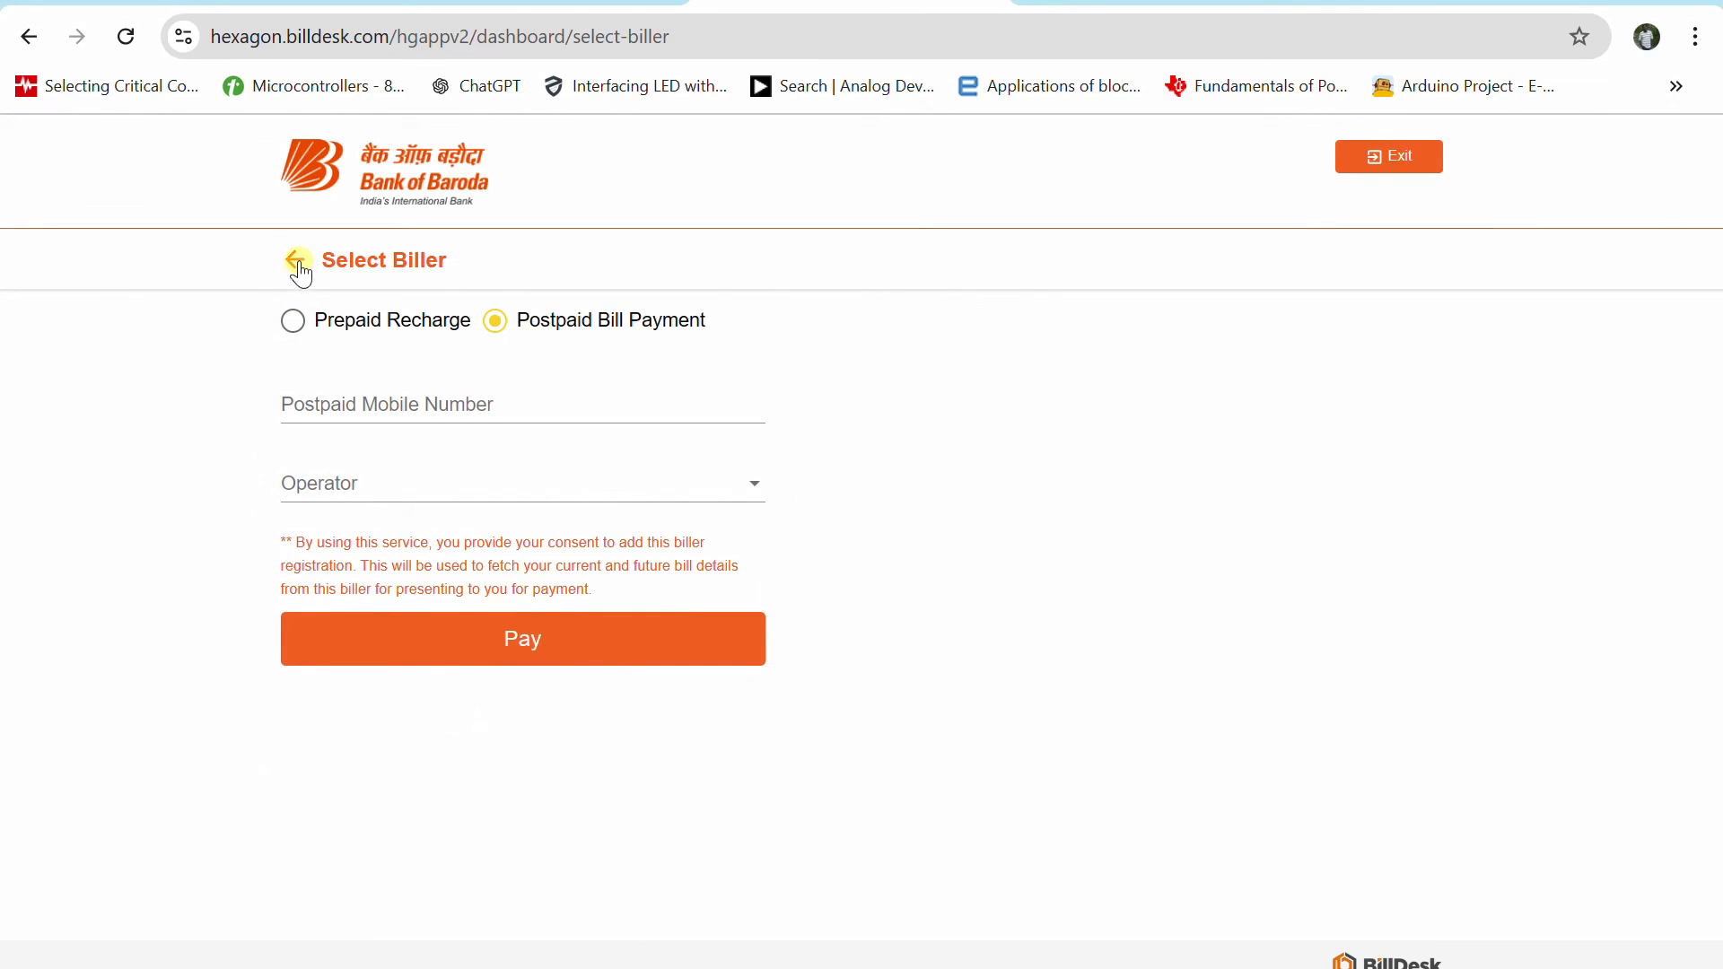
{"action": "left_click", "coordinate": [299, 267]}
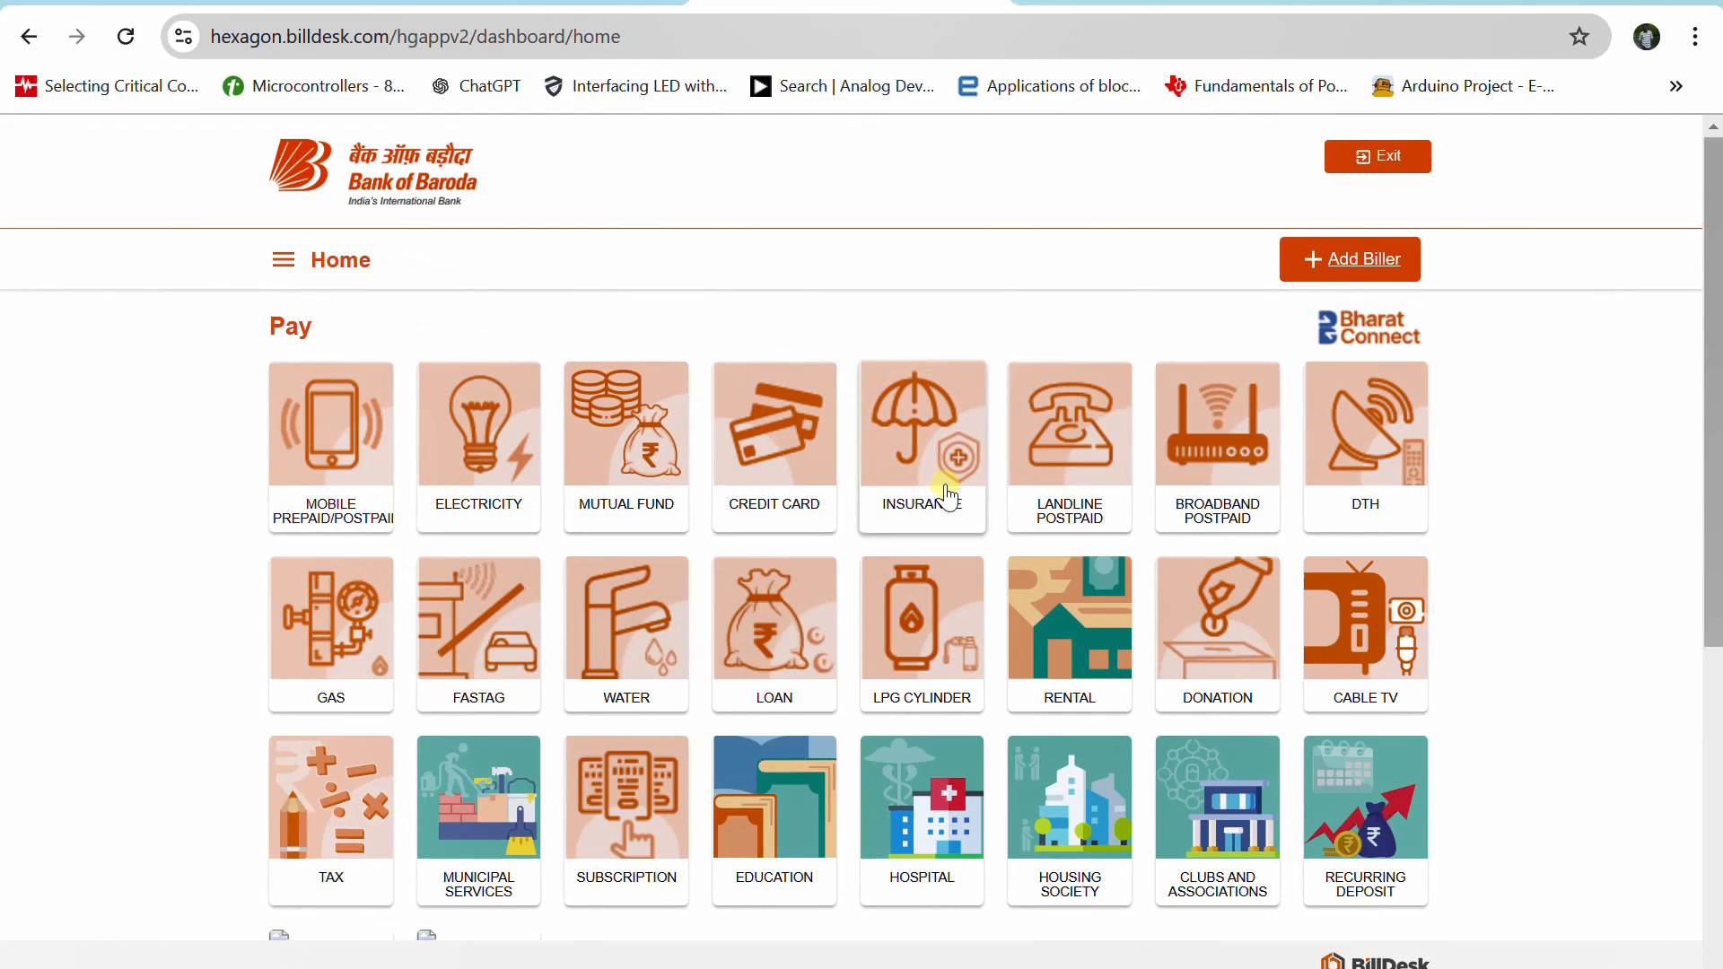